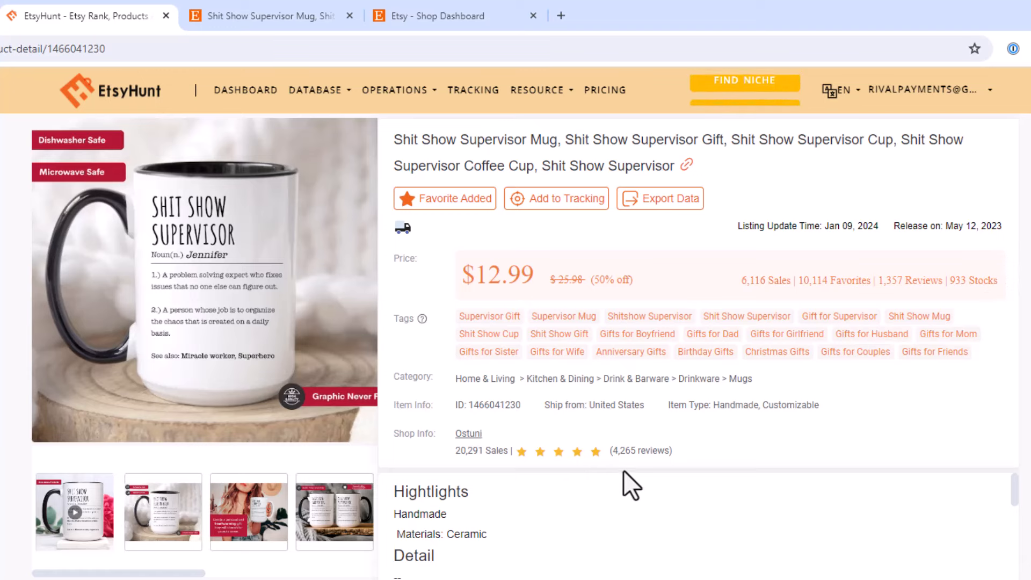
- View the Shit Show Supervisor mug listing on Etsy, then return to the Funny Mugs collection
scroll("down", 3)
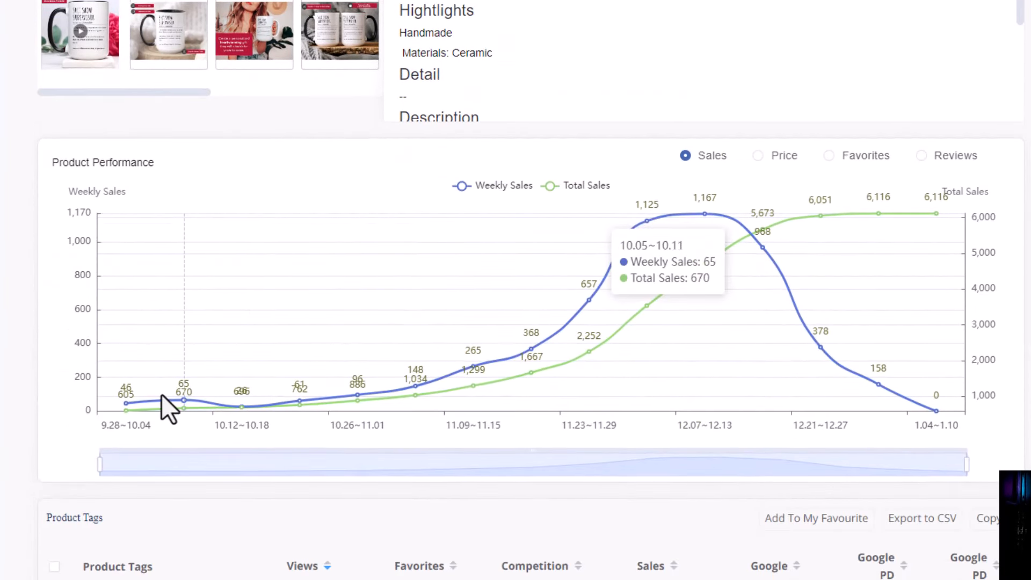
mouse_move(127, 405)
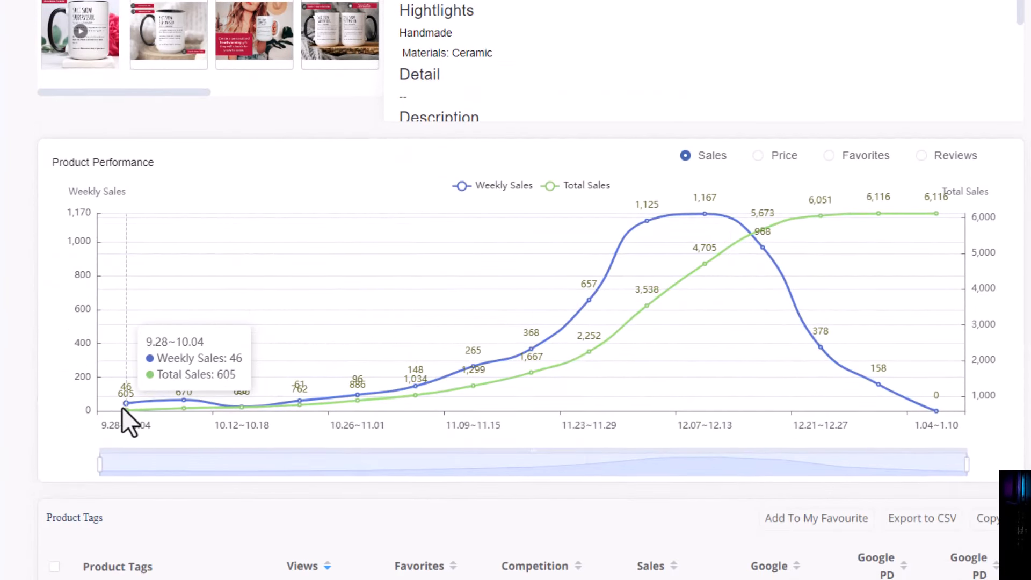
mouse_move(184, 404)
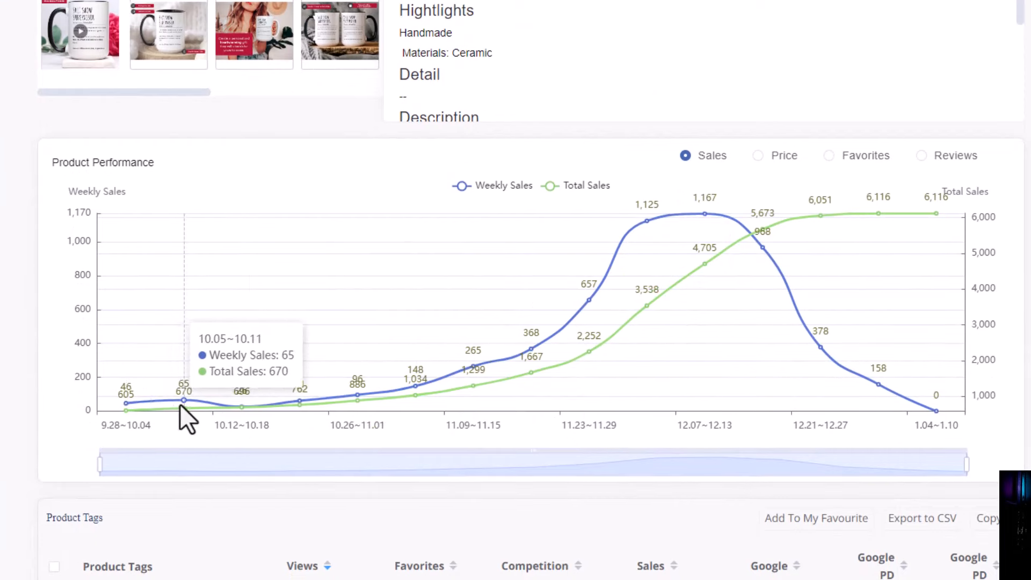
mouse_move(631, 237)
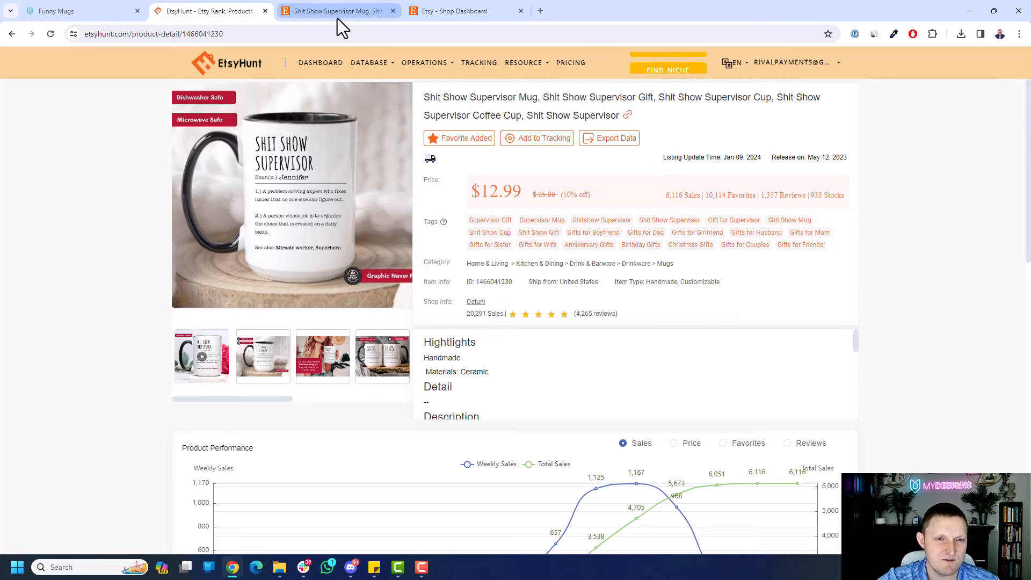
left_click(337, 11)
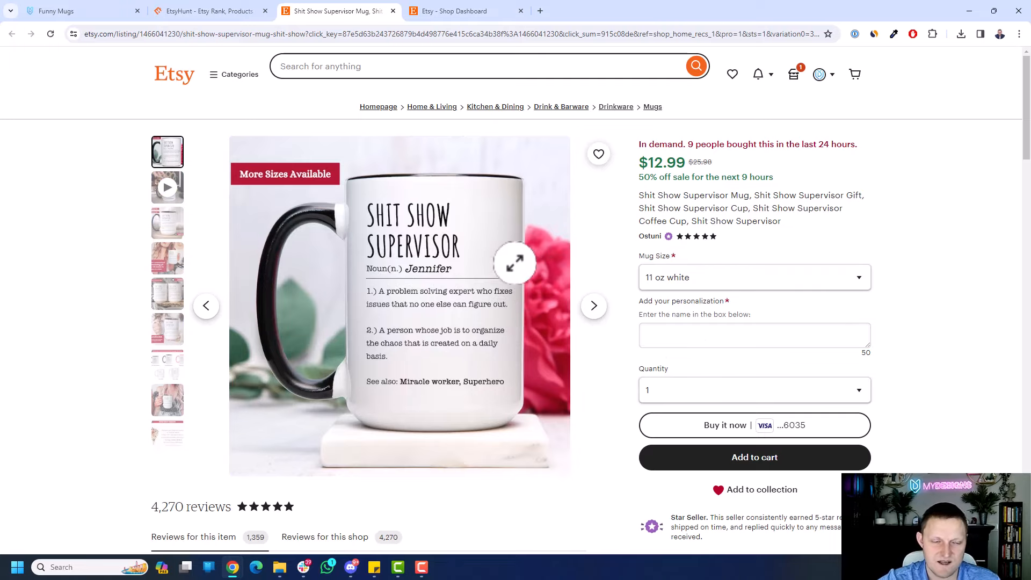
left_click(72, 12)
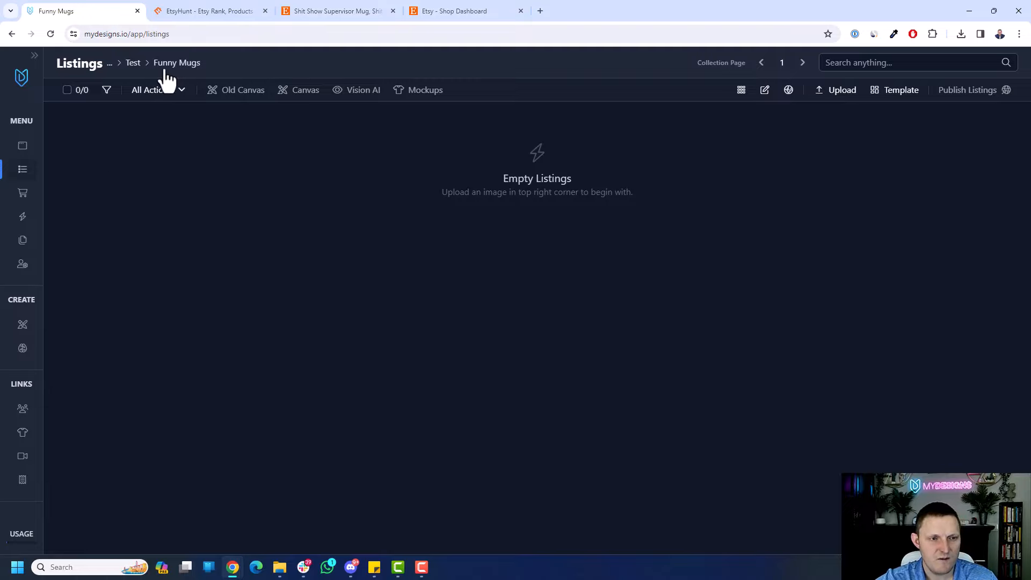
mouse_move(22, 324)
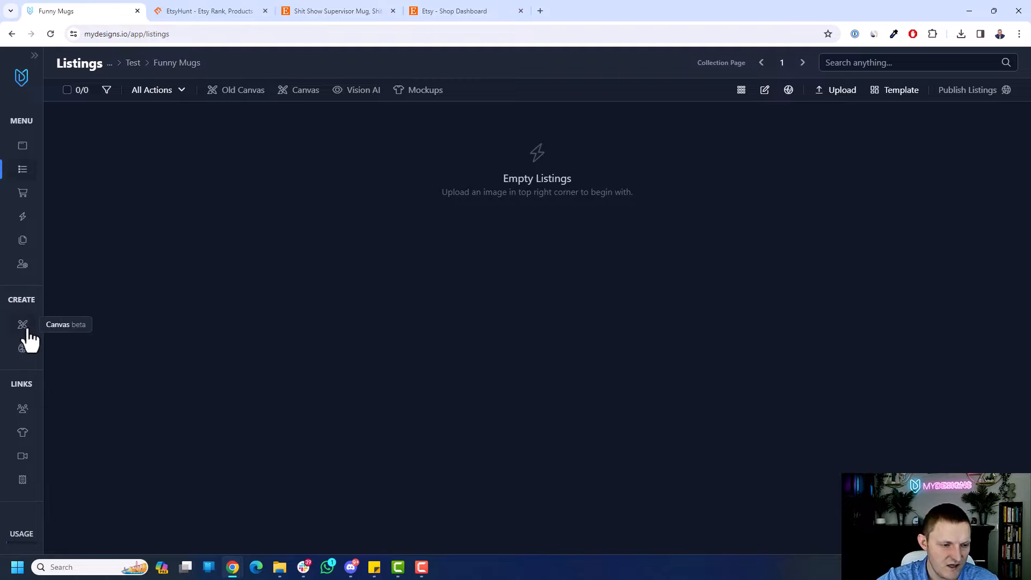
- Open the Canvas editor showing the Shit Show Supervisor mug design
left_click(23, 324)
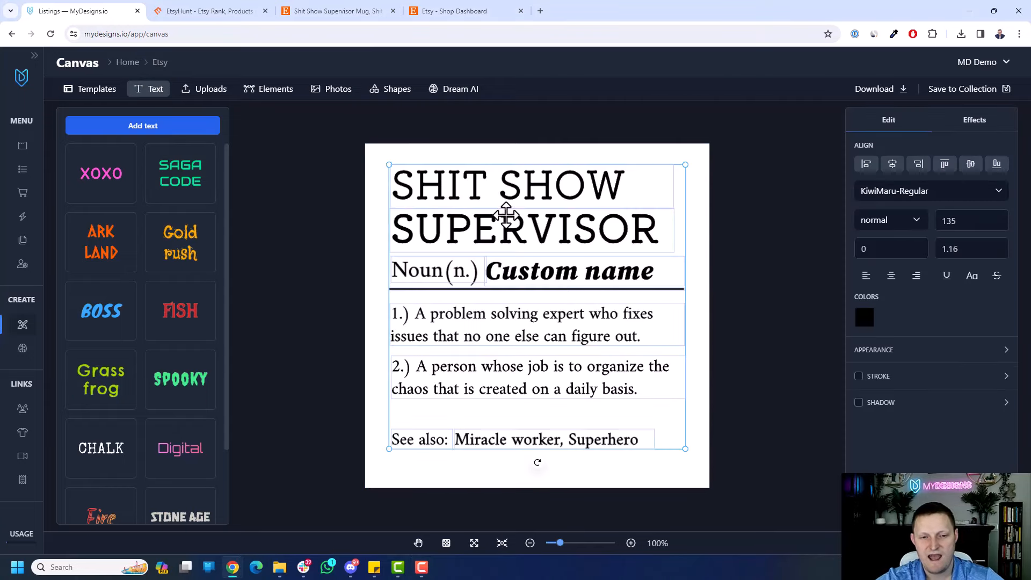
- Add a black rectangle and stretch it into a thin bar along the Custom name divider
left_click(677, 202)
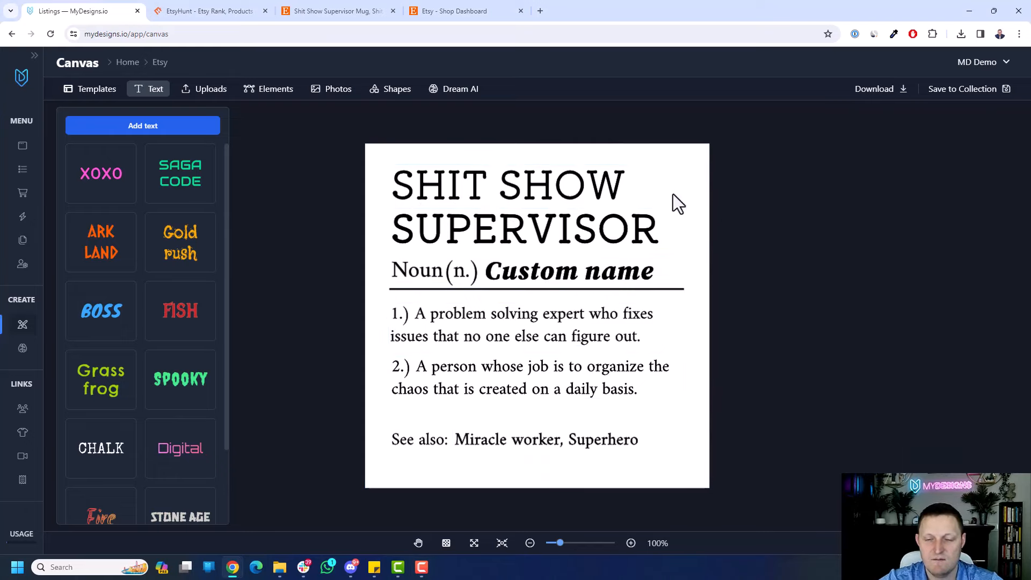
left_click(526, 230)
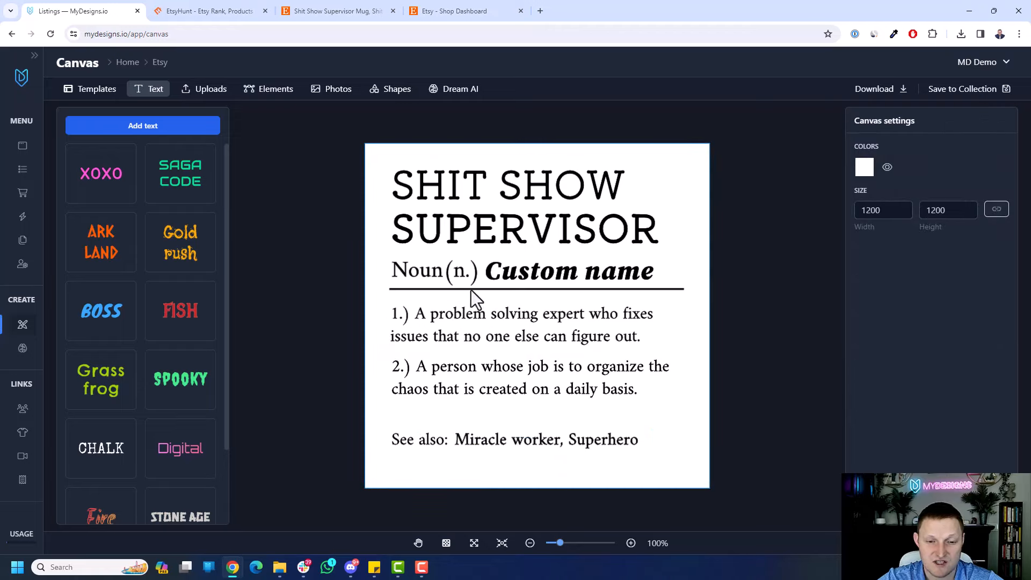
left_click(536, 288)
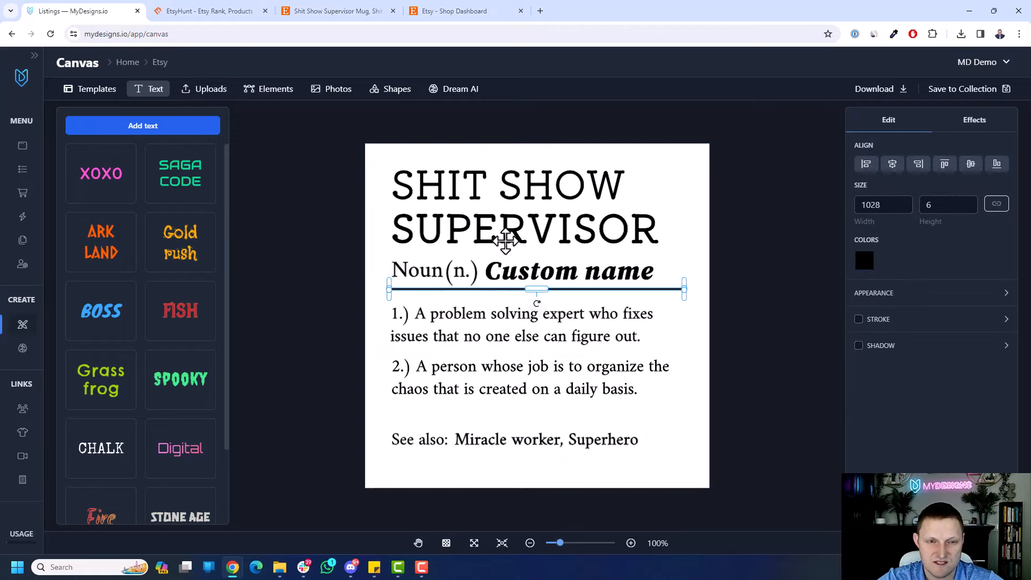
left_click(395, 88)
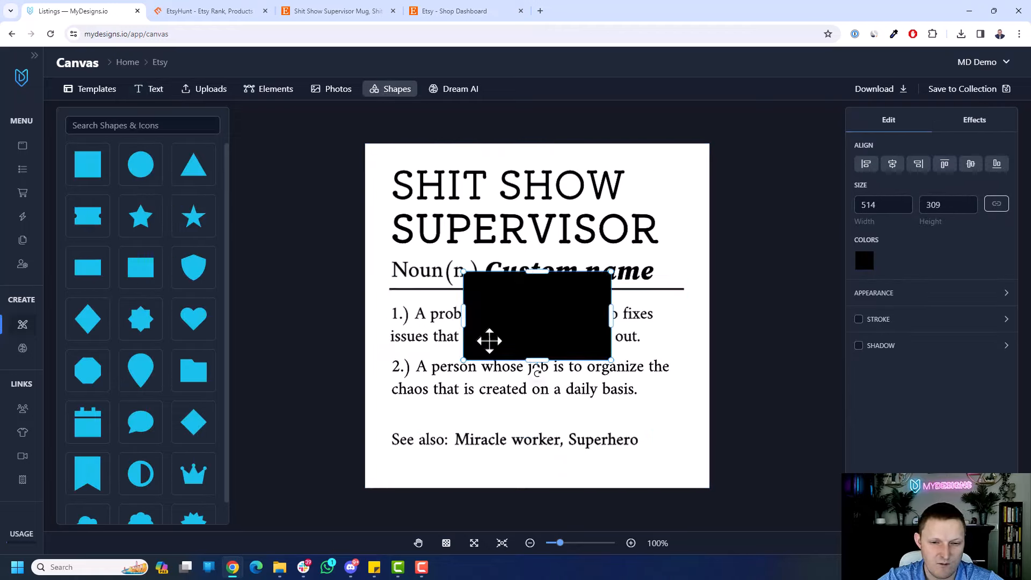
left_click_drag(537, 316, 516, 391)
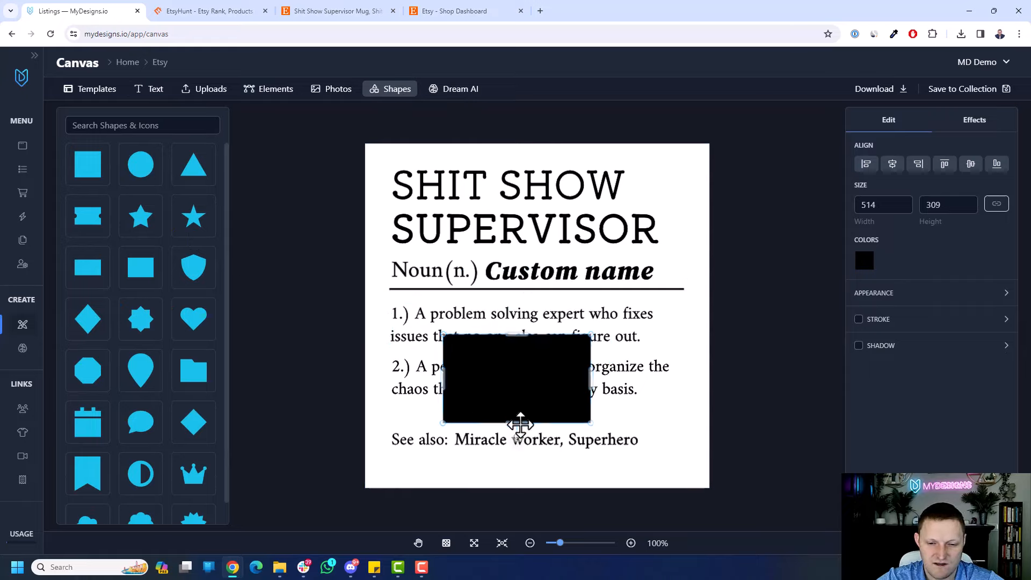
left_click_drag(519, 424, 518, 345)
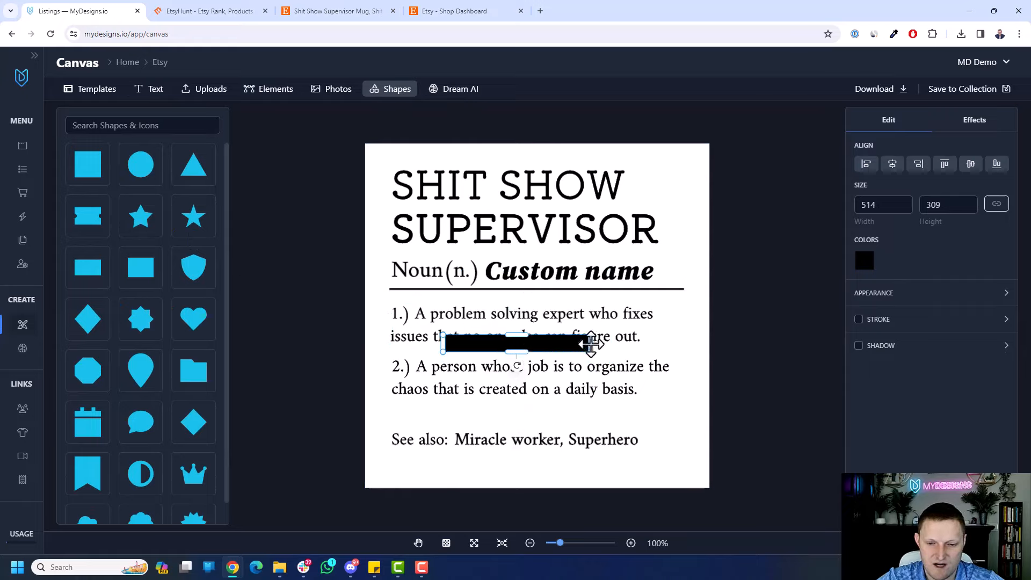
left_click_drag(598, 343, 798, 343)
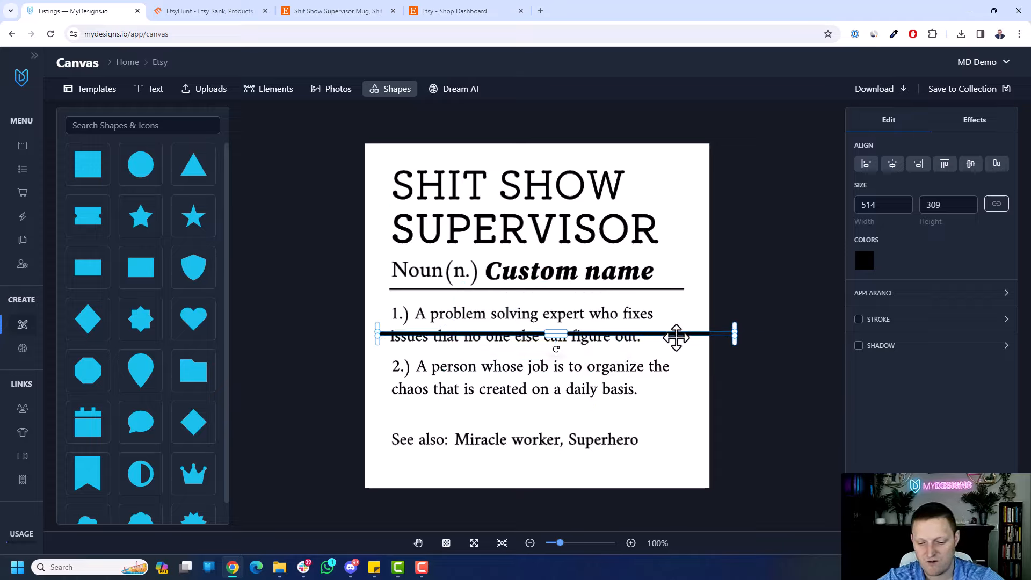
left_click(569, 270)
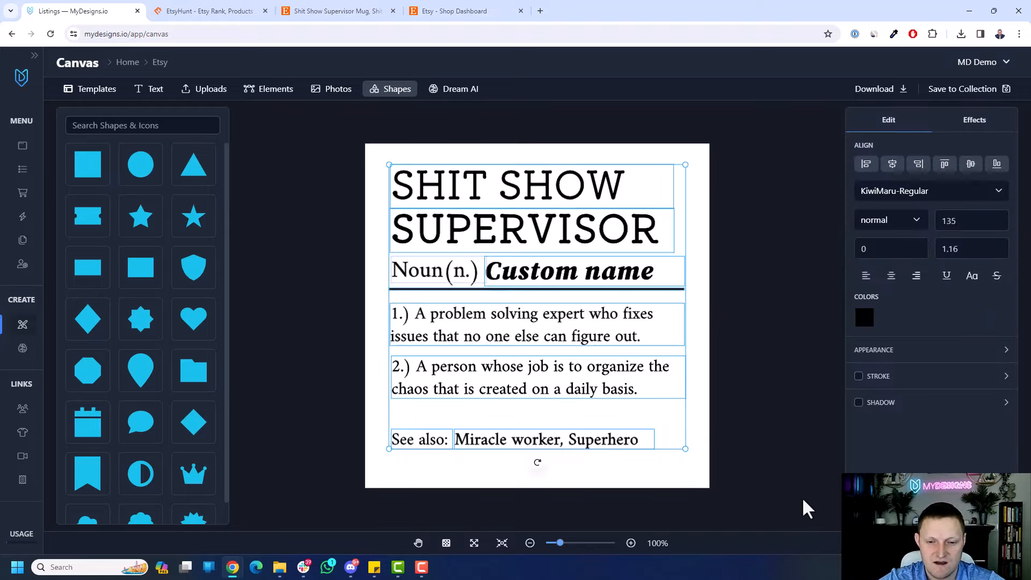
- Apply the 11oz Accent Coffee Mug template, transparent background, design on both sides
left_click(96, 89)
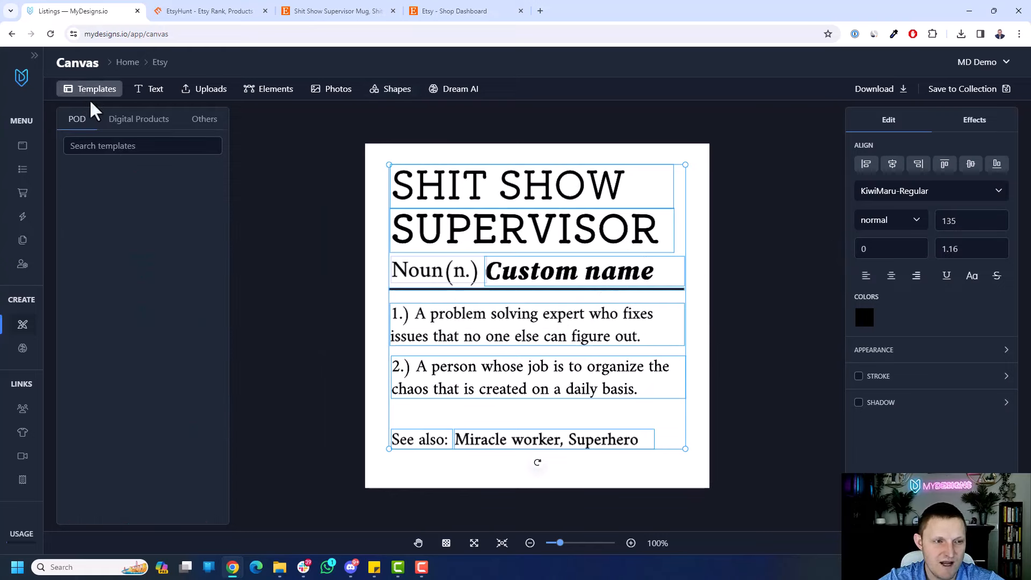
left_click(142, 146)
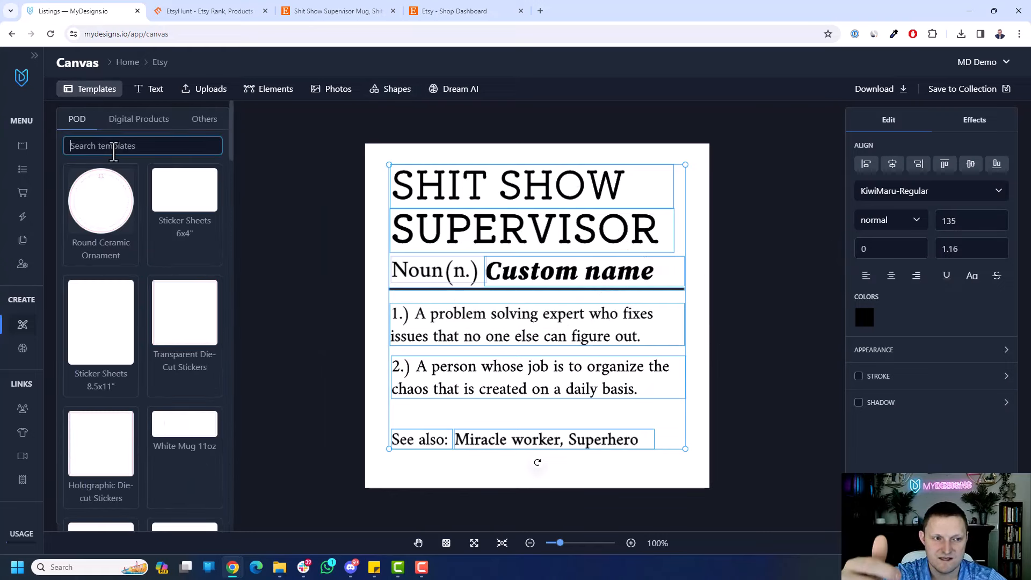
type("accent")
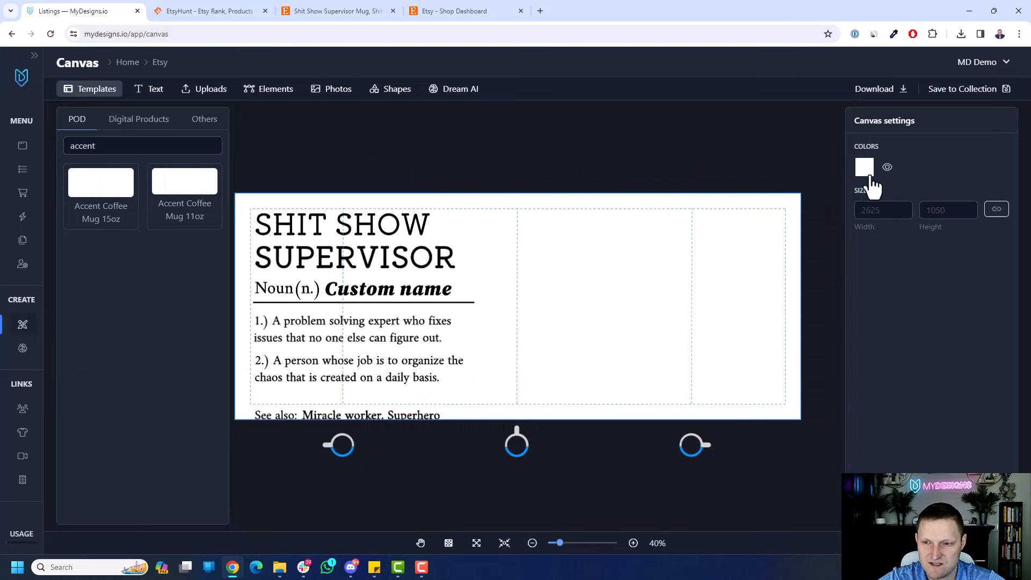
left_click(886, 167)
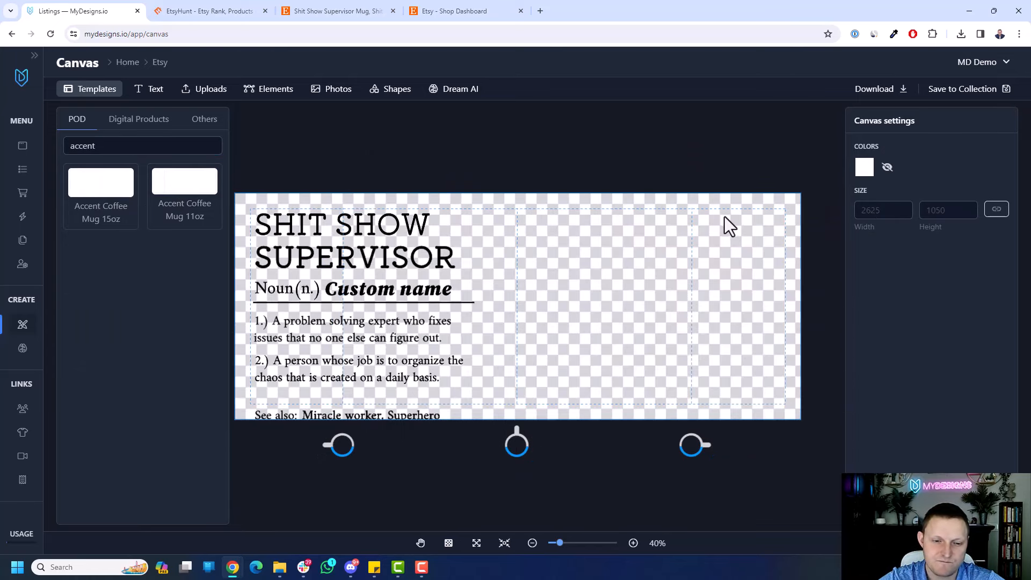
left_click(355, 257)
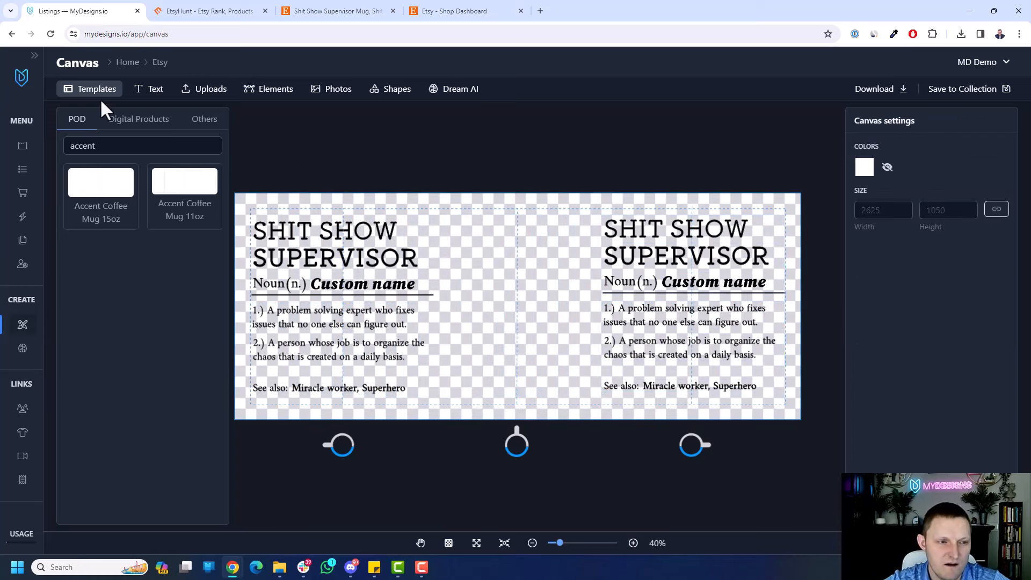
left_click(96, 88)
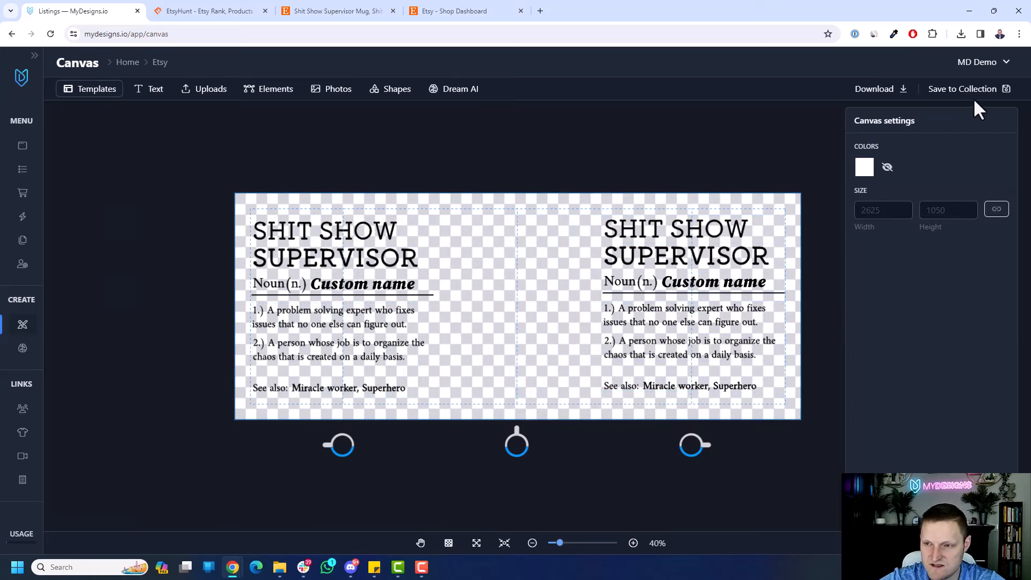
- Keep the design editable and name the file 'Shit Show Supervisor'
left_click(962, 88)
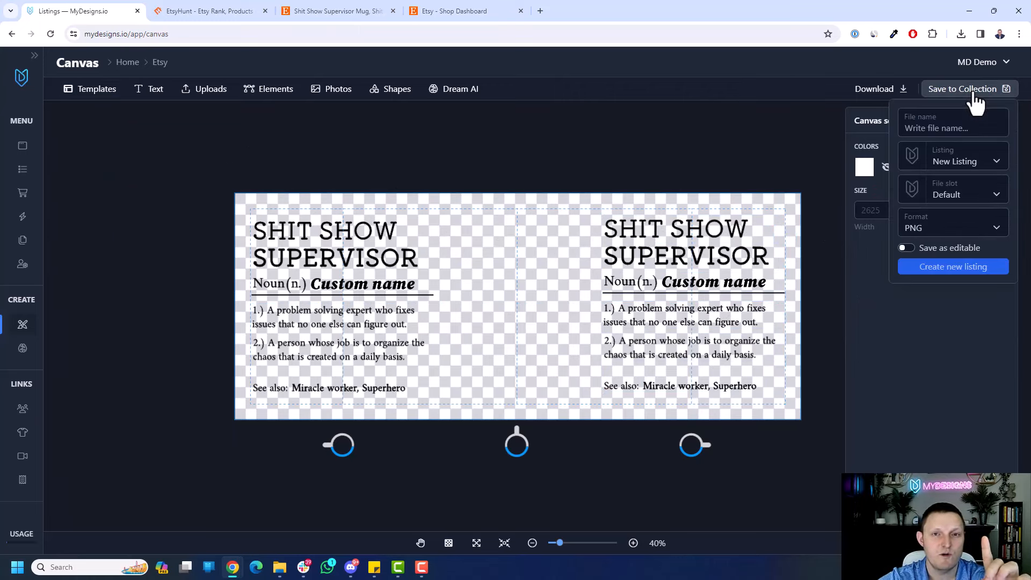
left_click(905, 248)
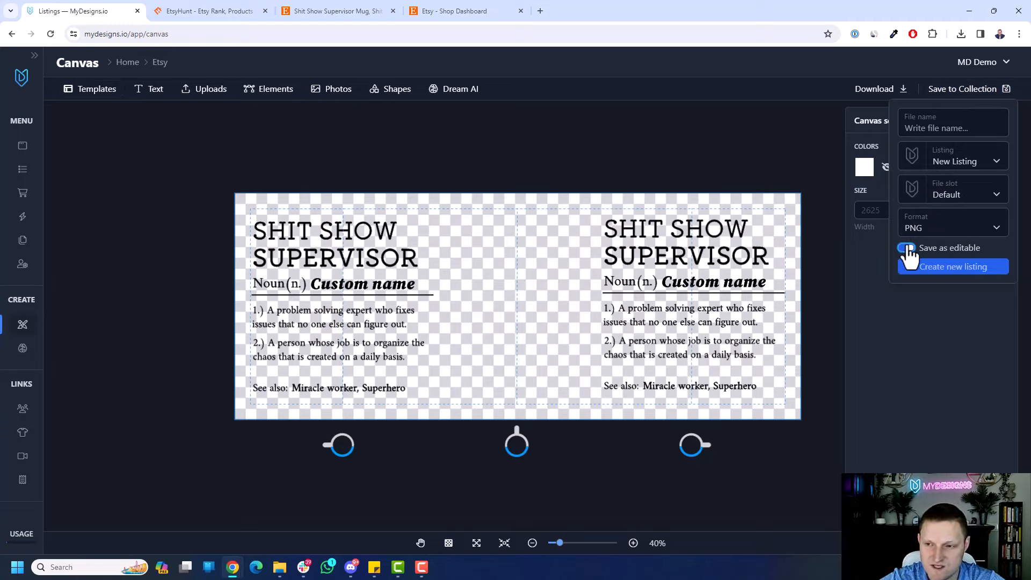
left_click(952, 128)
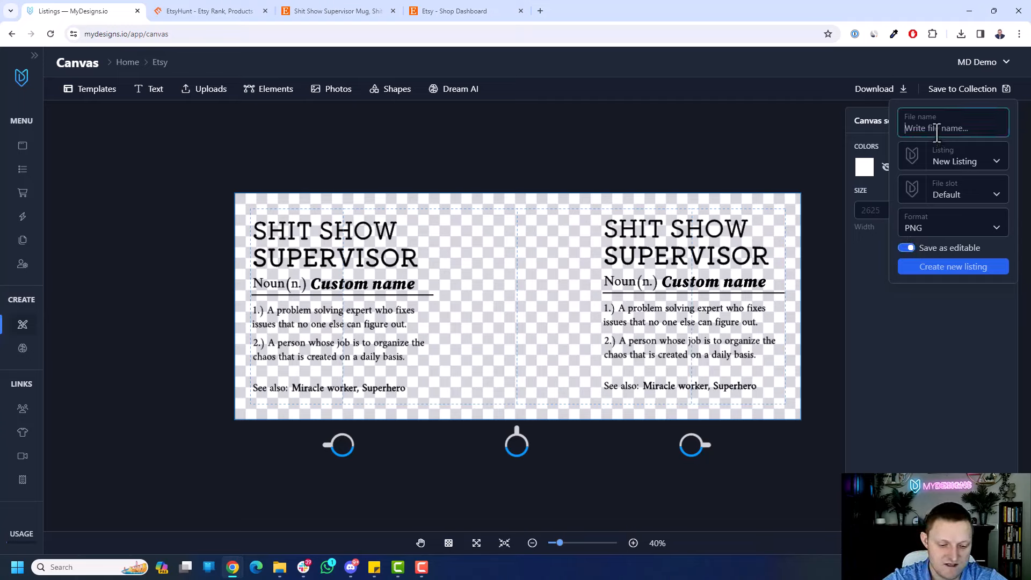
type("Shit Show S")
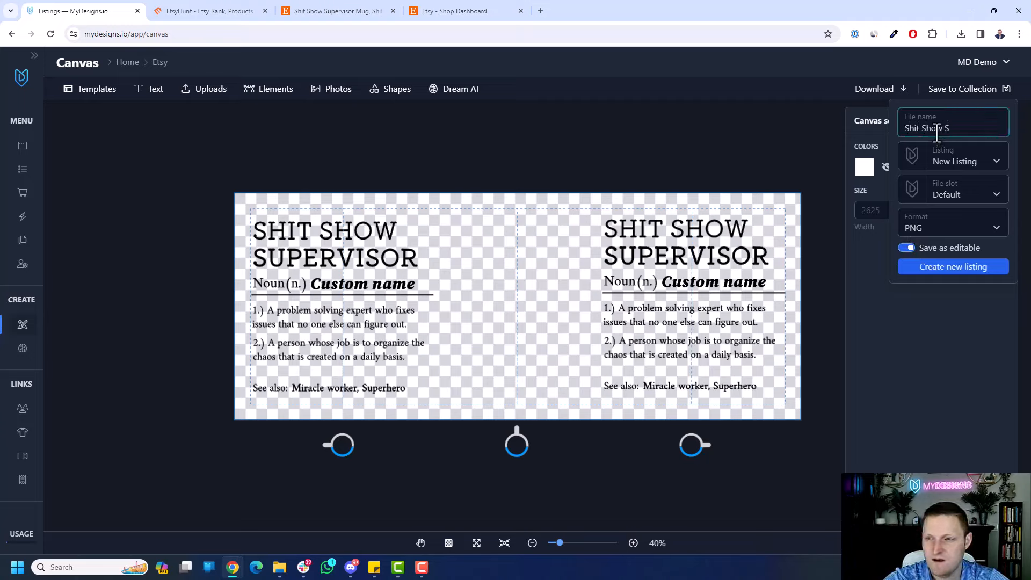
type("upervisor")
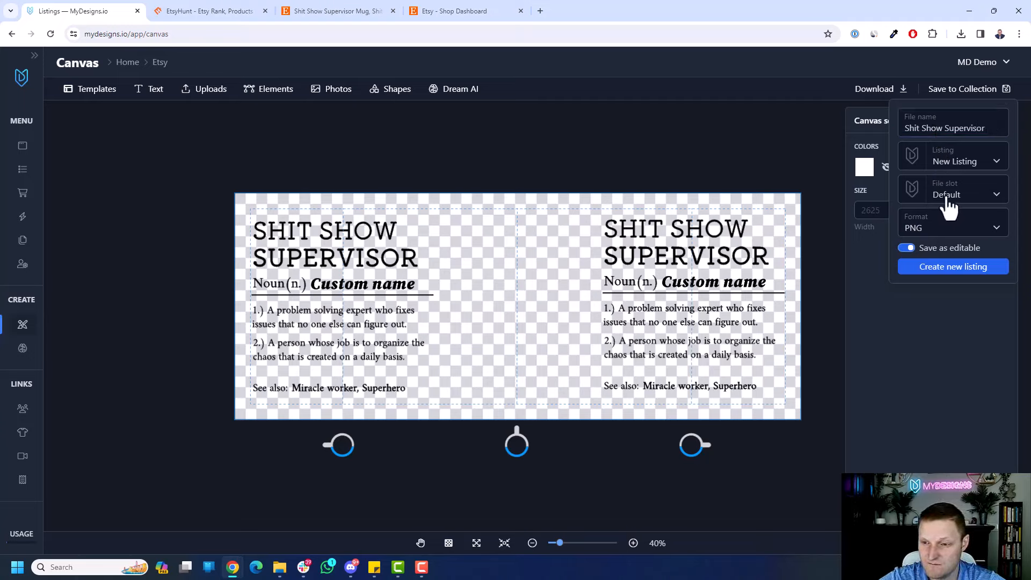
mouse_move(707, 168)
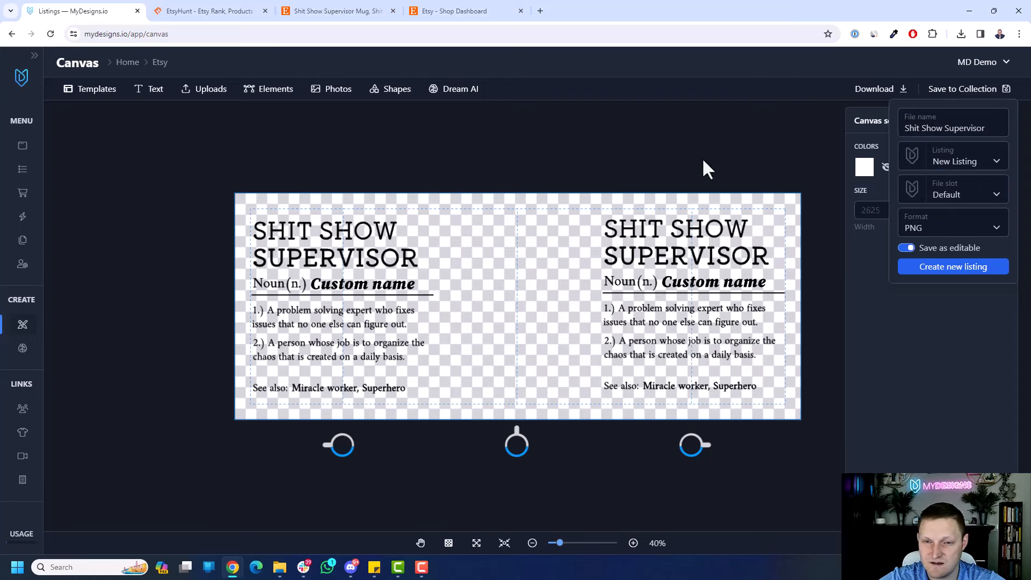
- Save it to the Funny Mugs folder and create a new listing from it
left_click(961, 88)
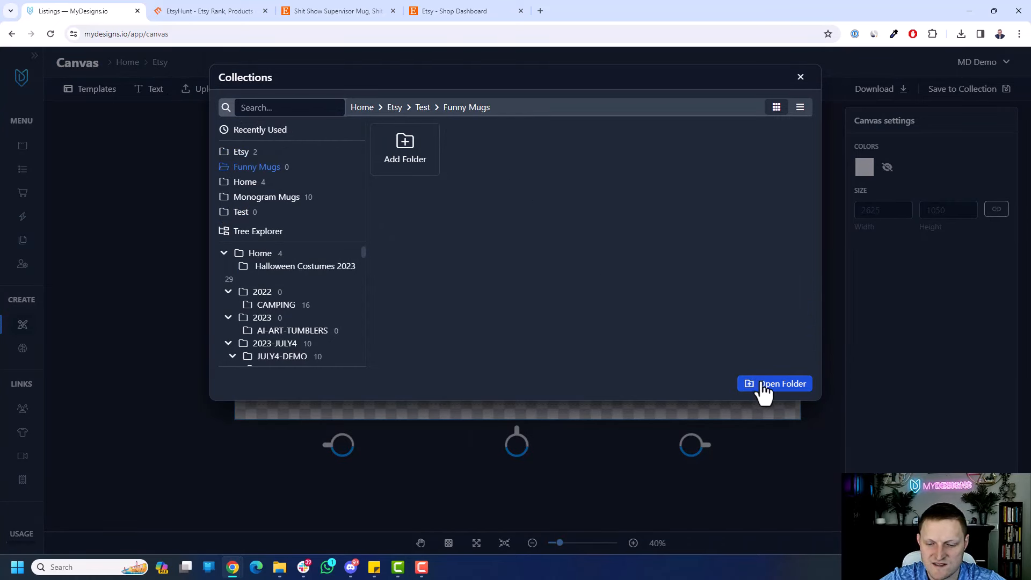
left_click(774, 383)
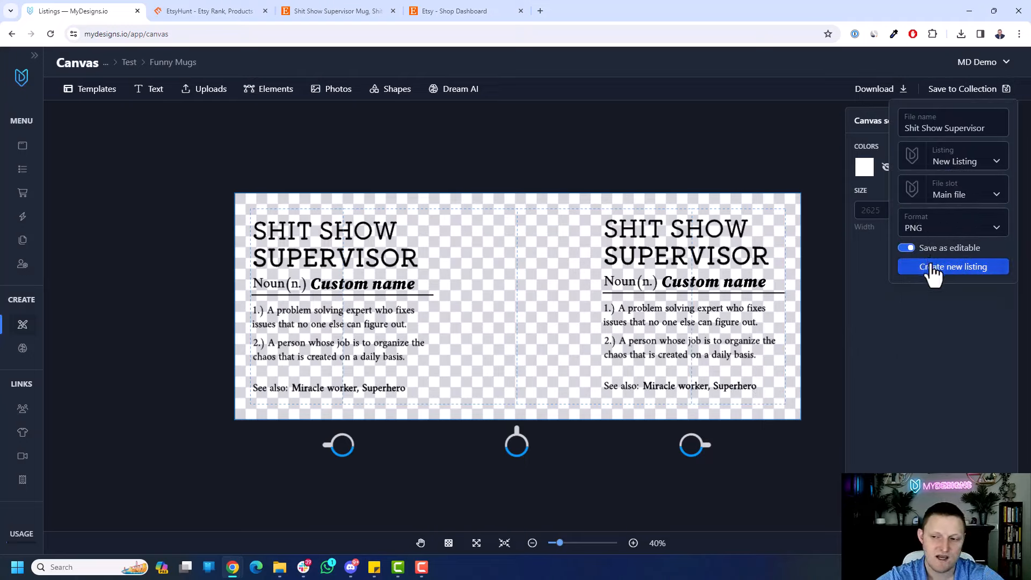
left_click(953, 266)
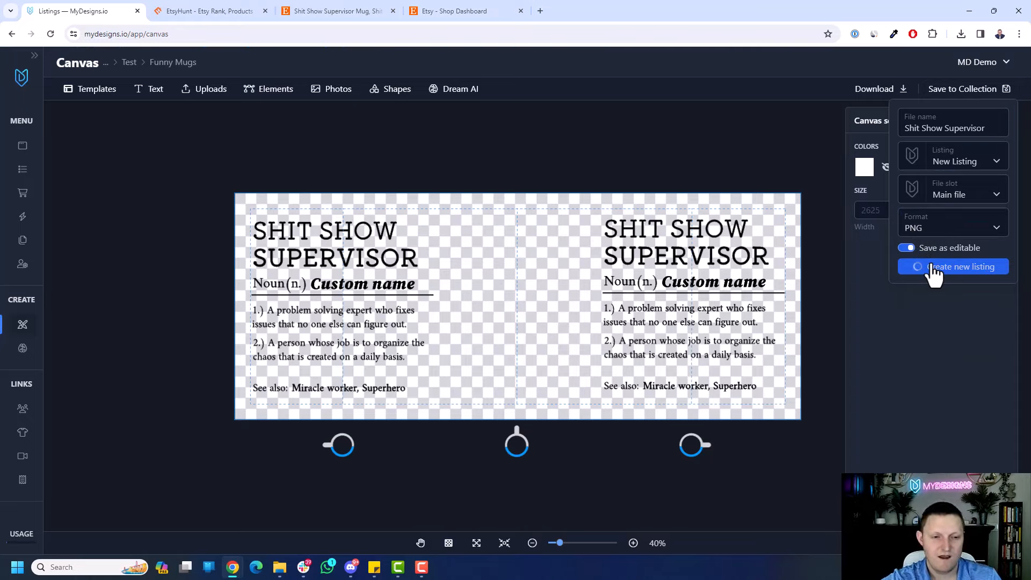
mouse_move(937, 273)
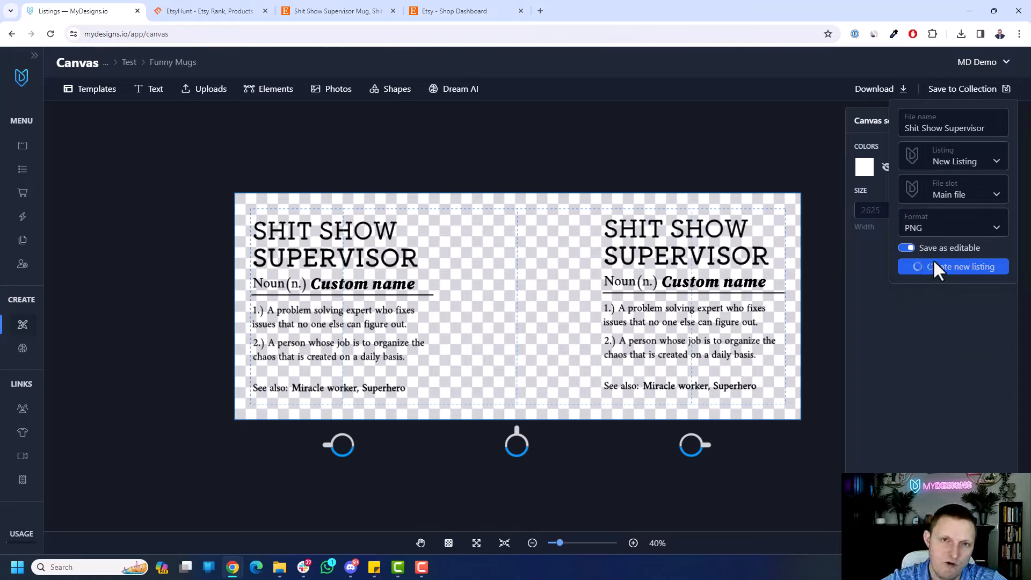
left_click(952, 267)
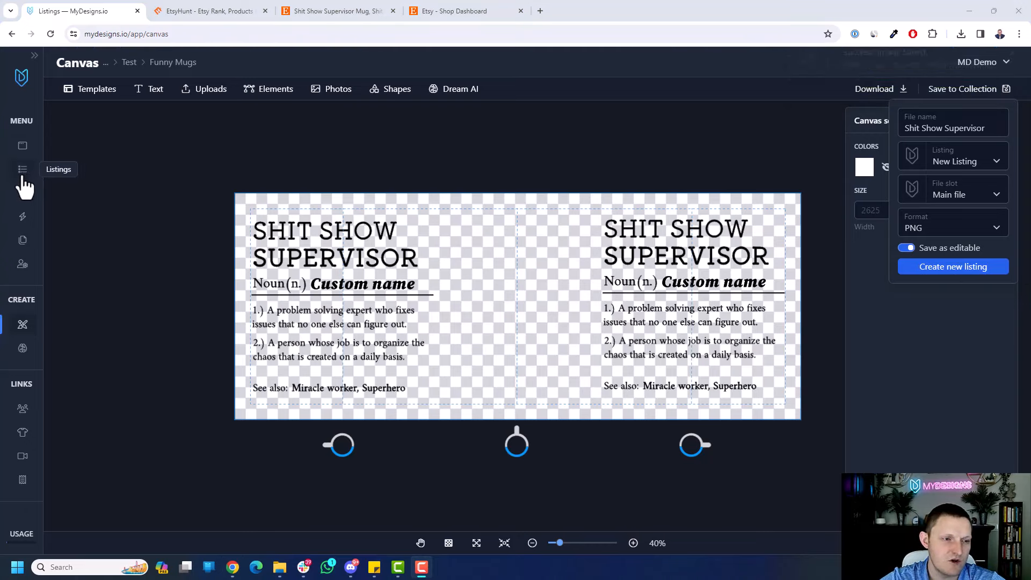
- Open the new listing's design from Listings, check the Custom name text, and close the editor
left_click(21, 169)
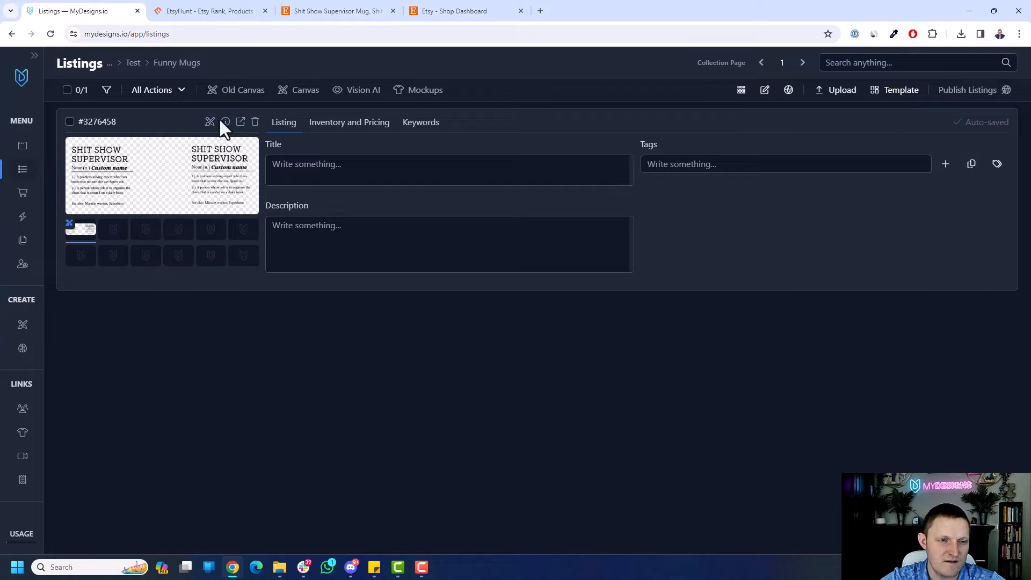
mouse_move(128, 200)
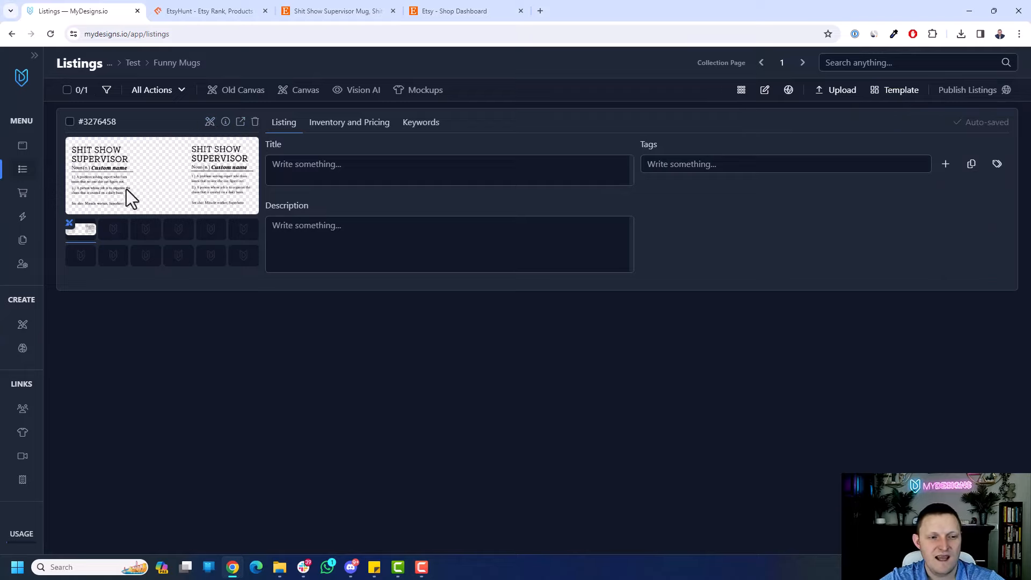
mouse_move(81, 233)
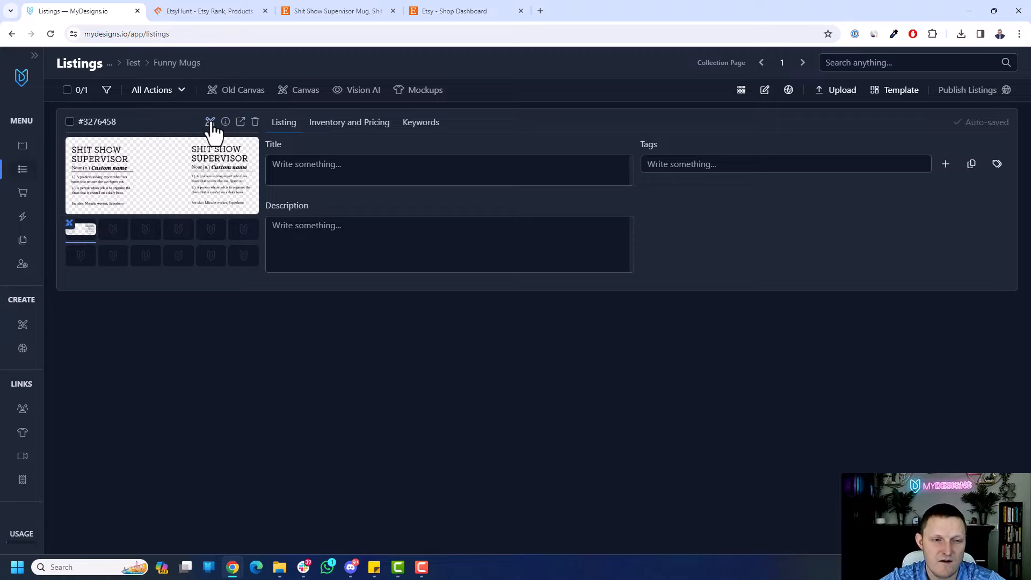
left_click(209, 121)
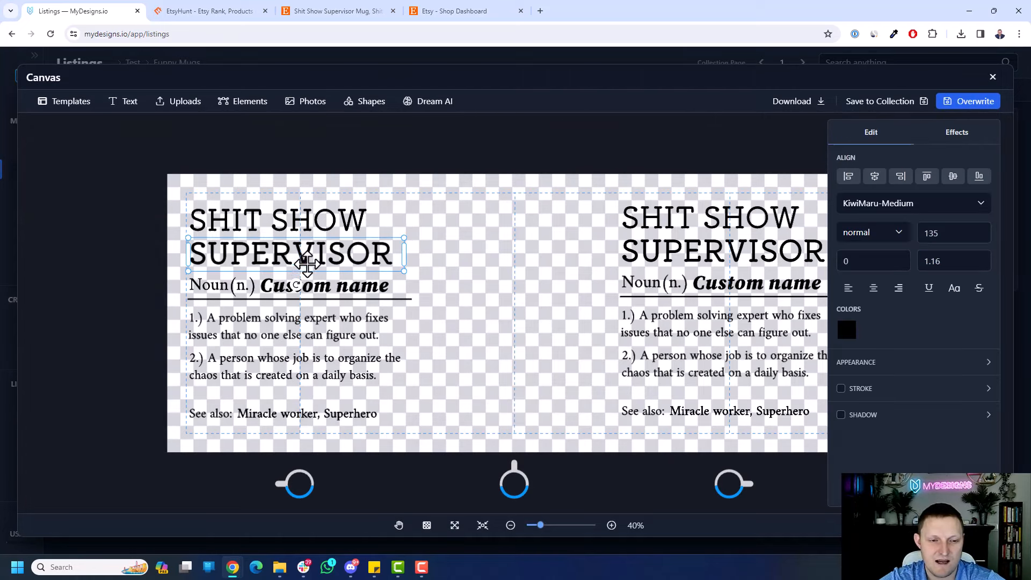
left_click(324, 285)
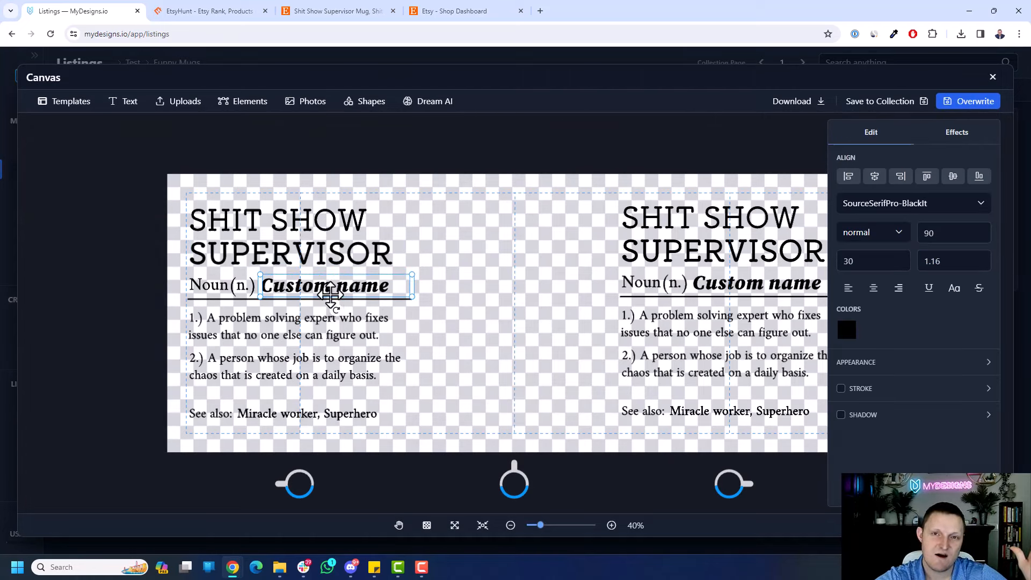
mouse_move(484, 294)
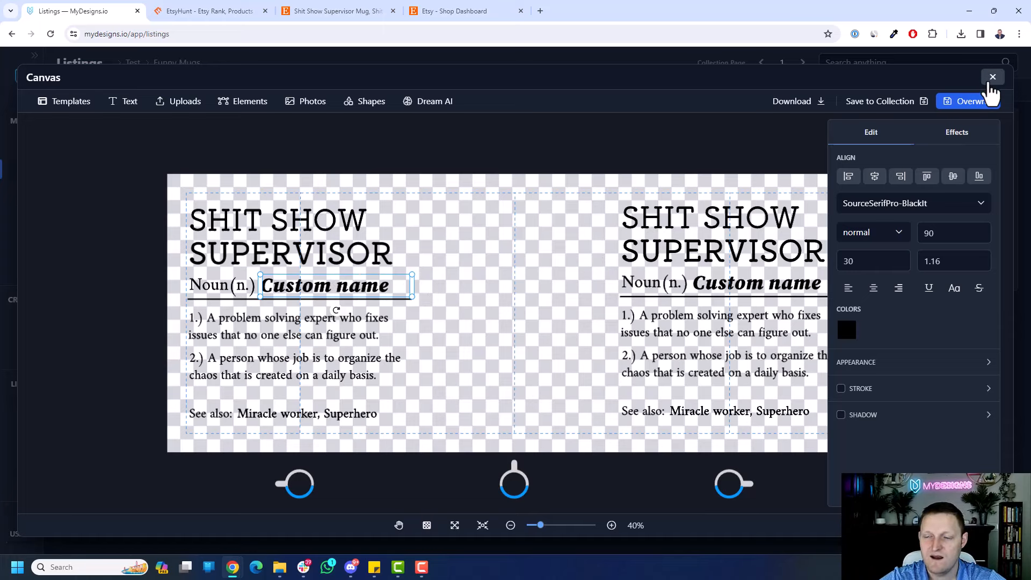
left_click(992, 77)
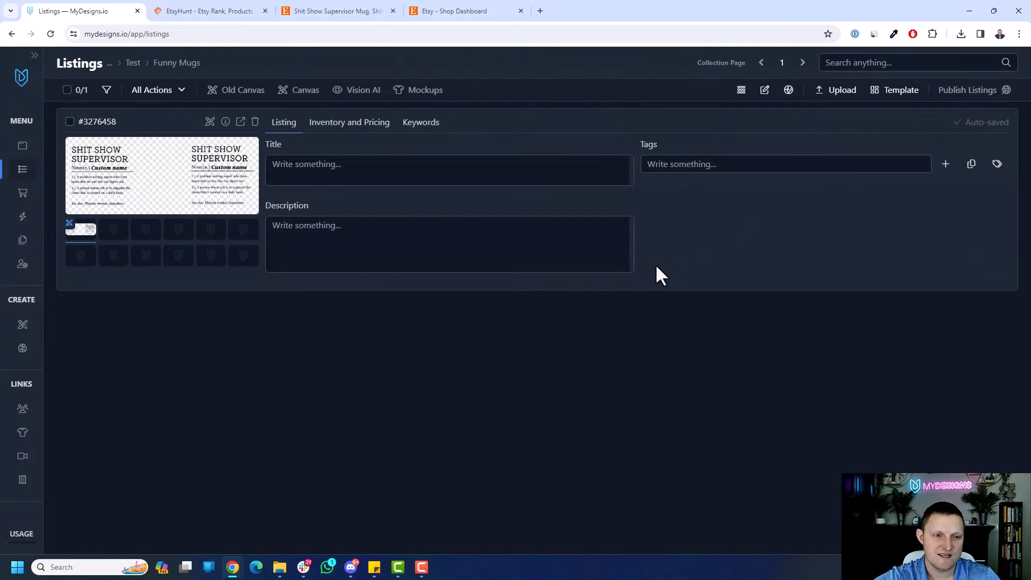
- Set Vision AI to product type Mug with Accent Coffee Mug 11oz features
left_click(70, 122)
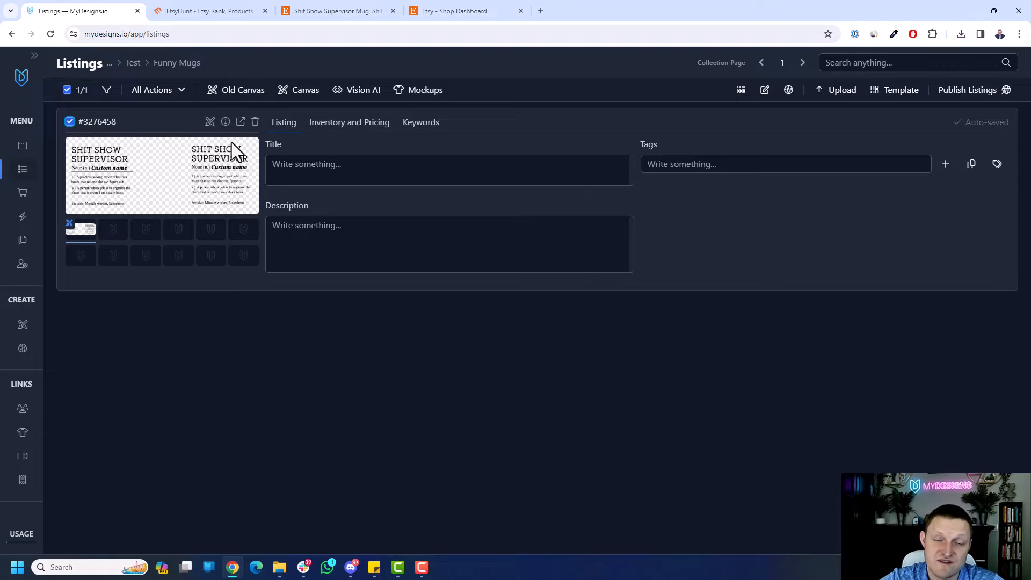
mouse_move(356, 90)
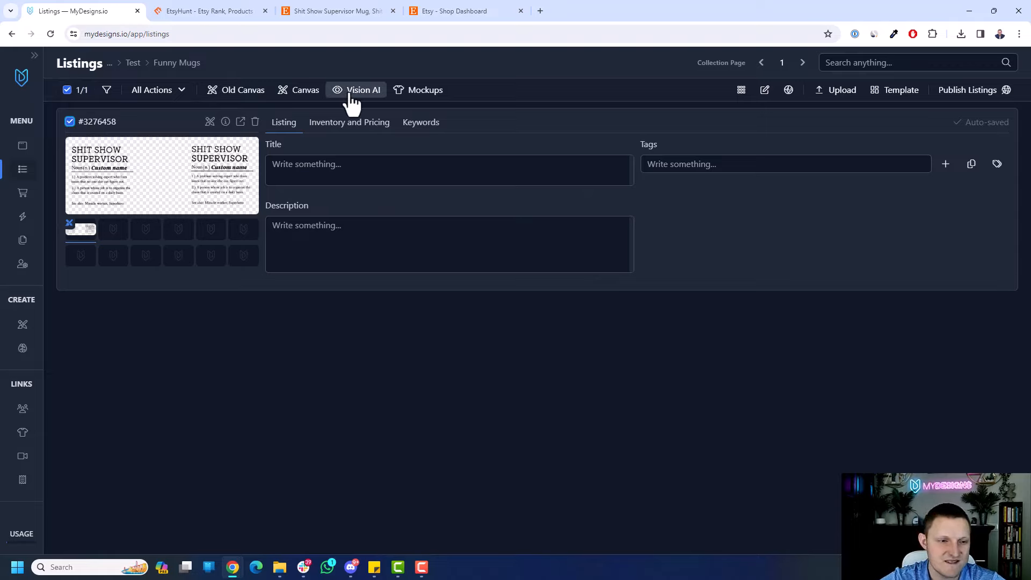
left_click(362, 89)
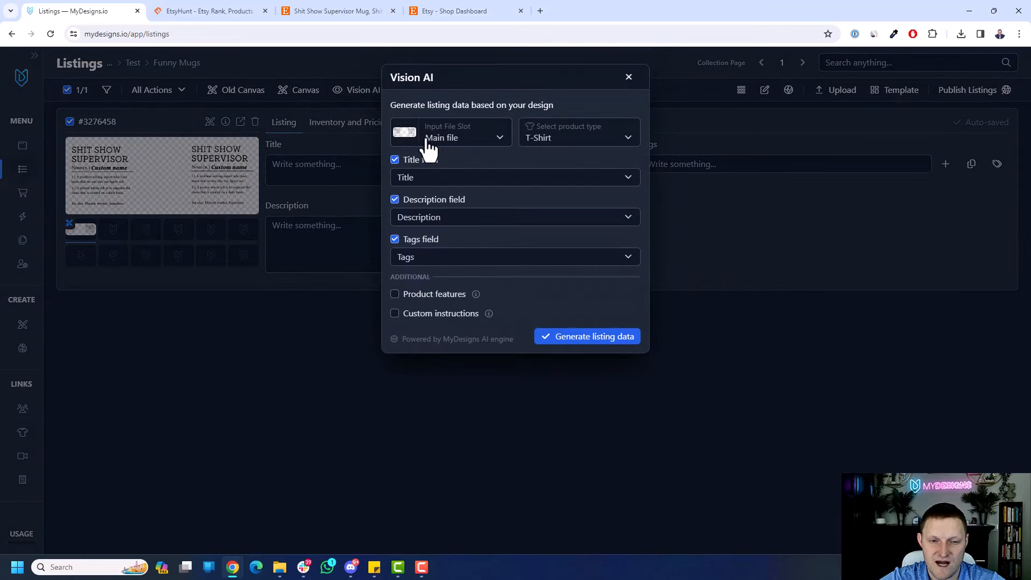
left_click(577, 132)
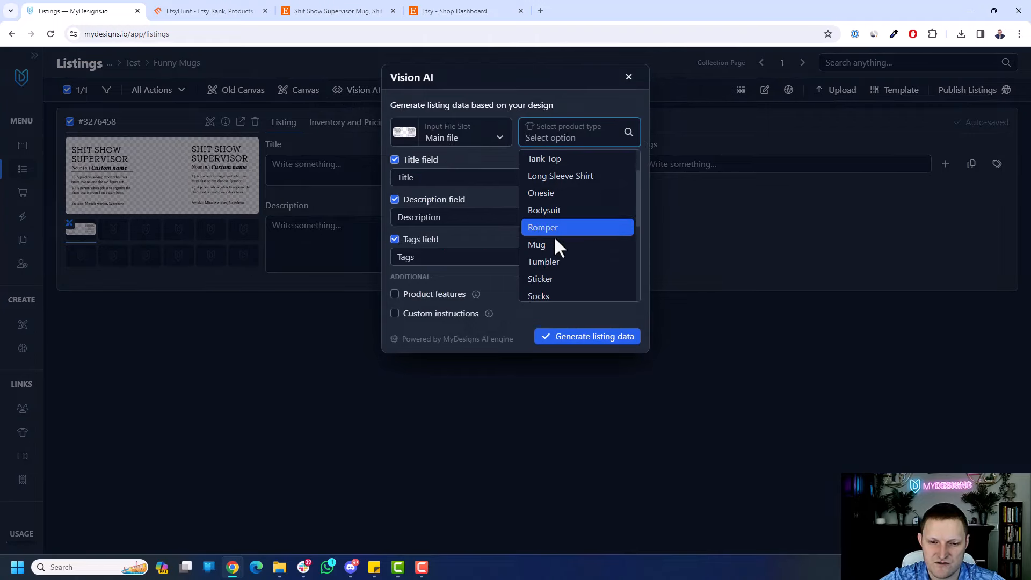
left_click(536, 244)
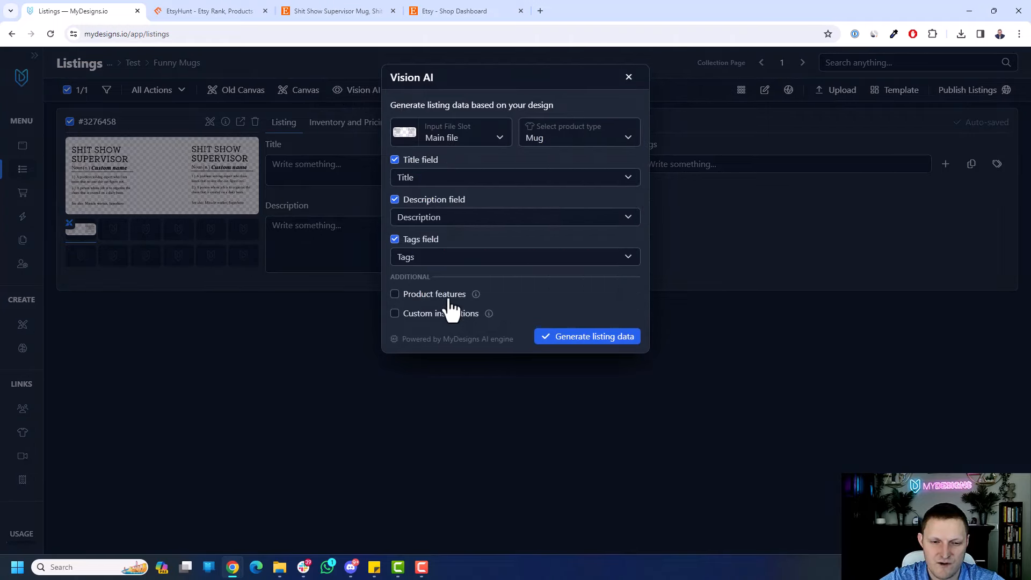
left_click(395, 294)
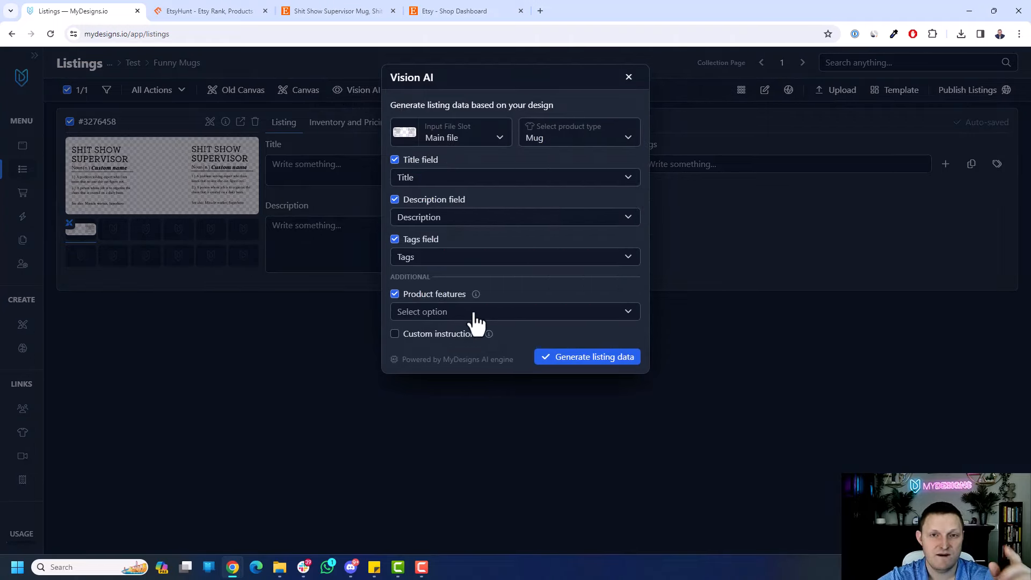
left_click(513, 311)
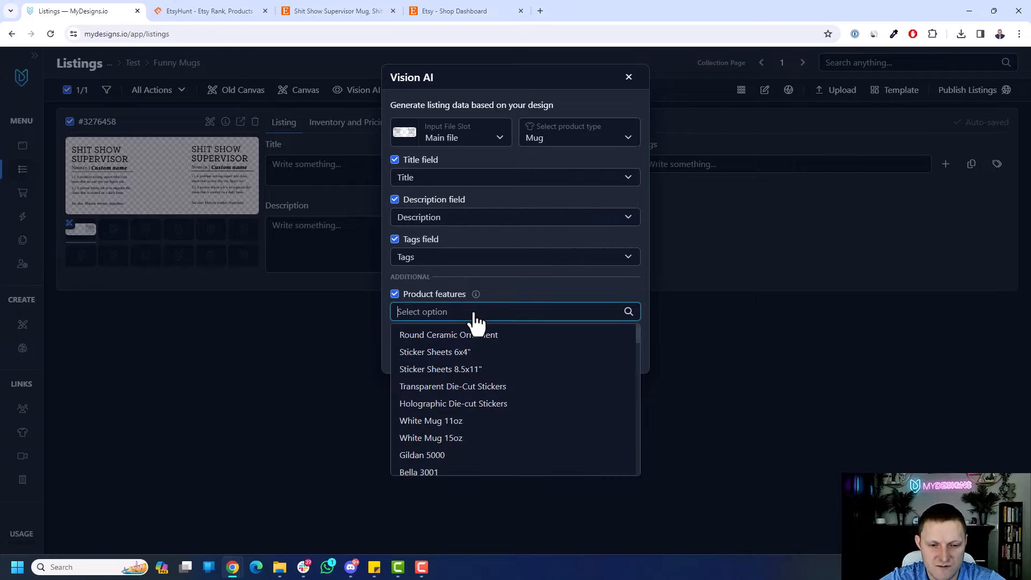
type("acc")
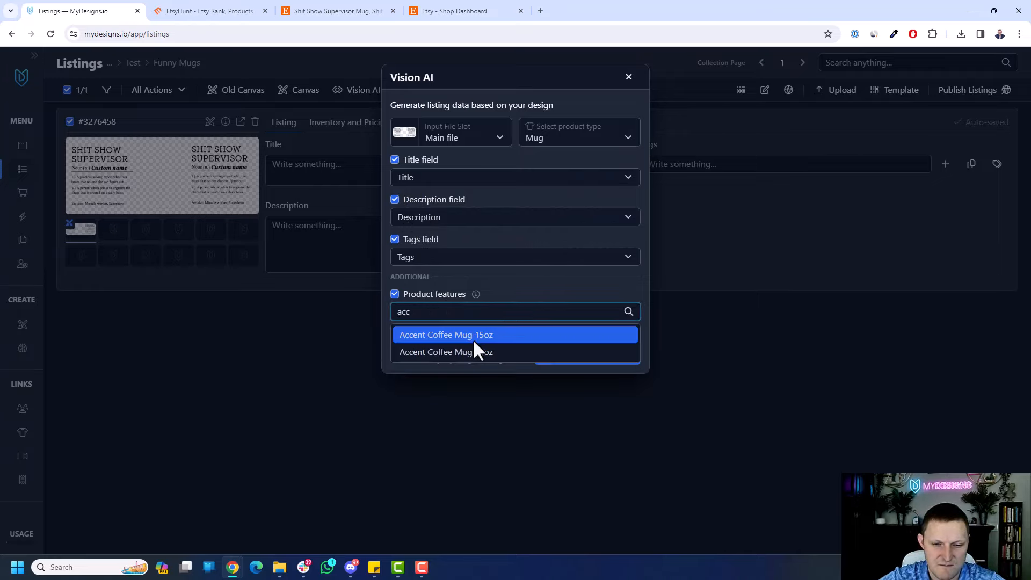
left_click(444, 351)
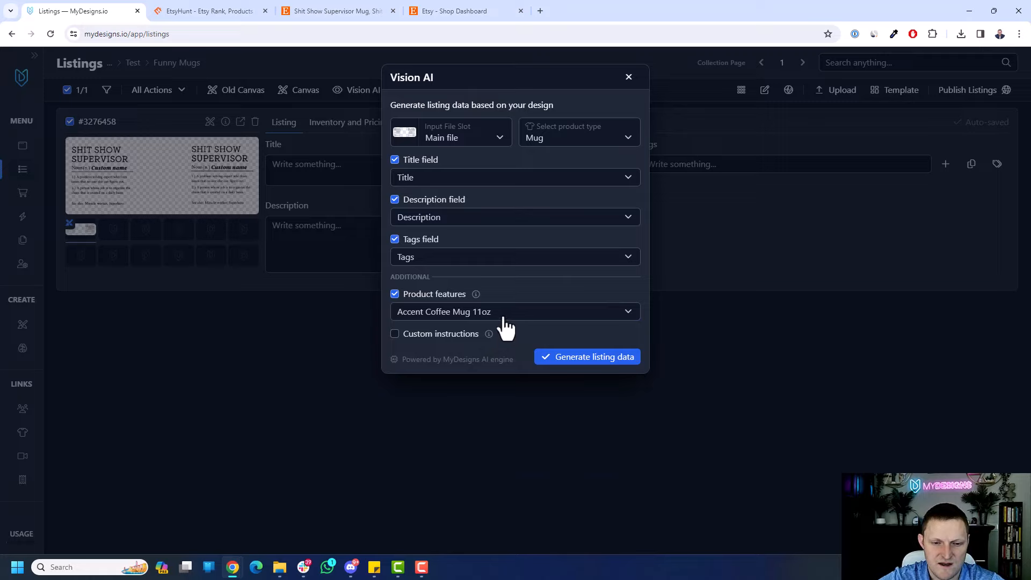
mouse_move(510, 326)
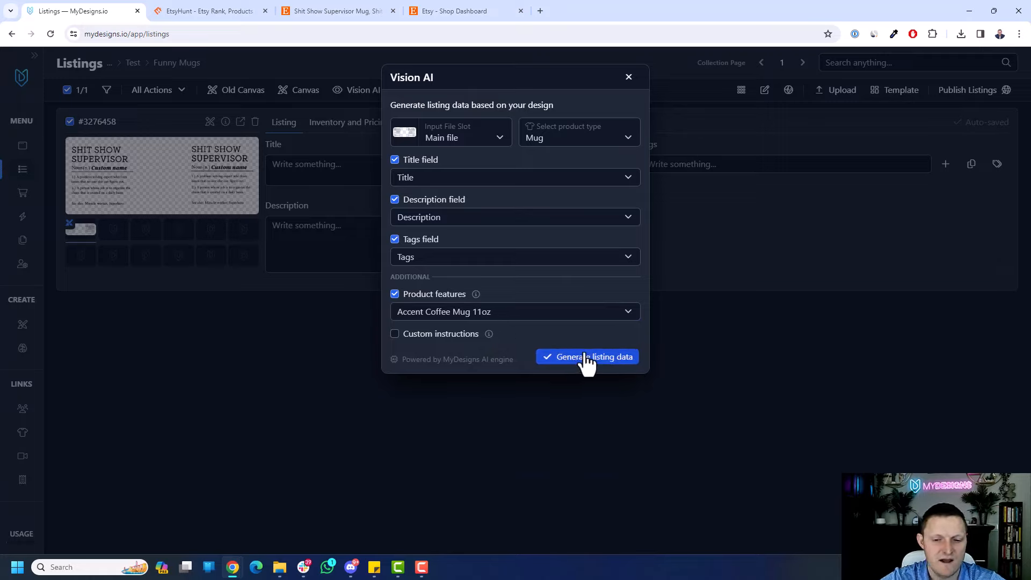
- Generate the title, description and tags with AI, then review the title and description
left_click(585, 357)
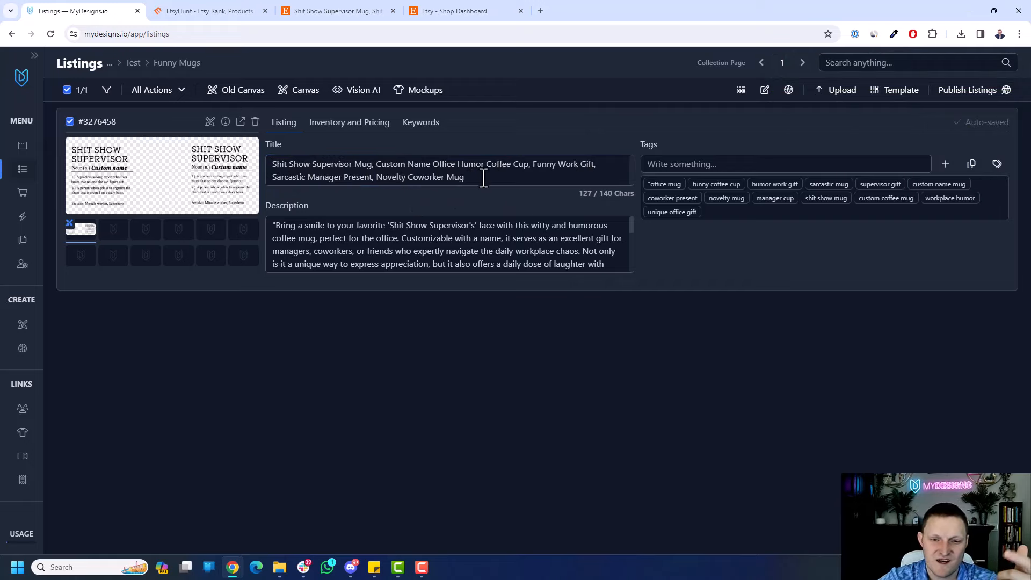
mouse_move(475, 214)
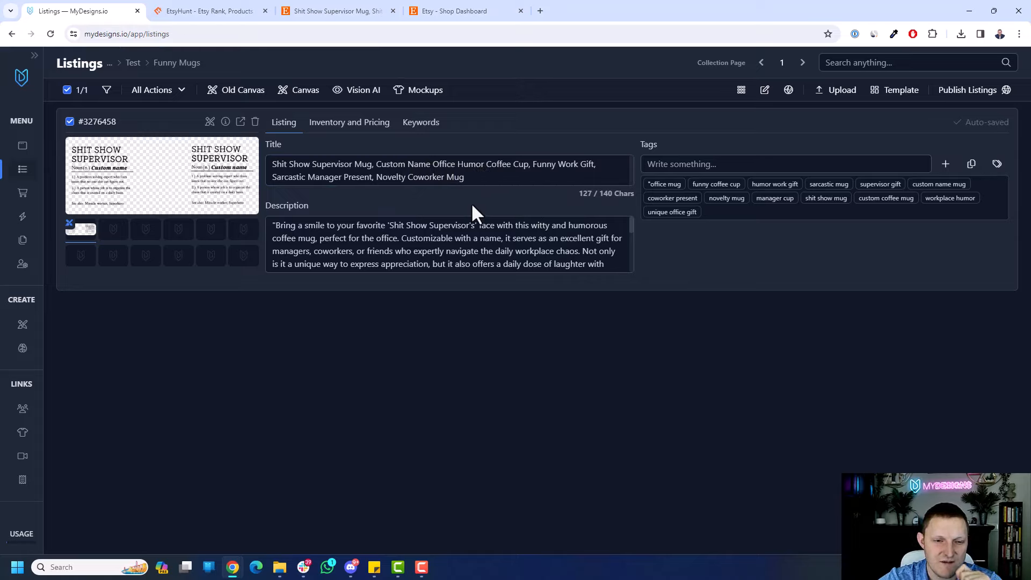
left_click(425, 171)
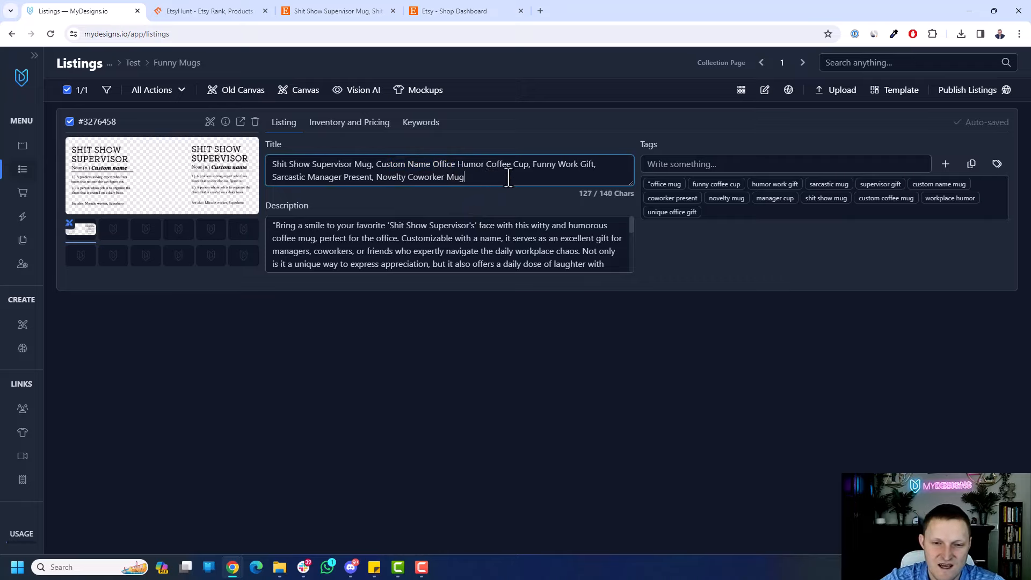
mouse_move(673, 266)
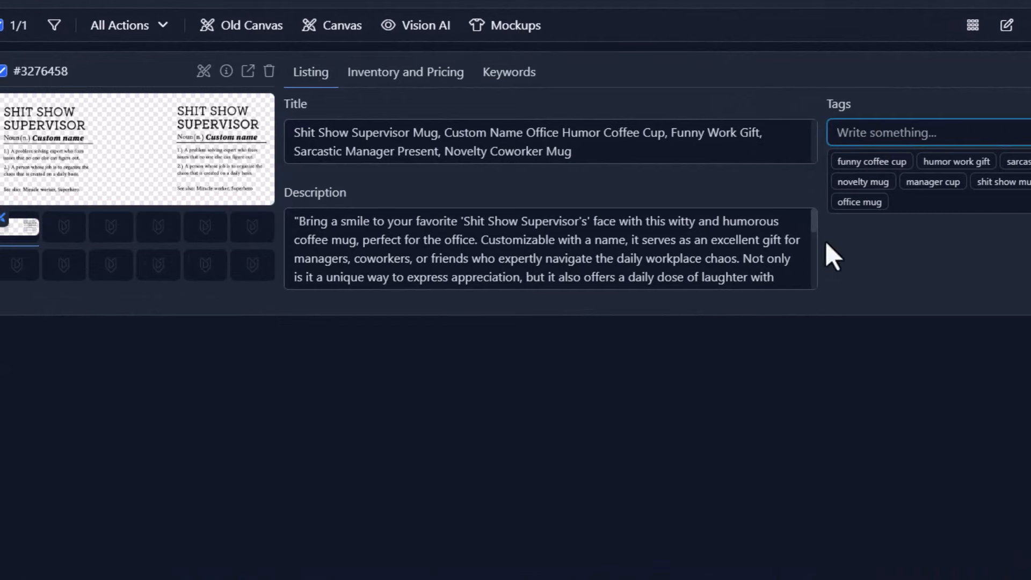
left_click(444, 223)
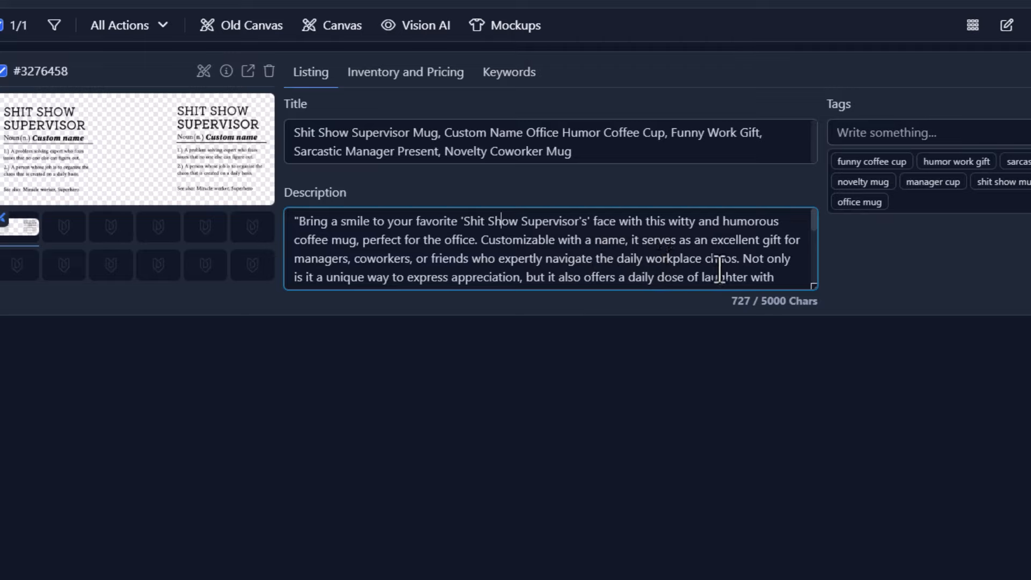
mouse_move(802, 287)
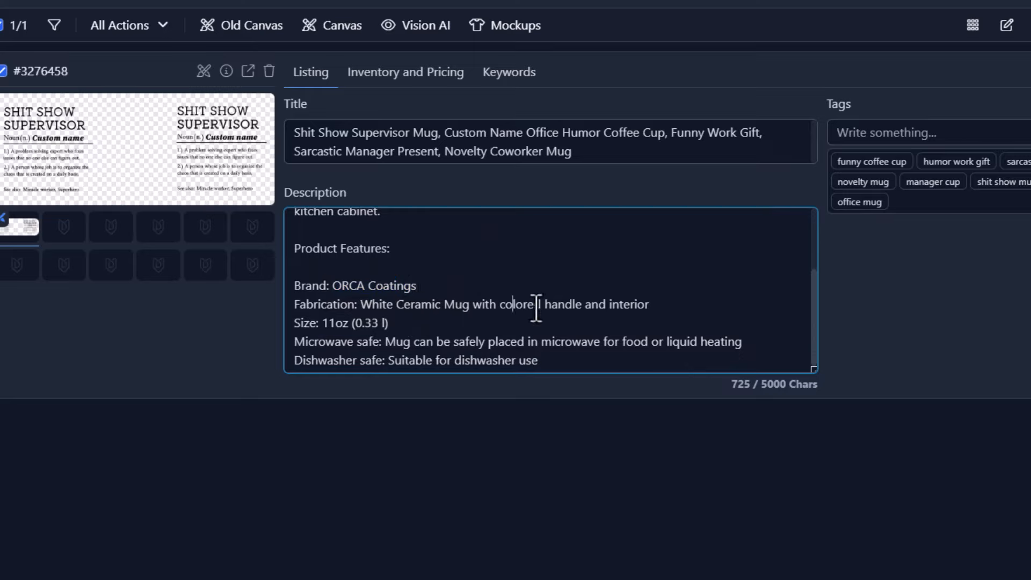
- Try adding 'Personalizable' to the title while keeping it under 140 characters
left_click_drag(538, 304, 647, 304)
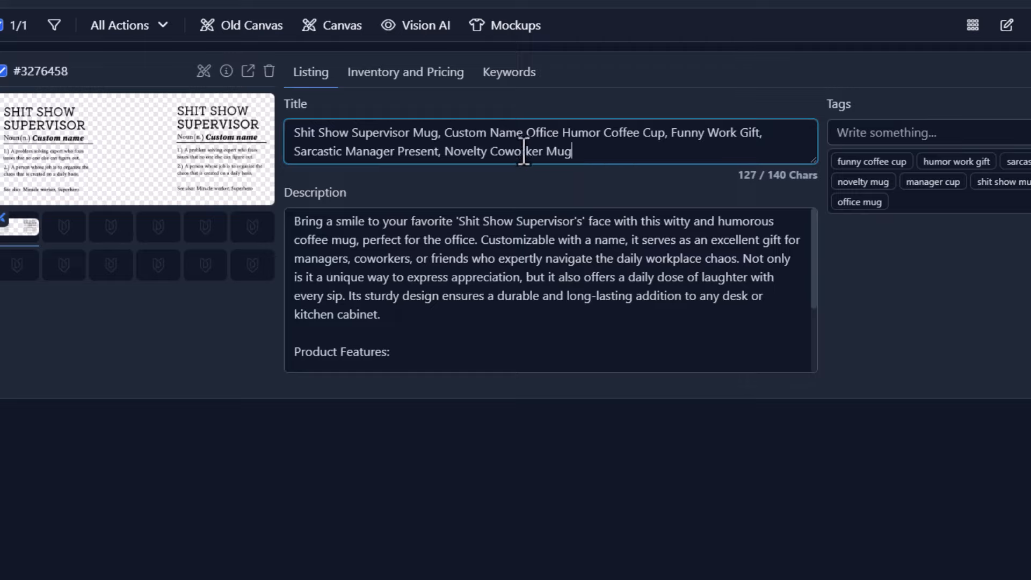
type("r")
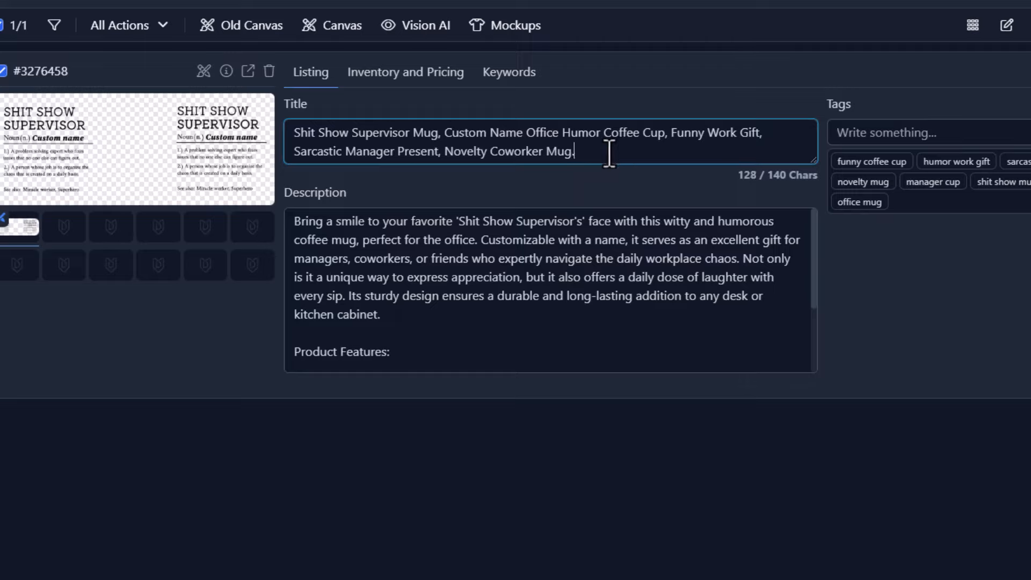
type("Personalizabl")
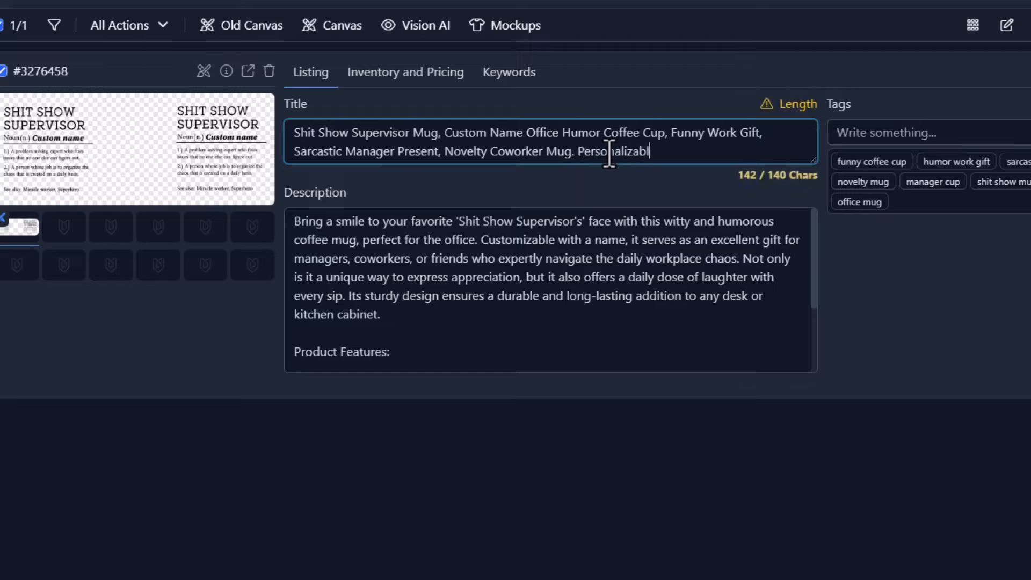
type("e")
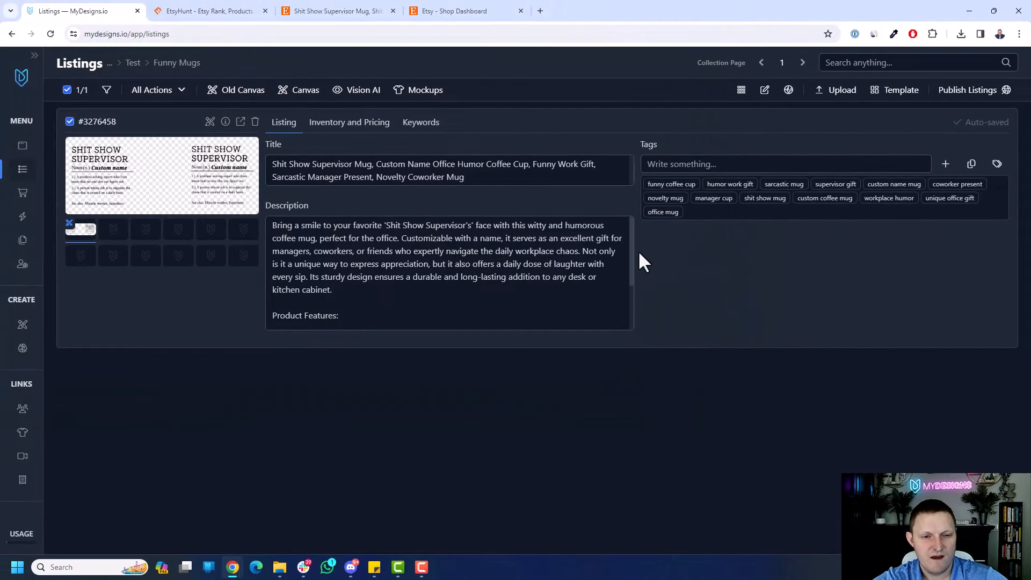
mouse_move(755, 269)
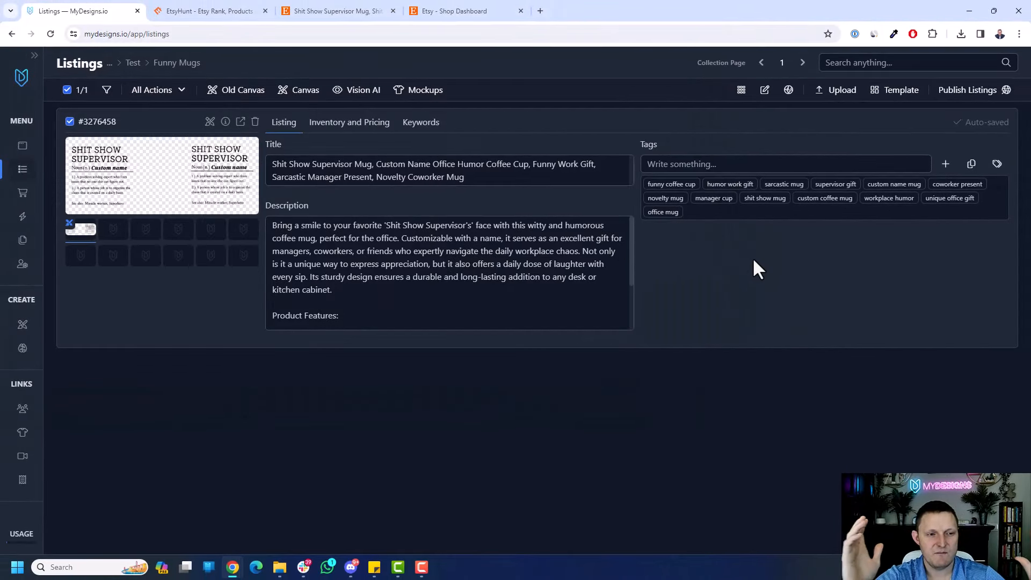
mouse_move(761, 248)
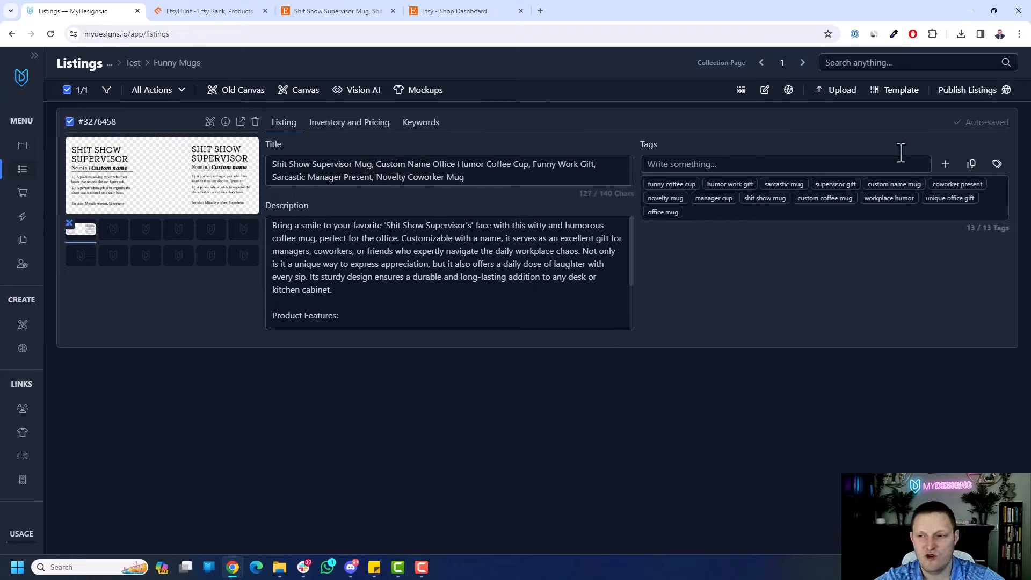
- Start publishing to the Etsy store and continue from the Data step to Pick a Product
left_click(966, 89)
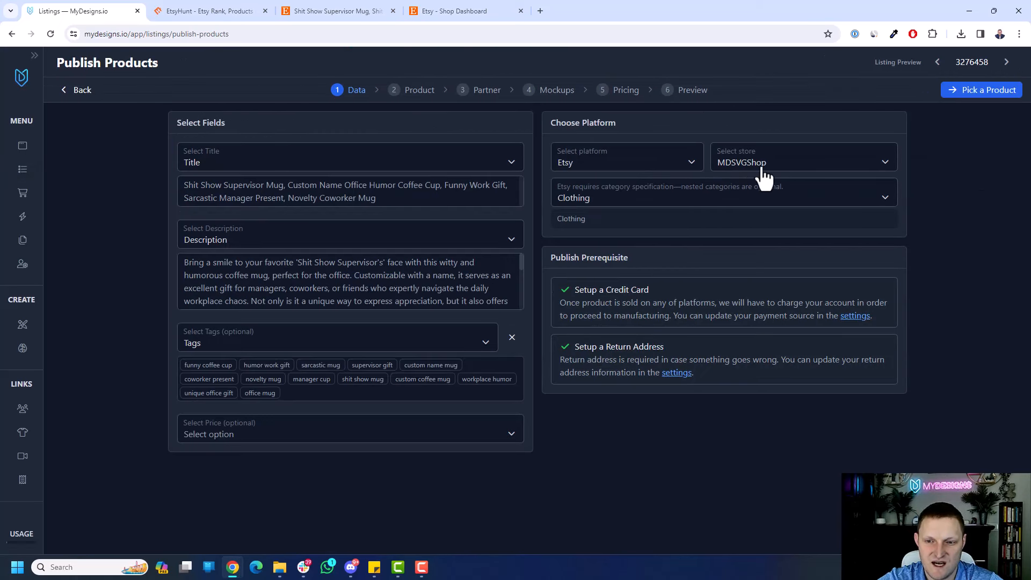
mouse_move(431, 193)
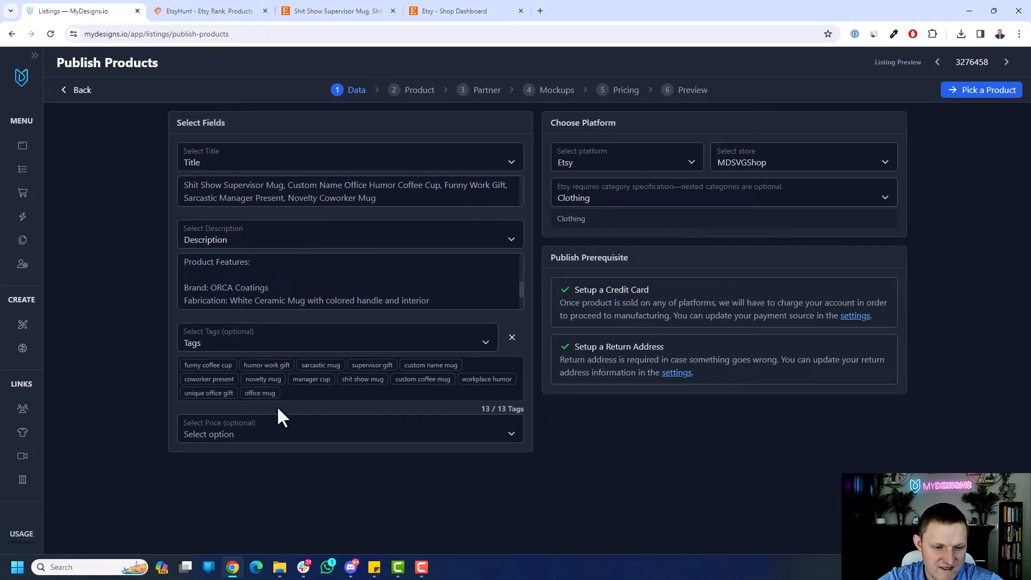
left_click(980, 90)
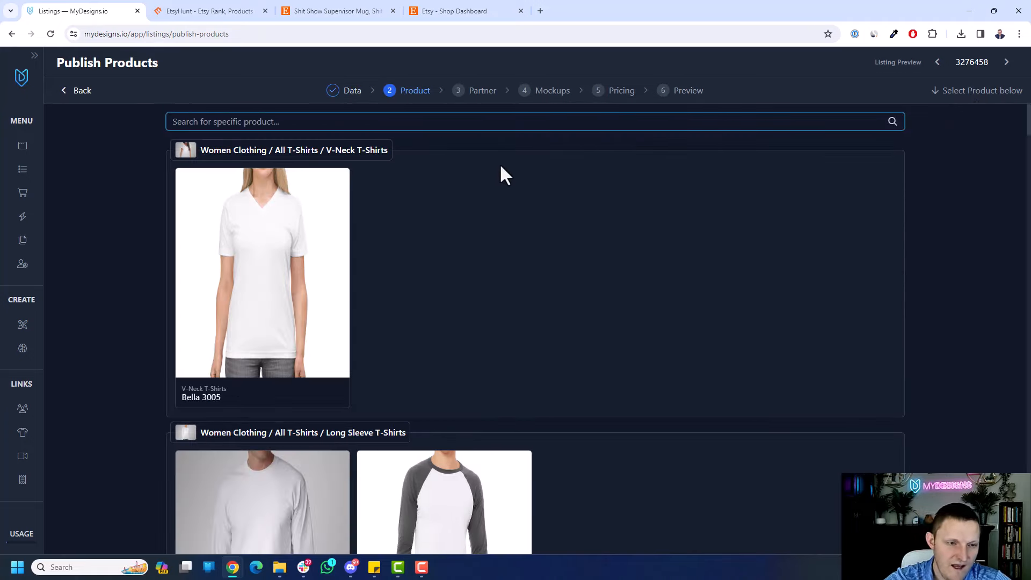
- Search 'mug' and choose the Accent Coffee Mug 11oz
type("mug")
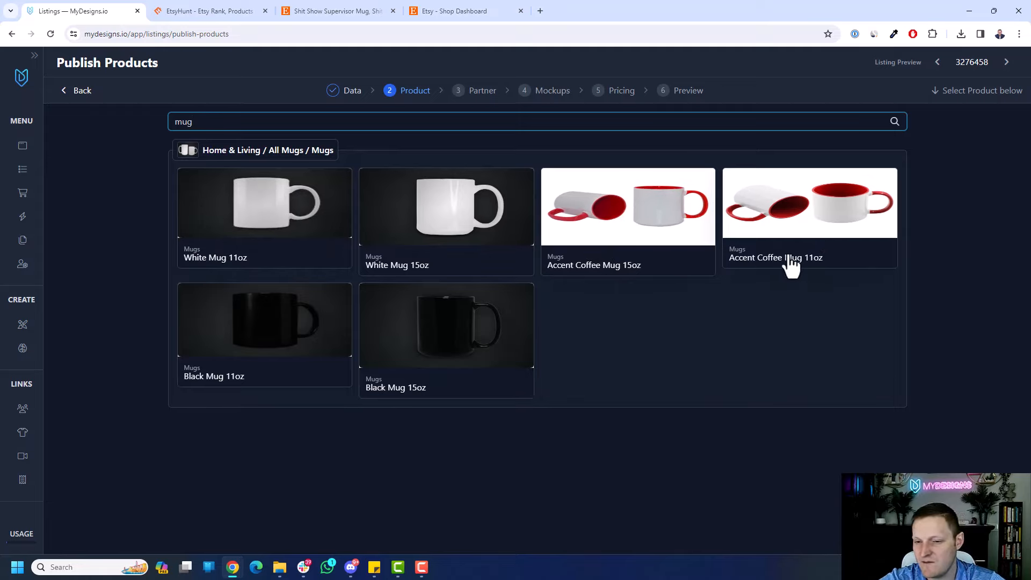
left_click(808, 217)
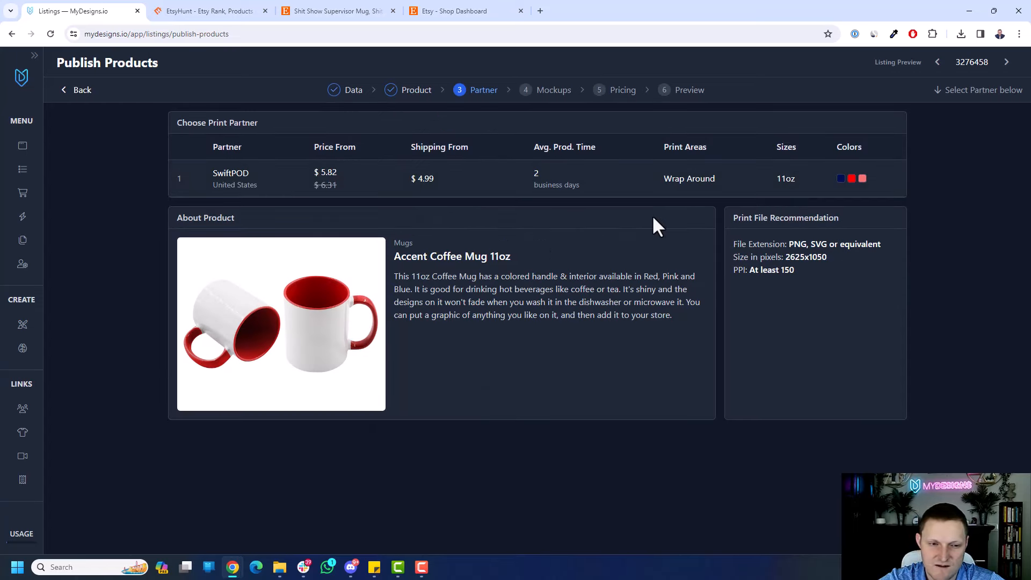
mouse_move(361, 194)
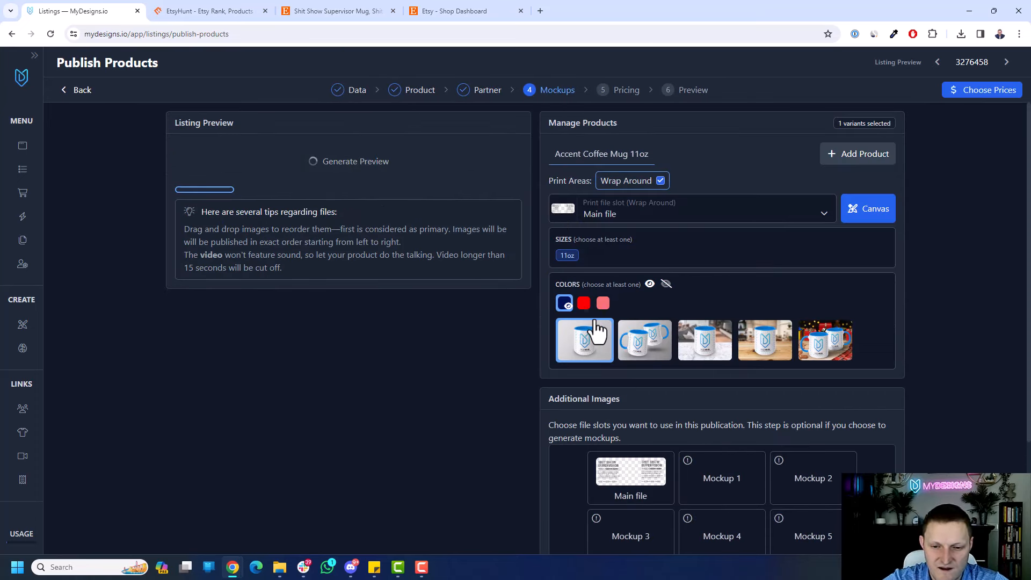
- Select the two-mug mockup scene for the 11oz accent mug, briefly opening and closing Canvas
left_click(602, 303)
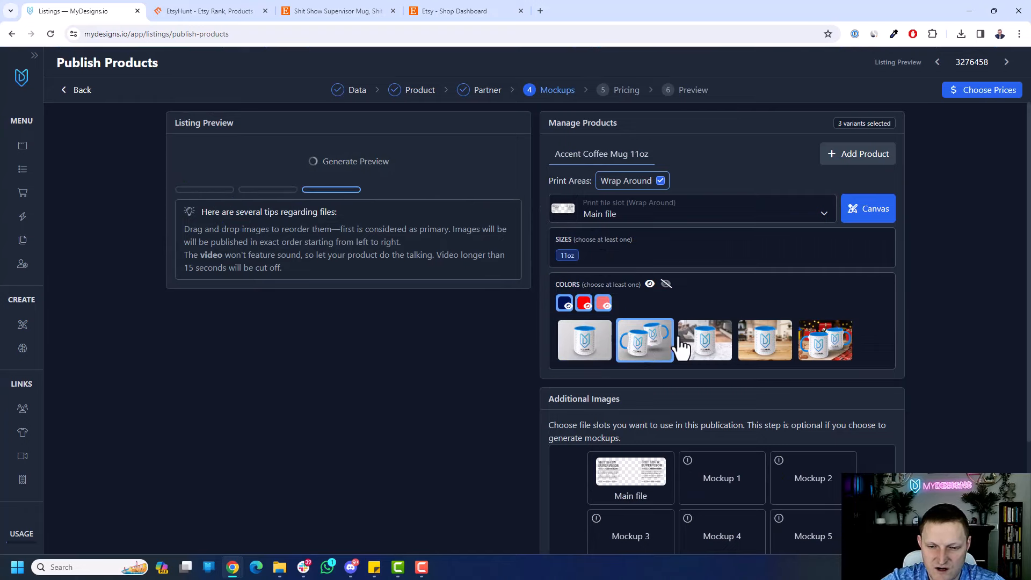
left_click(868, 208)
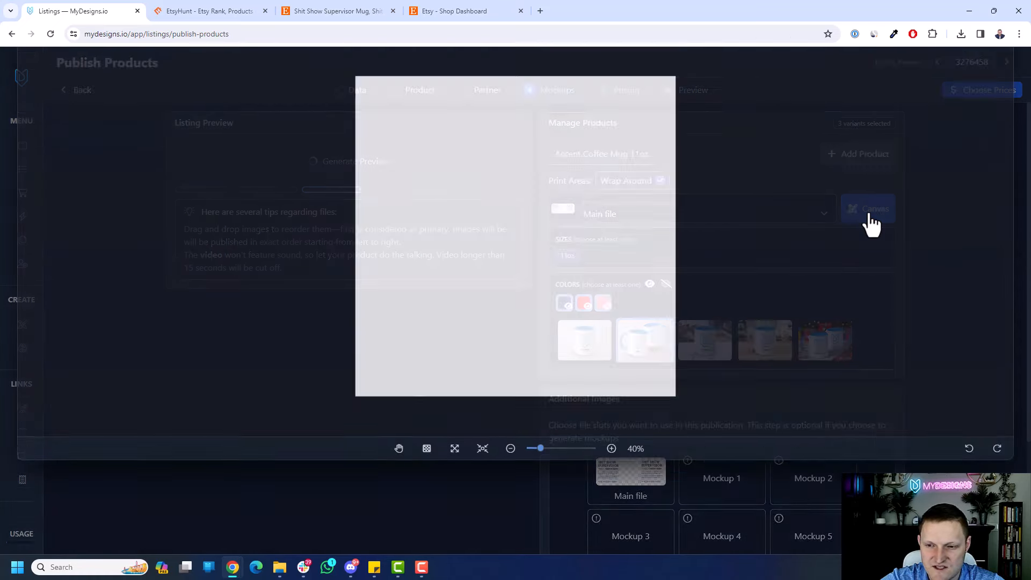
left_click(868, 209)
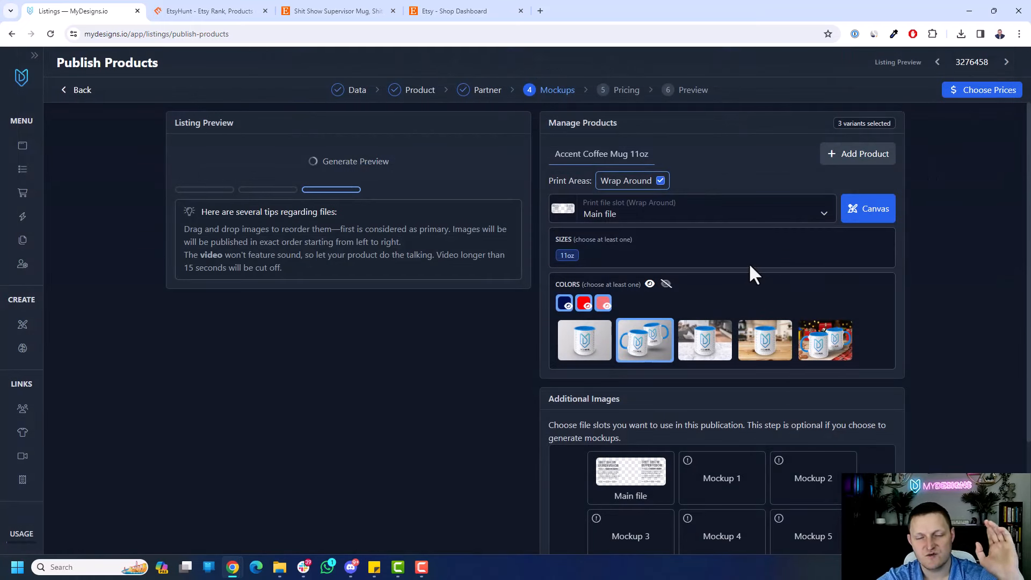
mouse_move(866, 157)
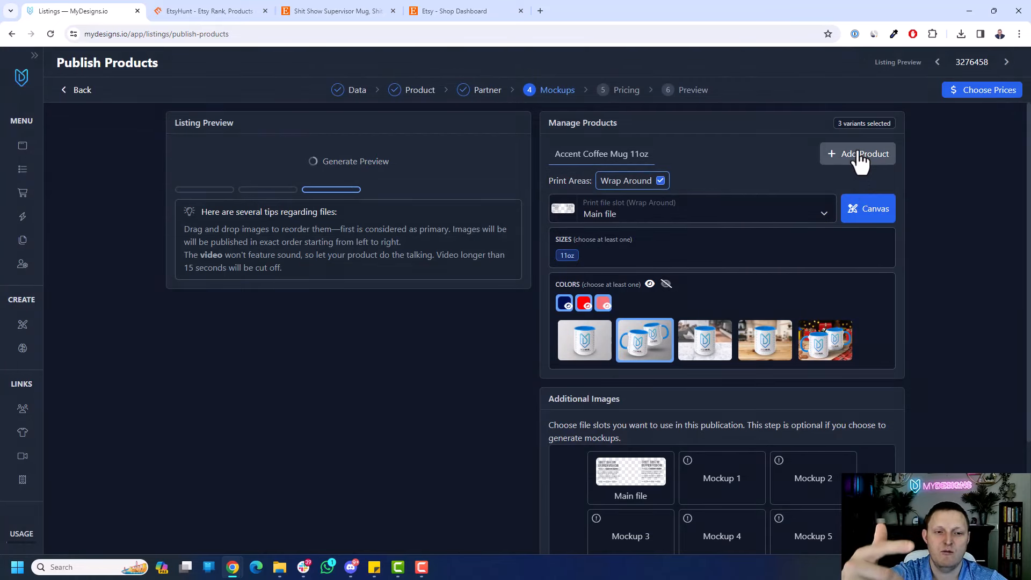
- Add the Accent Coffee Mug 15oz with the two-mug mockup and red and pink handle swatches
left_click(864, 153)
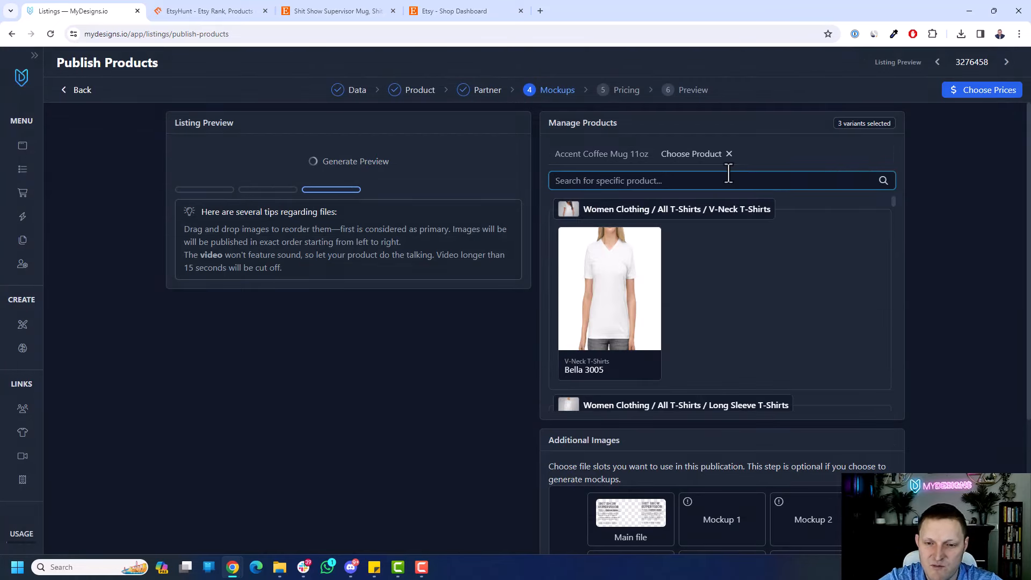
type("15oz")
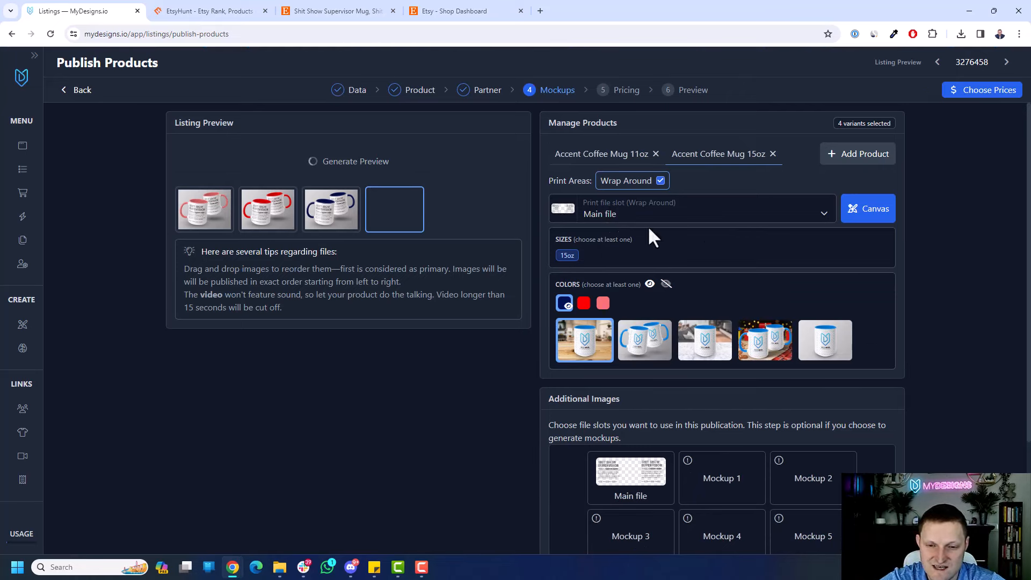
left_click(866, 209)
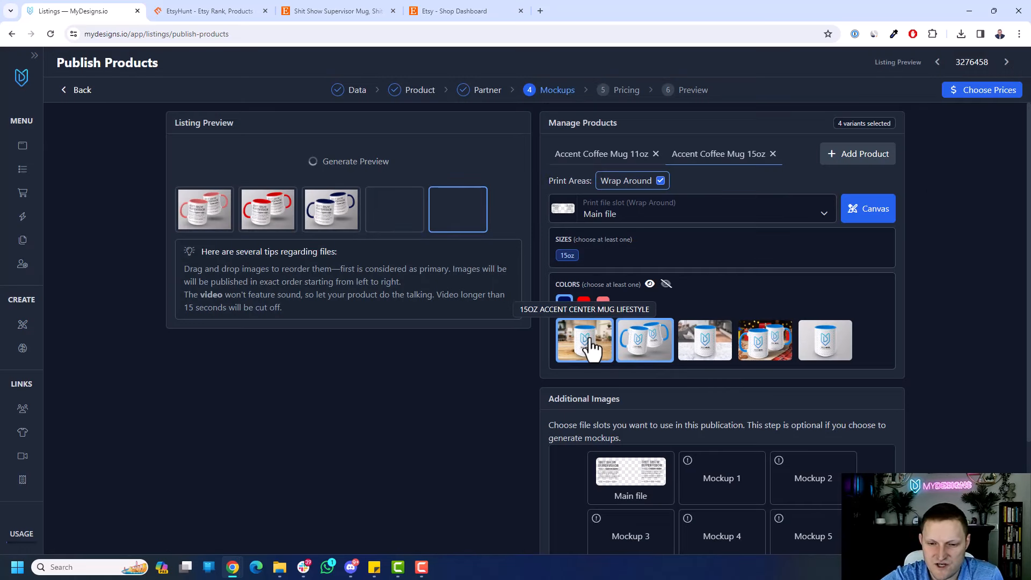
left_click(583, 340)
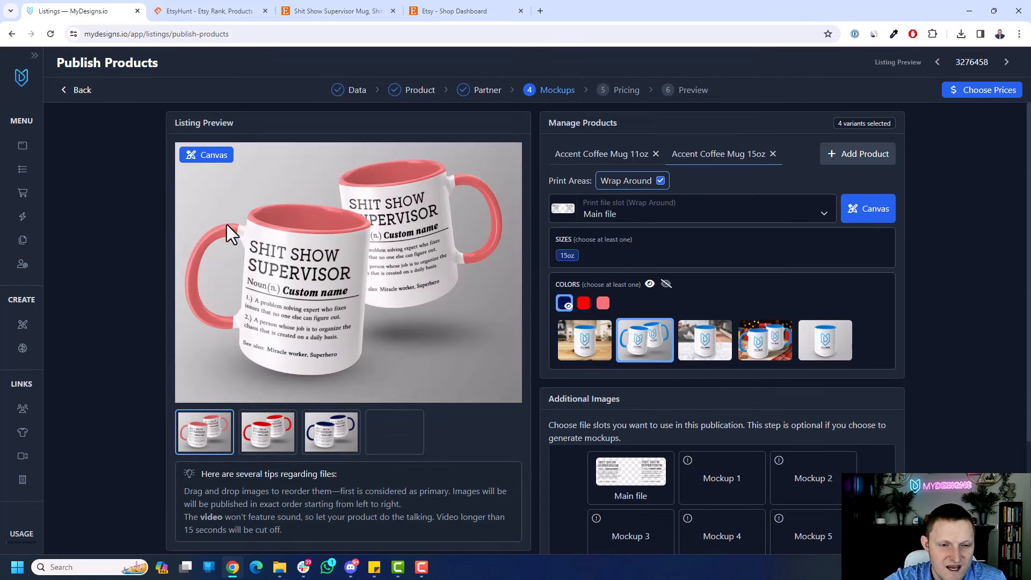
left_click(267, 432)
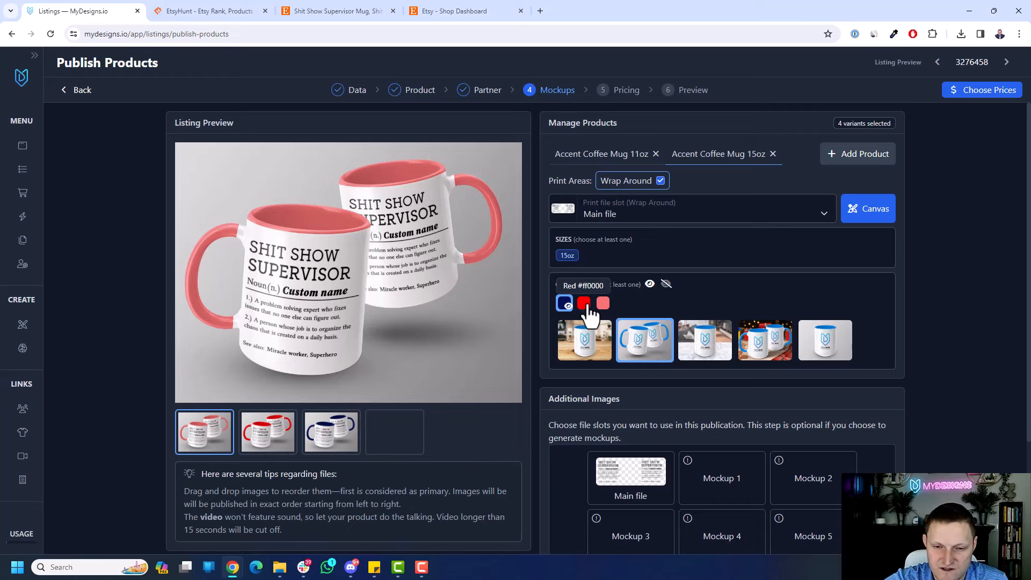
left_click(603, 302)
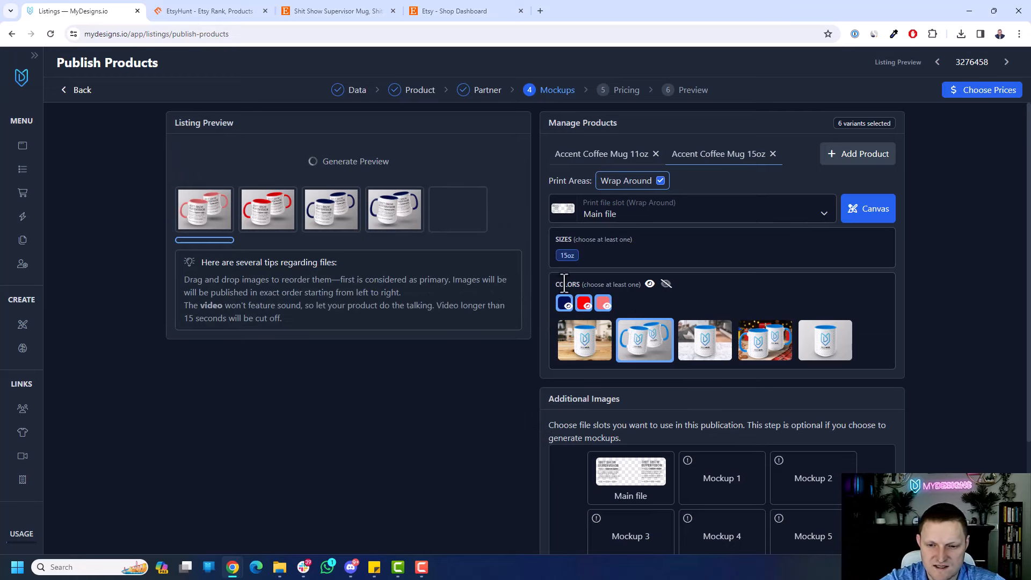
- Adjust the whole mug design in Canvas, save it, and view the first generated mockup
left_click(393, 208)
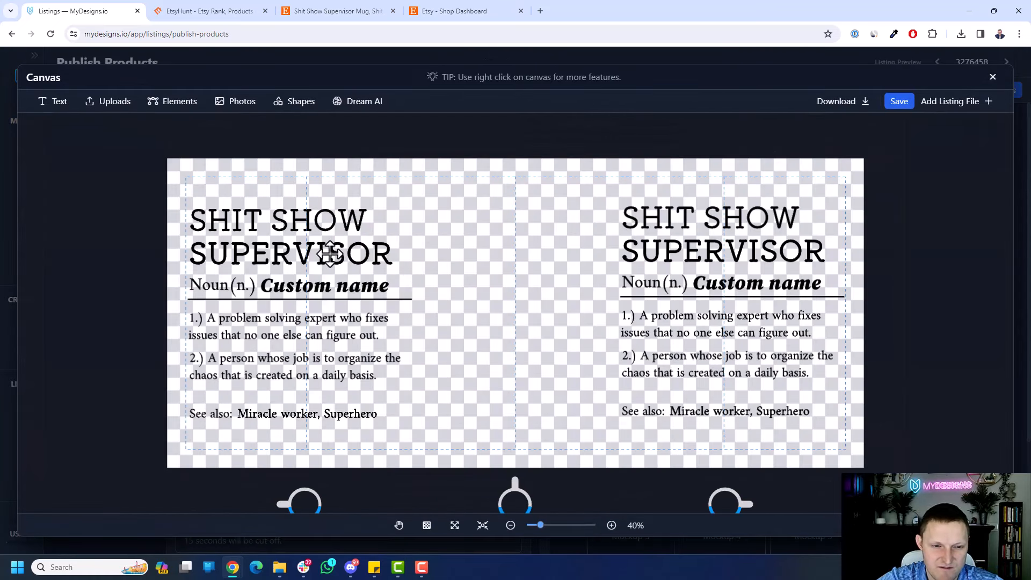
left_click(329, 255)
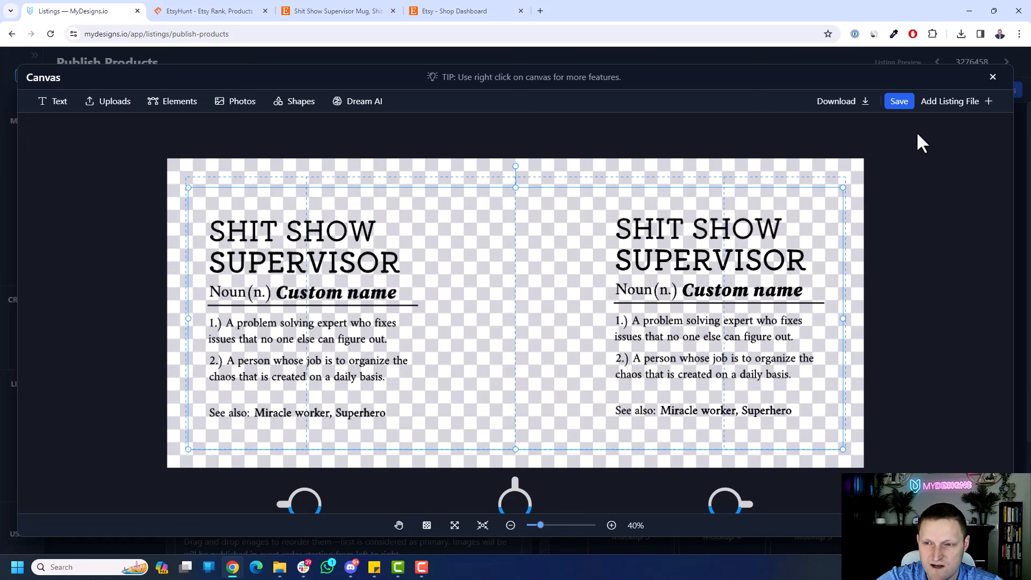
mouse_move(899, 100)
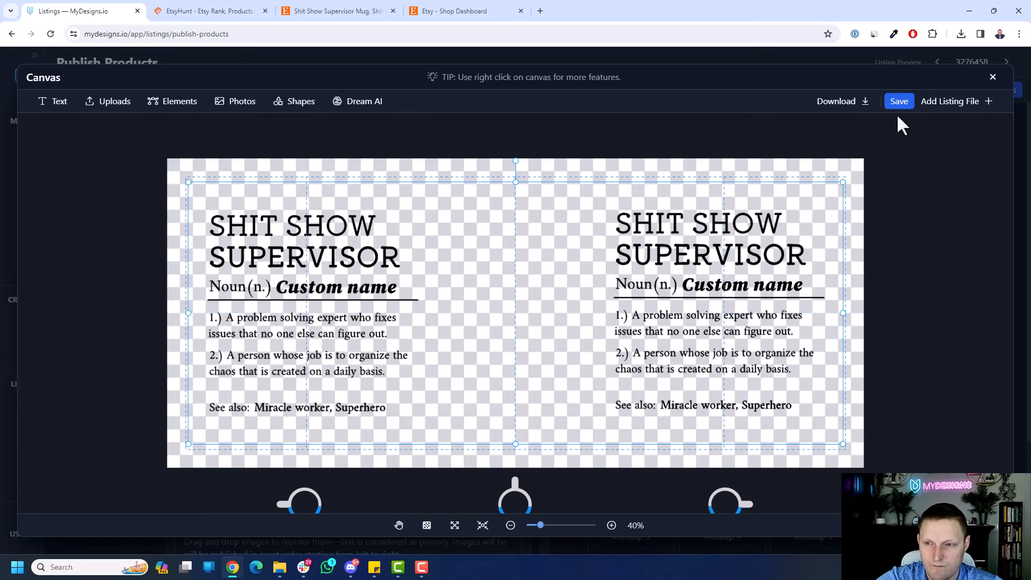
left_click(992, 77)
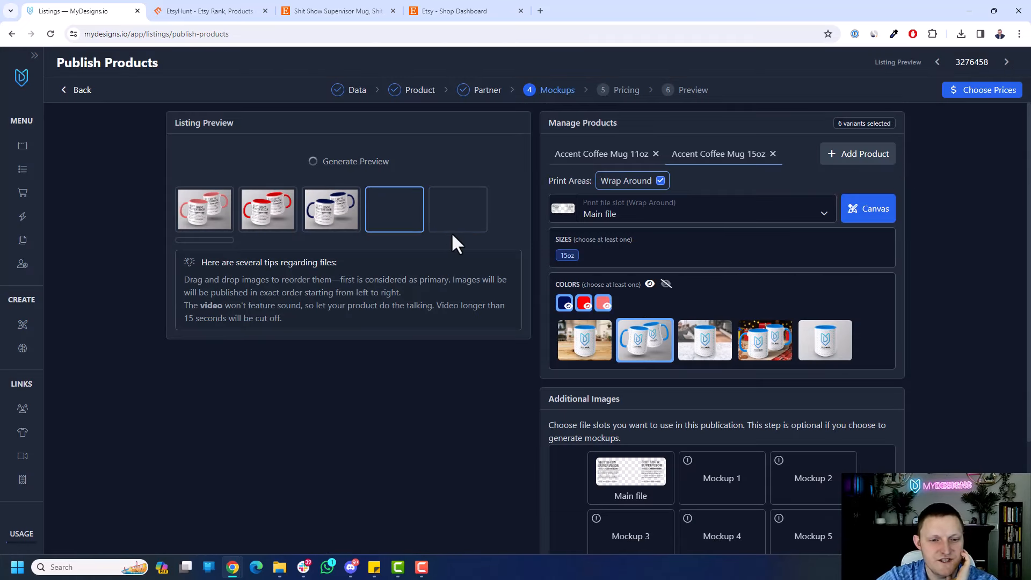
mouse_move(744, 178)
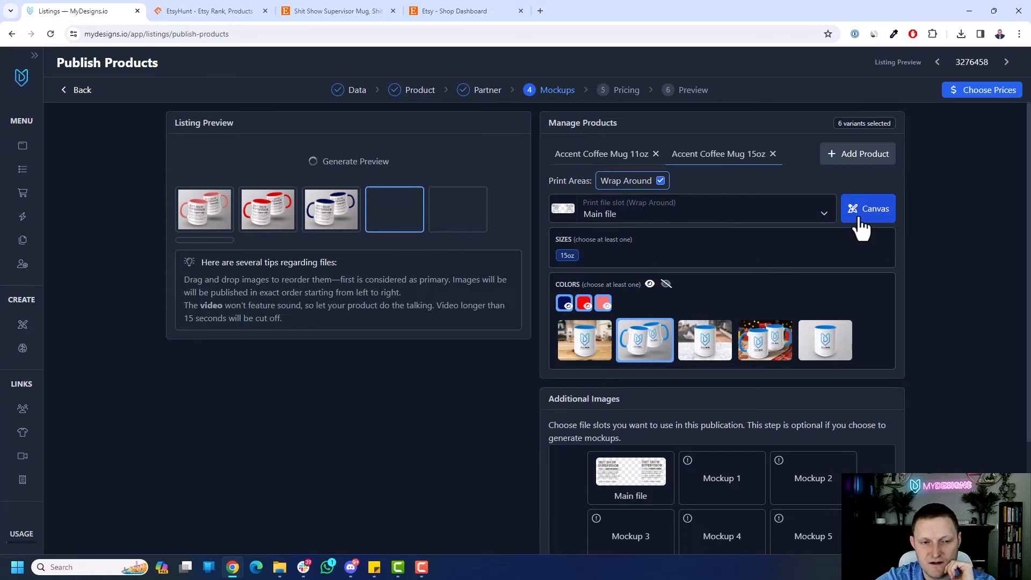
mouse_move(848, 227)
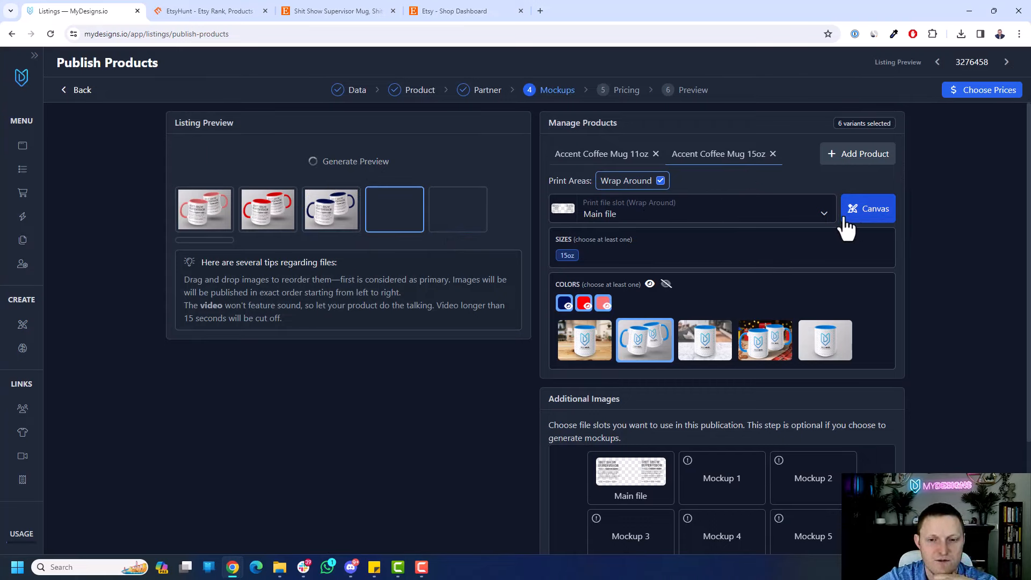
mouse_move(654, 220)
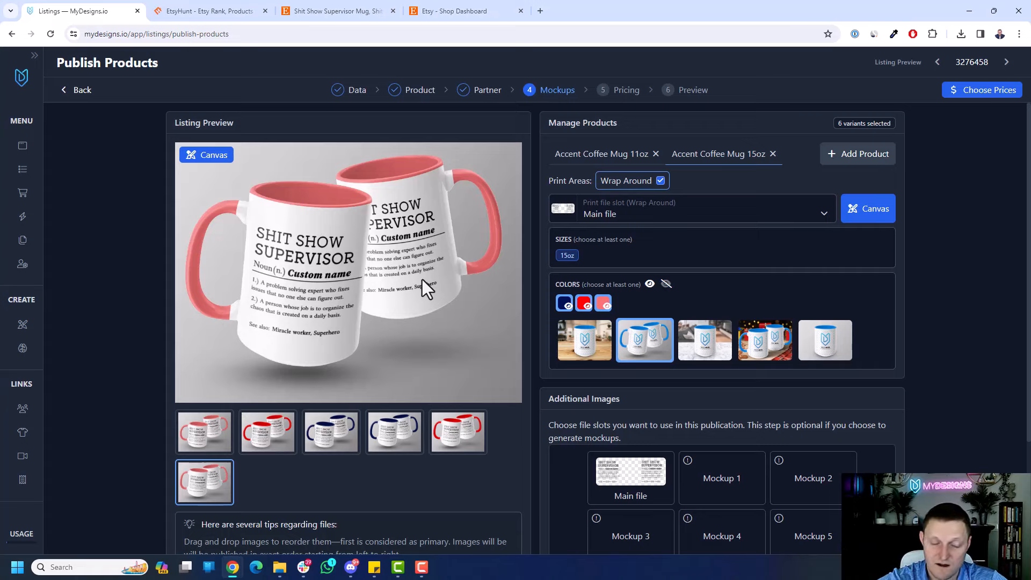
left_click(204, 431)
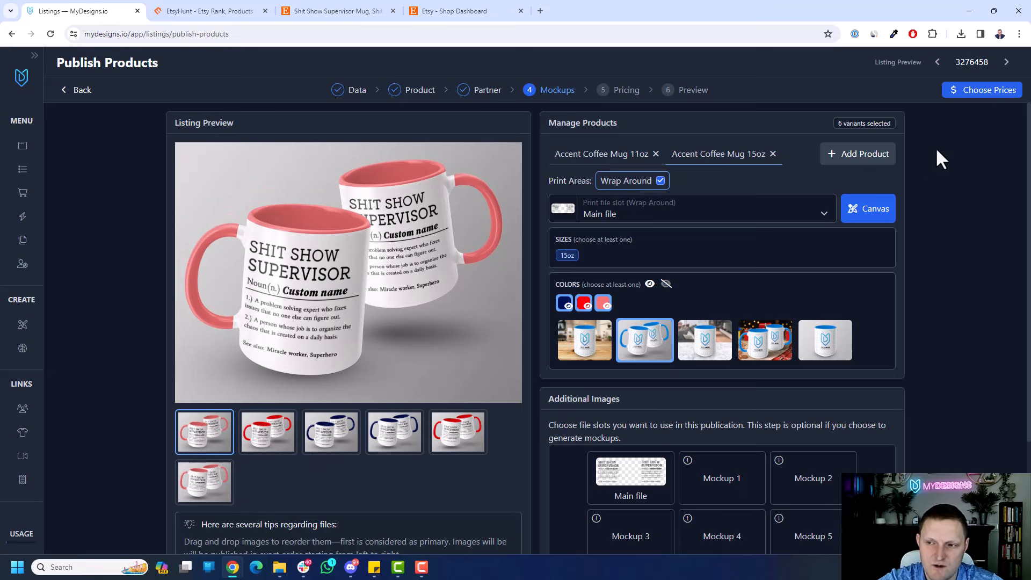
- Price all 11oz variants at 24.98 and edit the size prefix 'Accent Coffee Mug 11oz'
left_click(606, 90)
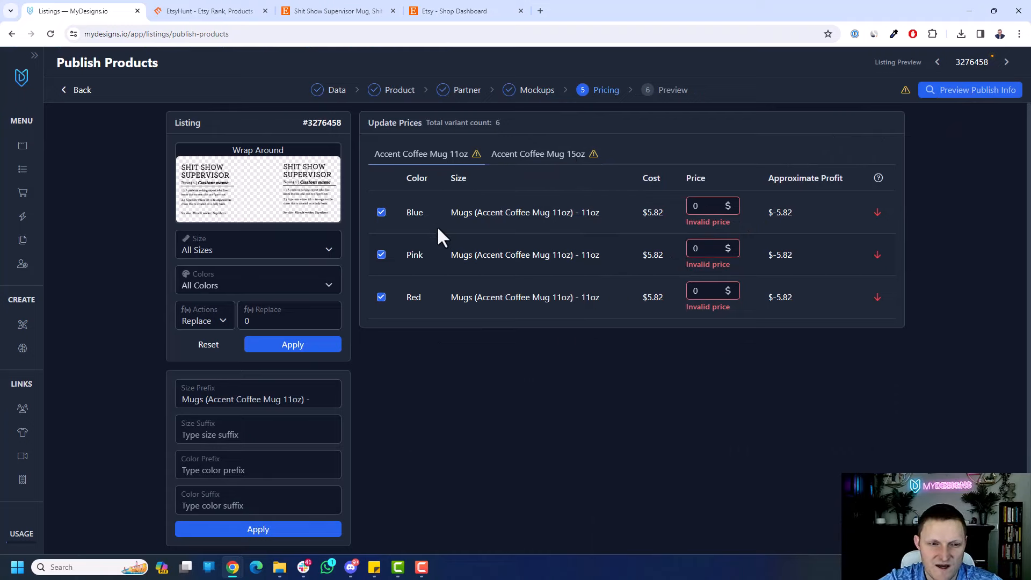
left_click(537, 153)
type("24.98")
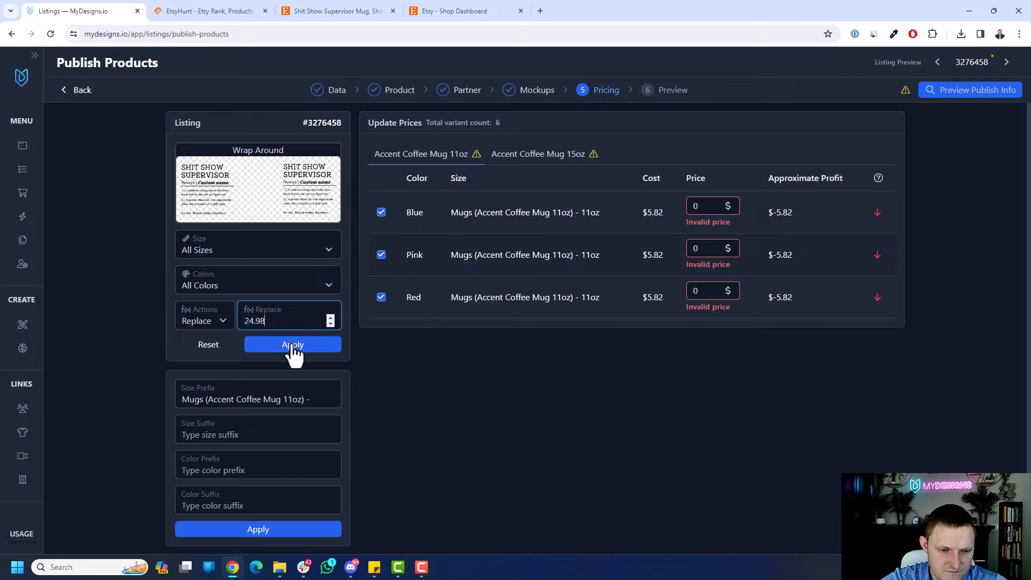
left_click(292, 344)
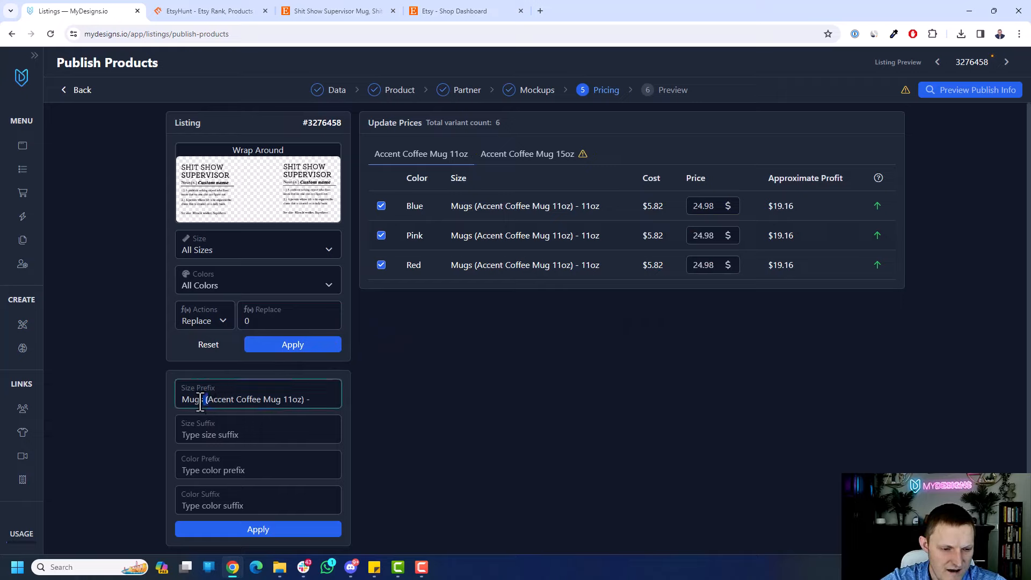
type("Accent Coffee Mug 11oz")
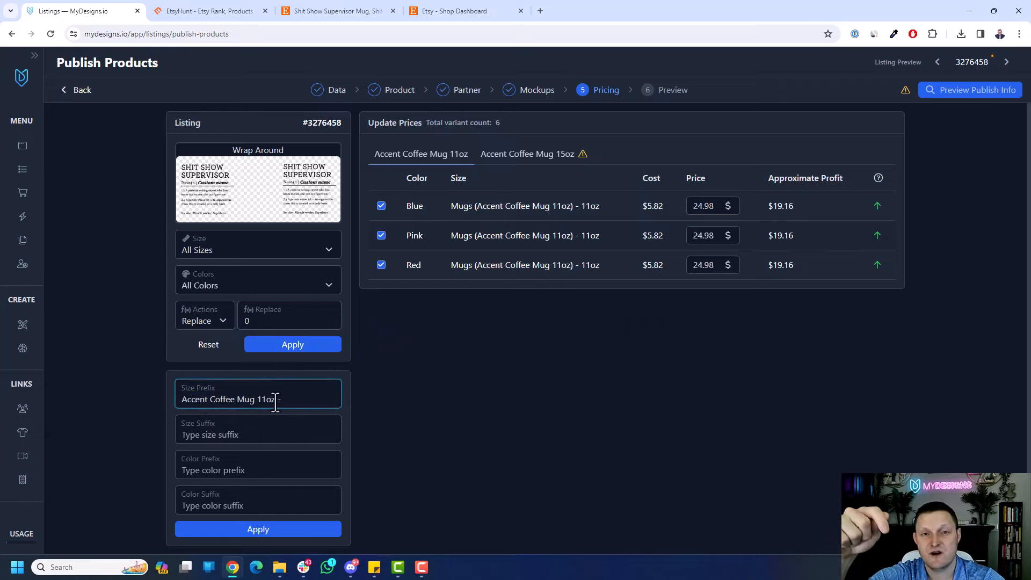
triple_click(230, 399)
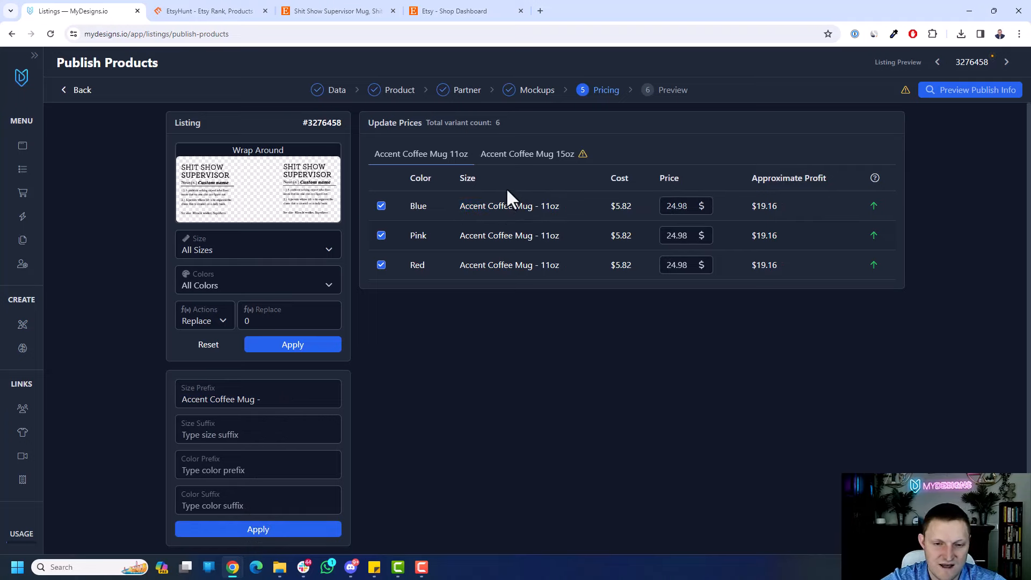
- Apply a price of 29.98 to all 15oz mug variants
left_click(527, 153)
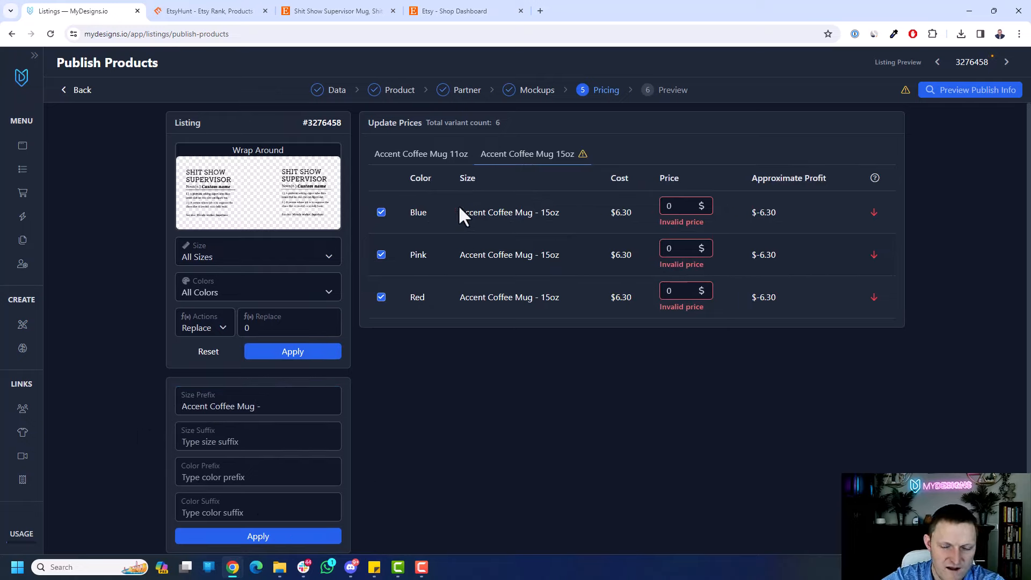
left_click(421, 153)
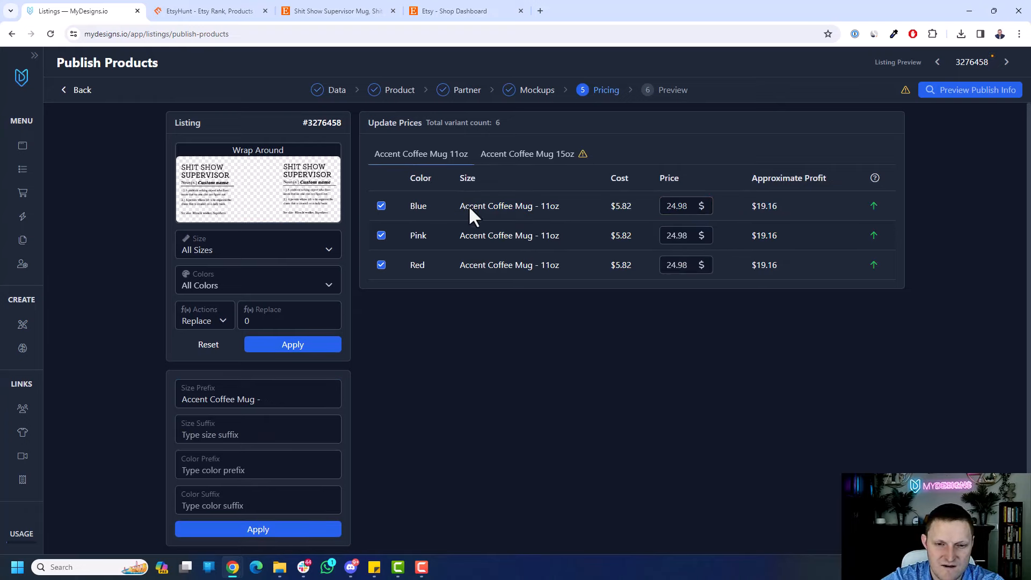
left_click(526, 153)
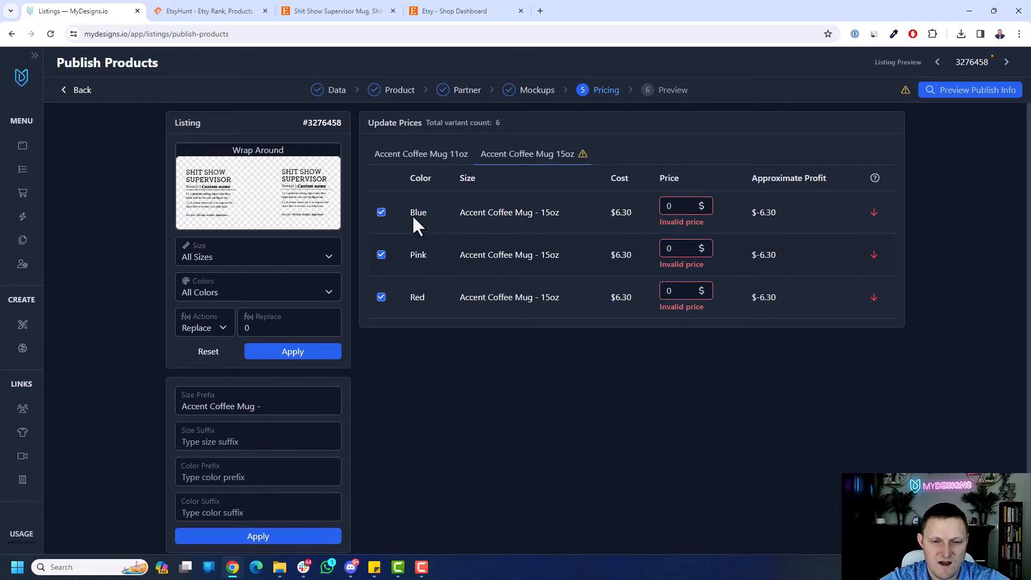
mouse_move(445, 255)
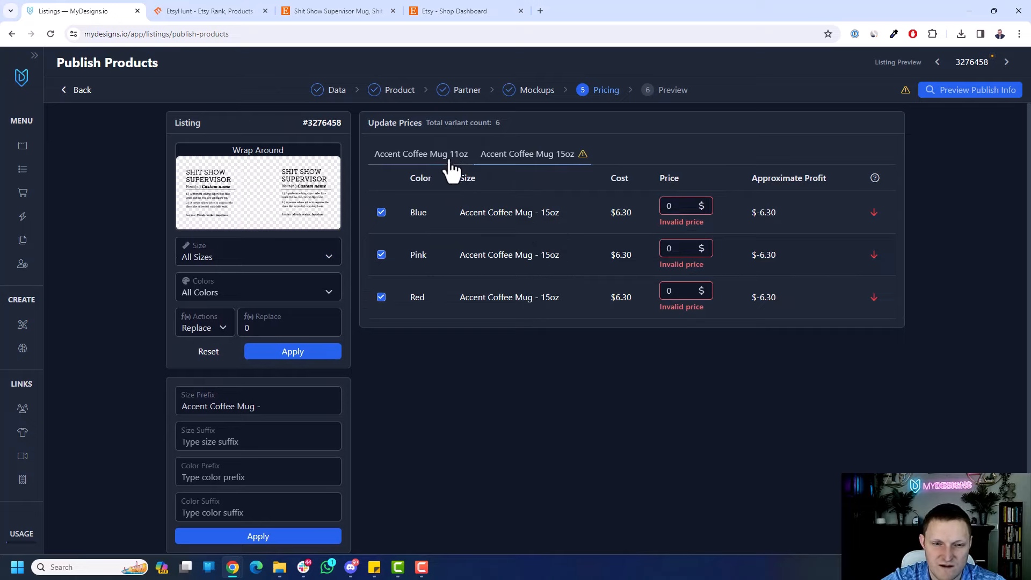
left_click(421, 153)
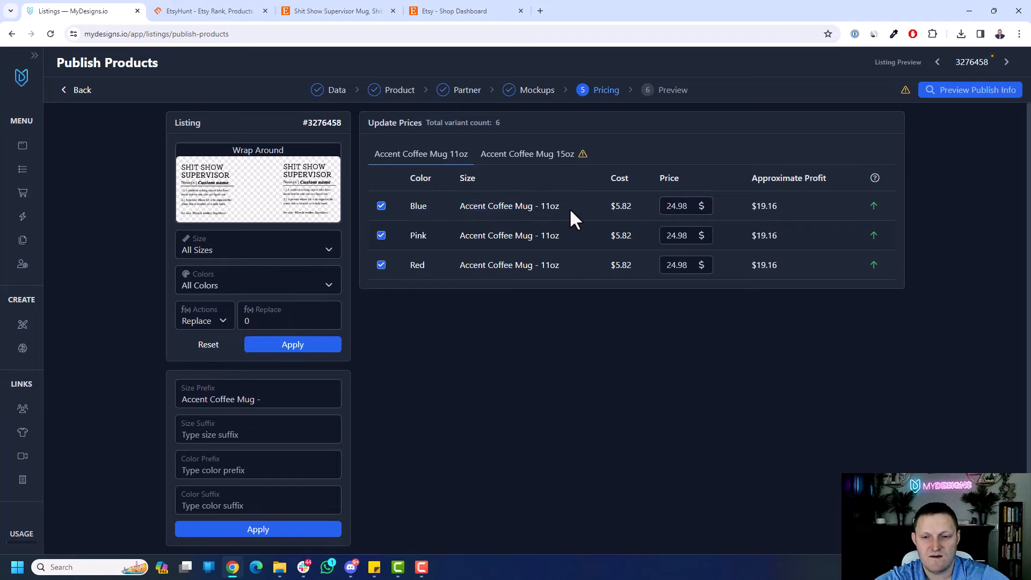
left_click(526, 154)
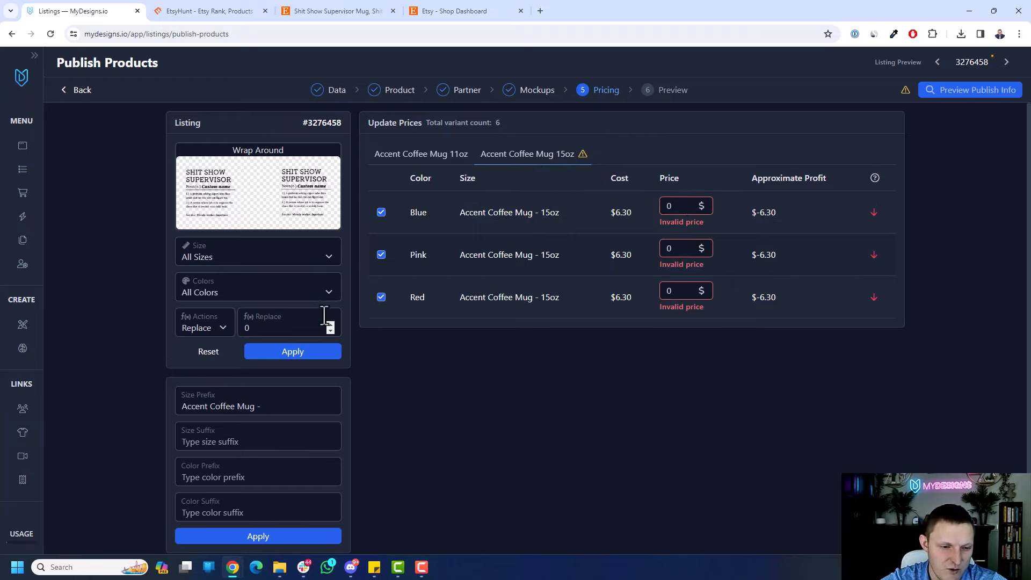
type("2")
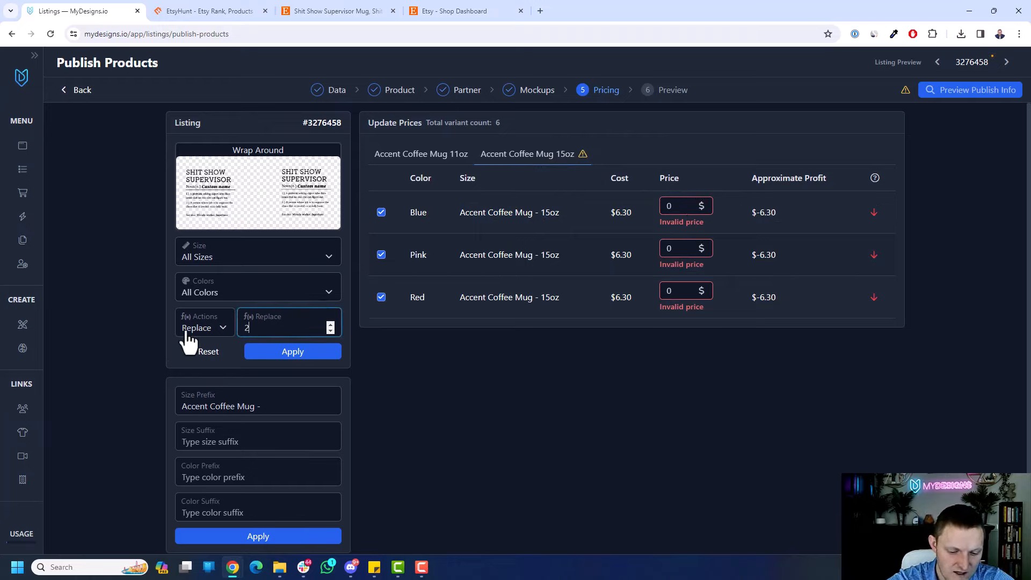
type("89")
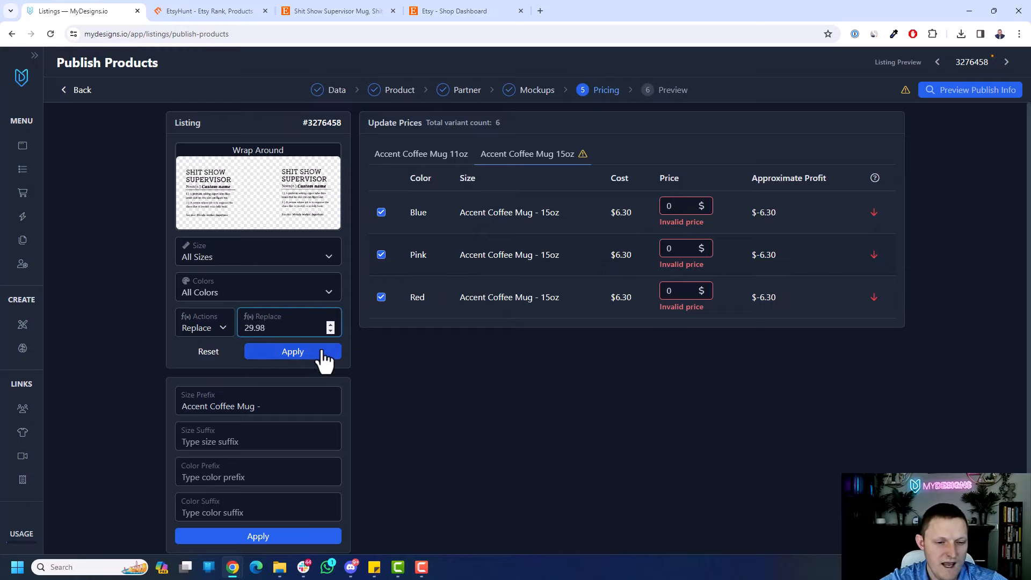
left_click(292, 351)
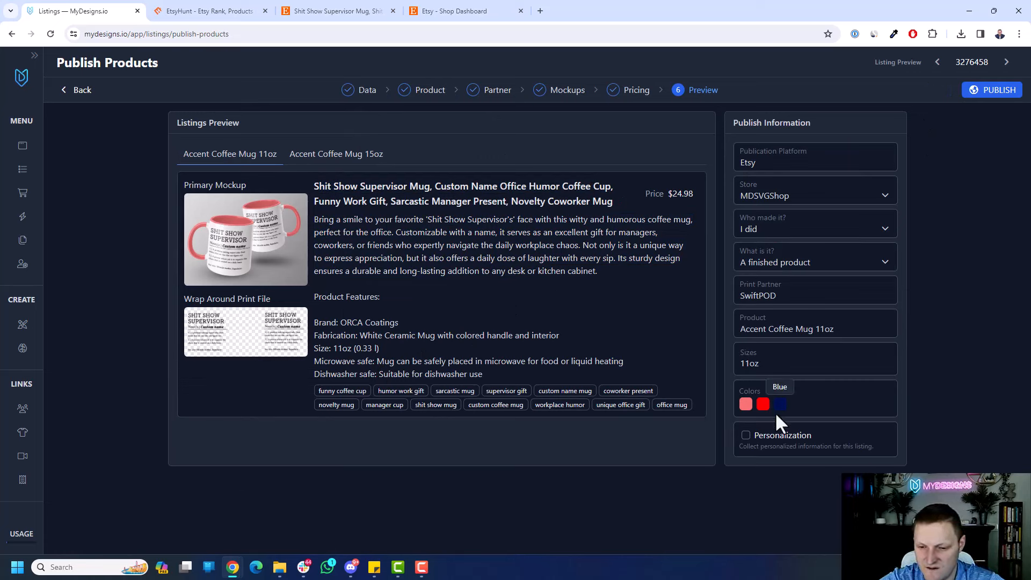
mouse_move(878, 283)
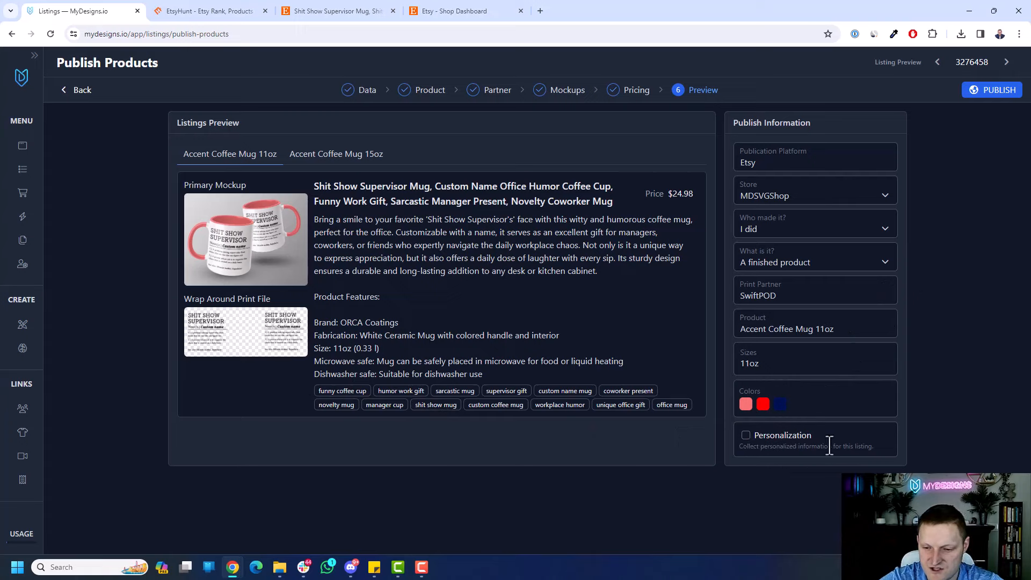
- Require personalization with the instruction 'Enter the name you', then publish the listing to Etsy
left_click(746, 435)
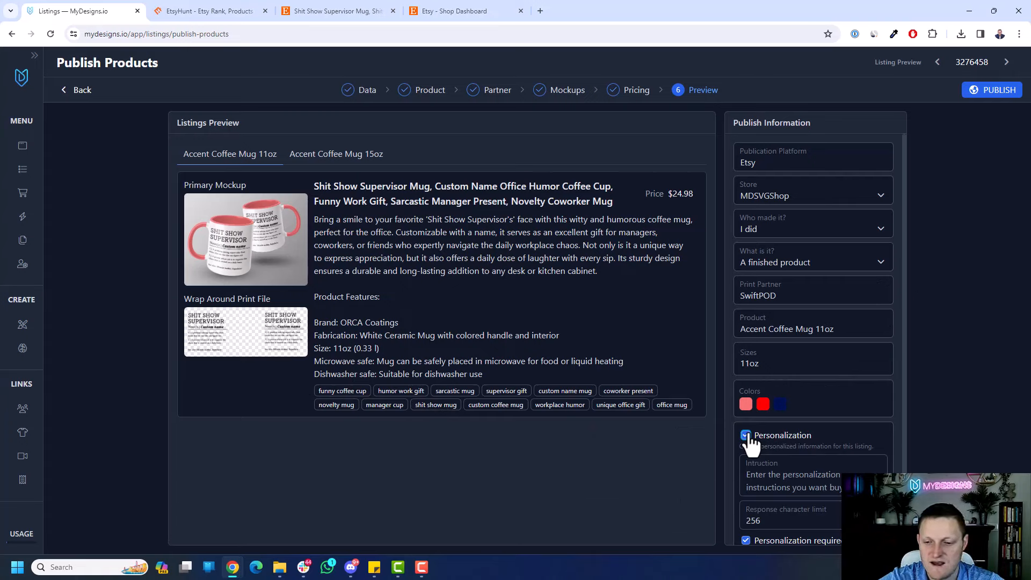
left_click(745, 434)
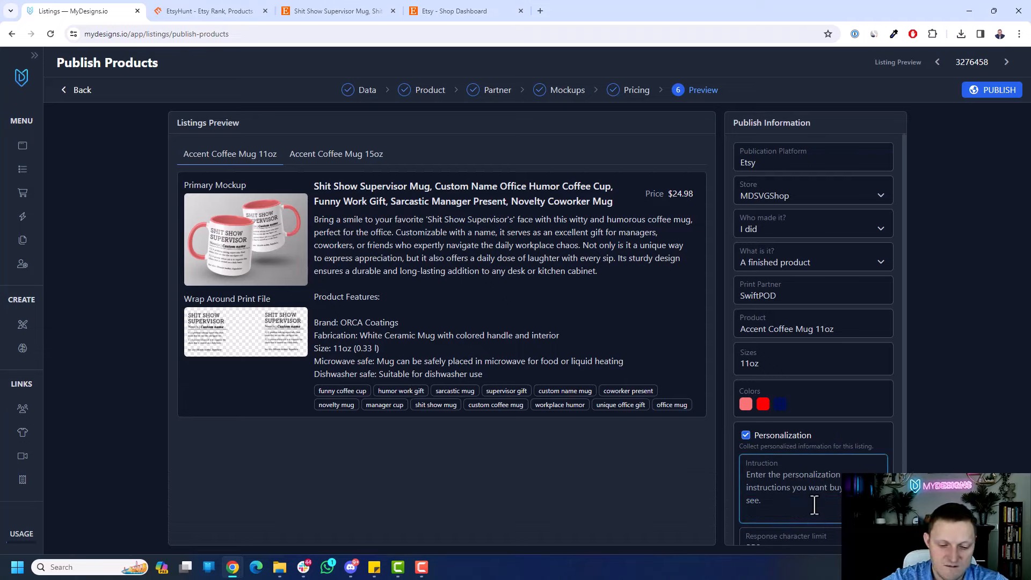
type("Enter the name you want on this mug below:")
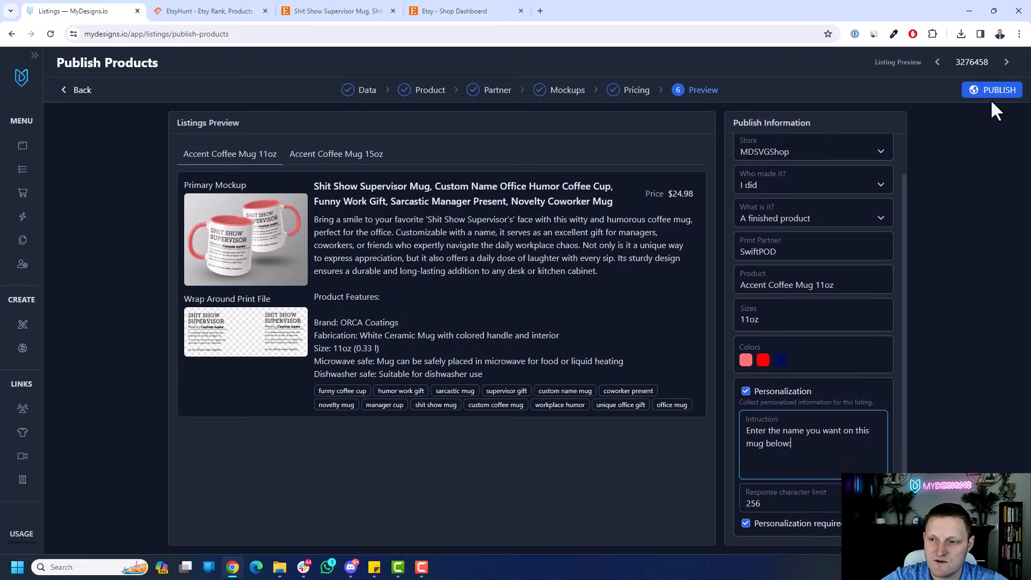
left_click(992, 90)
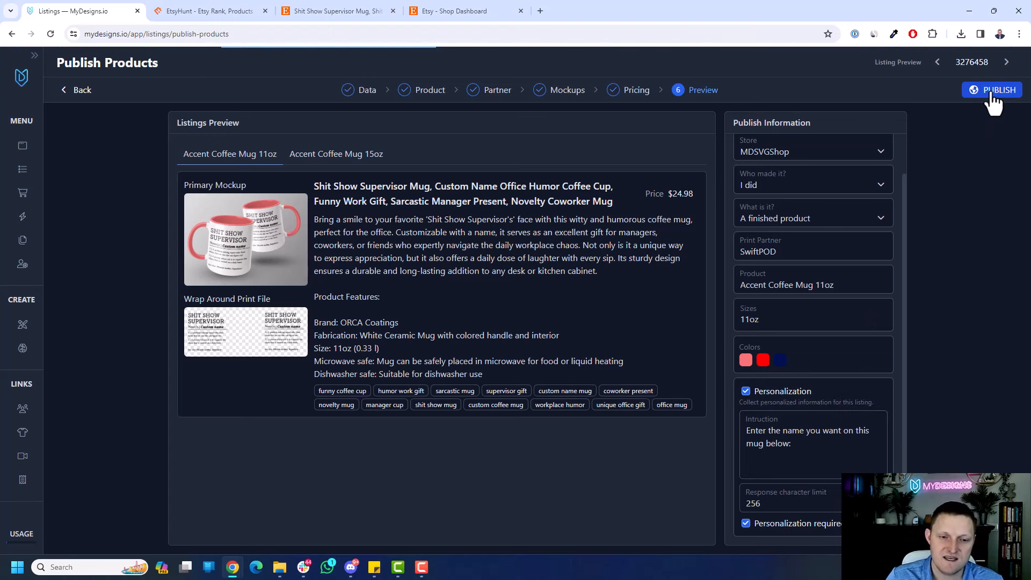
left_click(992, 90)
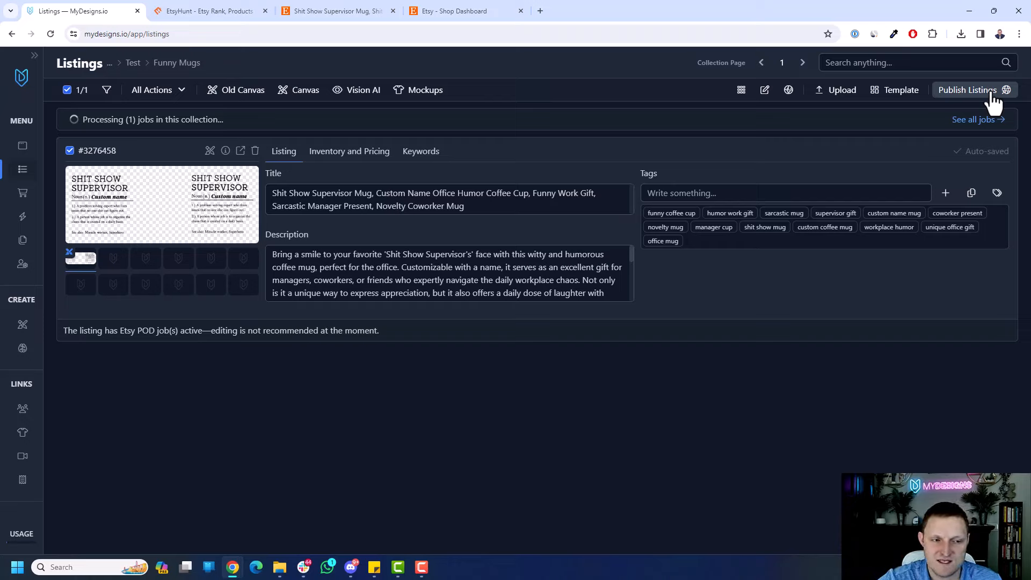
mouse_move(255, 131)
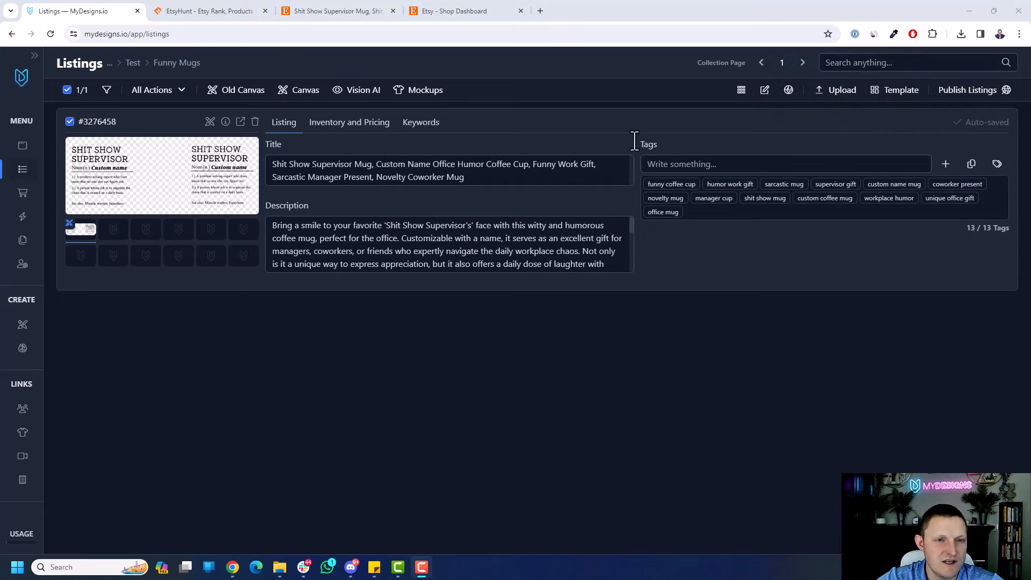
- Open the Shit Show Supervisor mug draft from the Etsy shop's draft listings
left_click(467, 11)
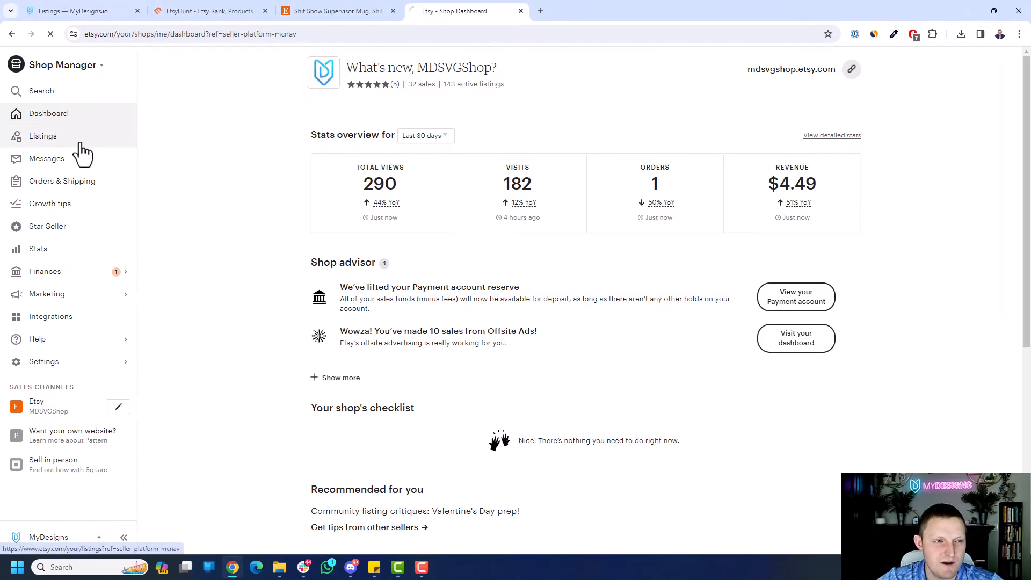
left_click(43, 136)
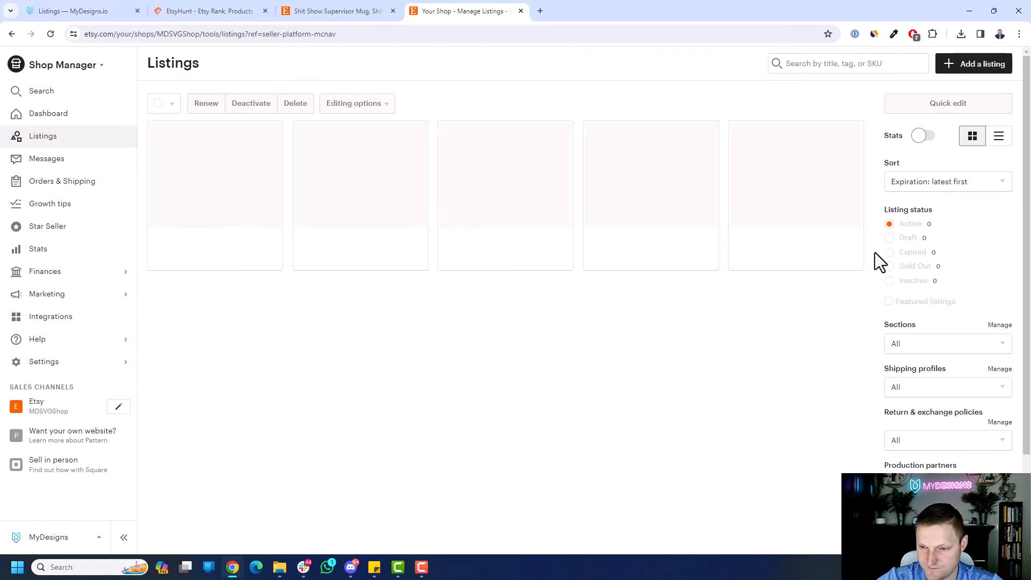
left_click(908, 238)
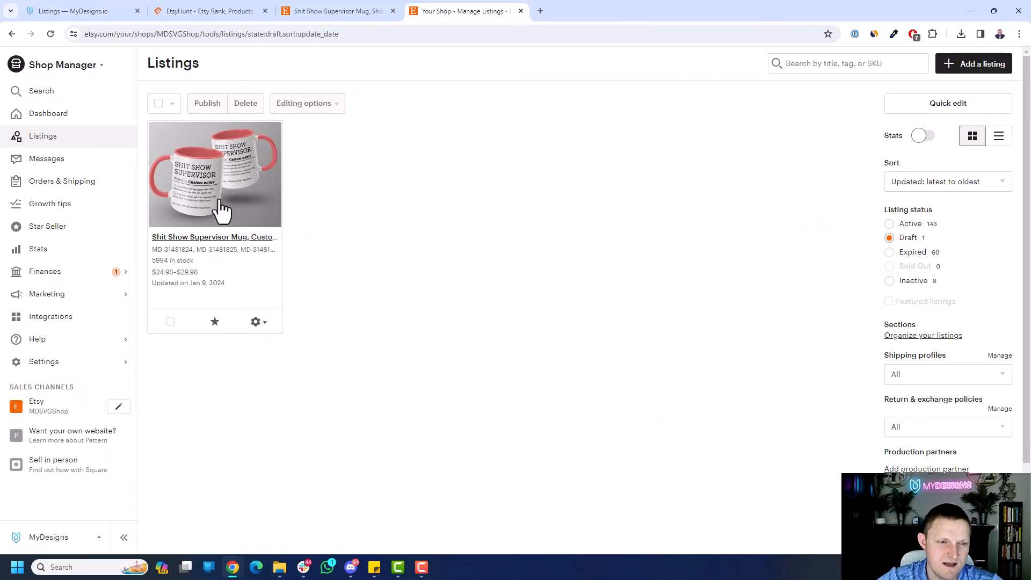
left_click(214, 174)
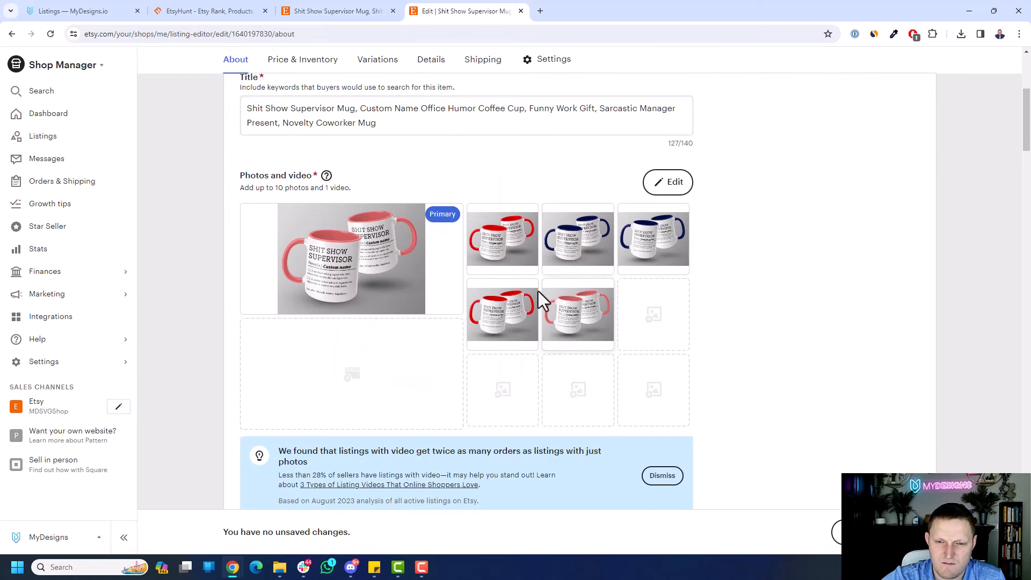
- Review the listing's About, Variations and Details sections, then confirm publishing
scroll("down", 3)
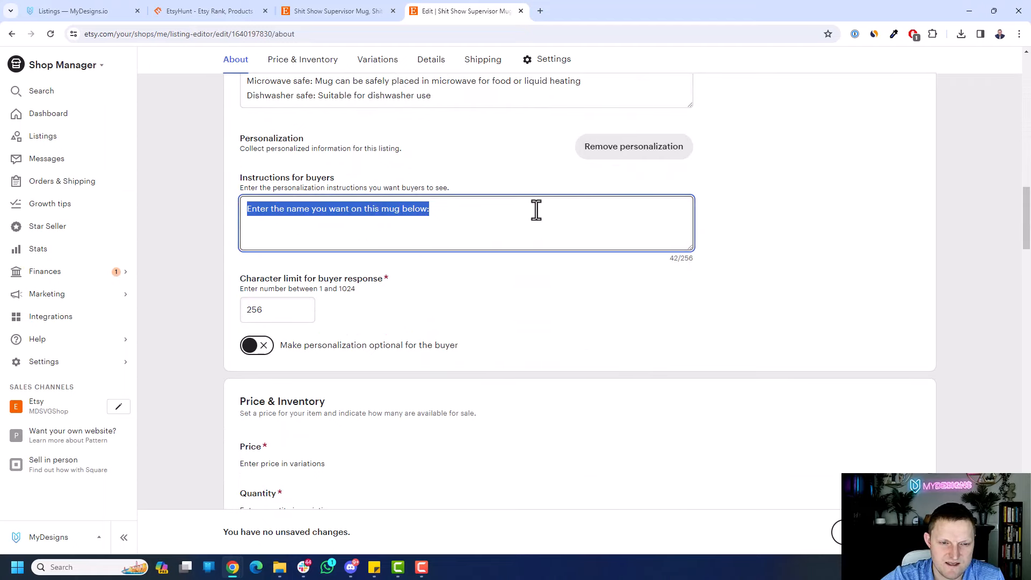
scroll("down", 3)
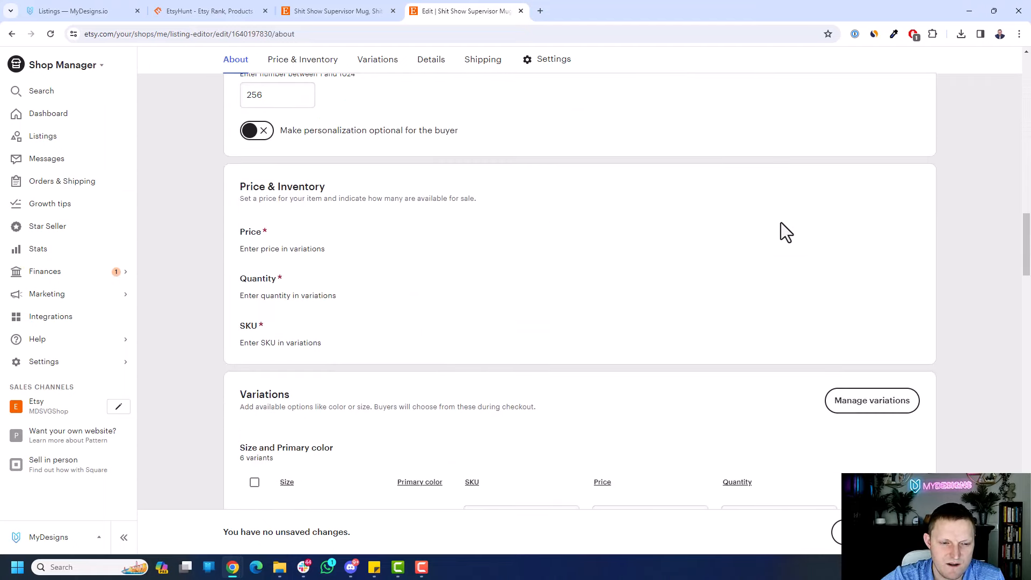
scroll("down", 3)
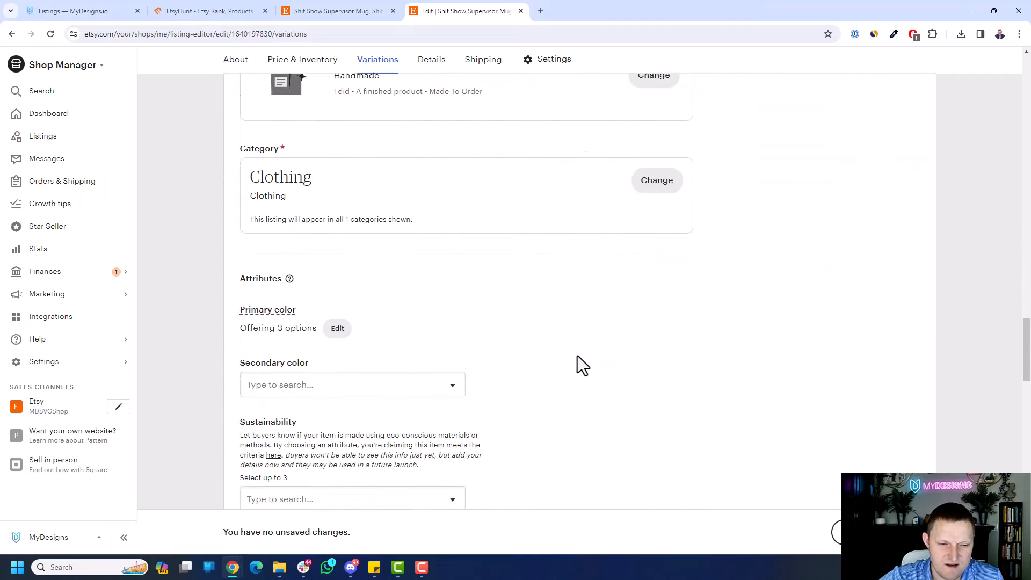
left_click(431, 59)
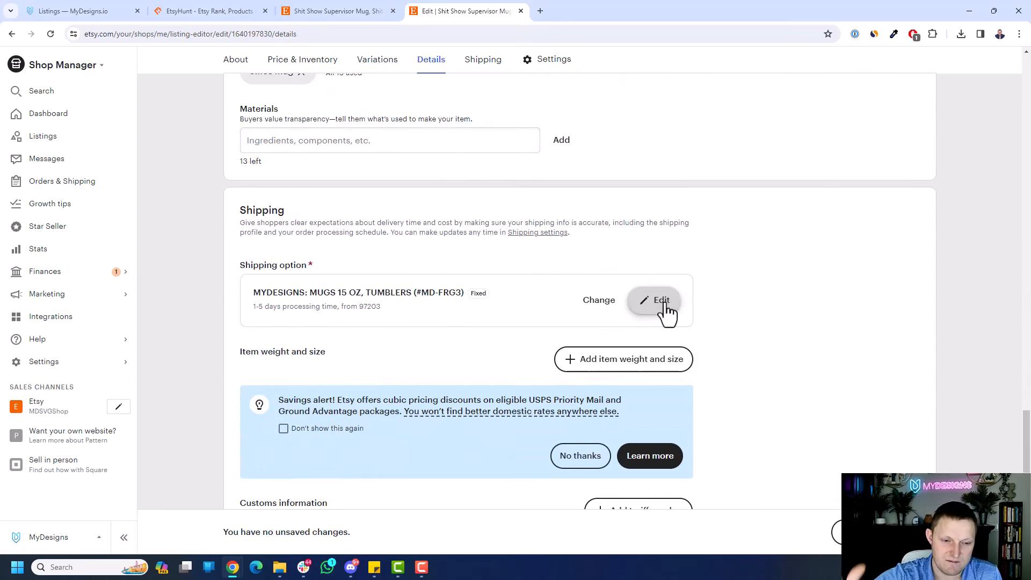
scroll("down", 3)
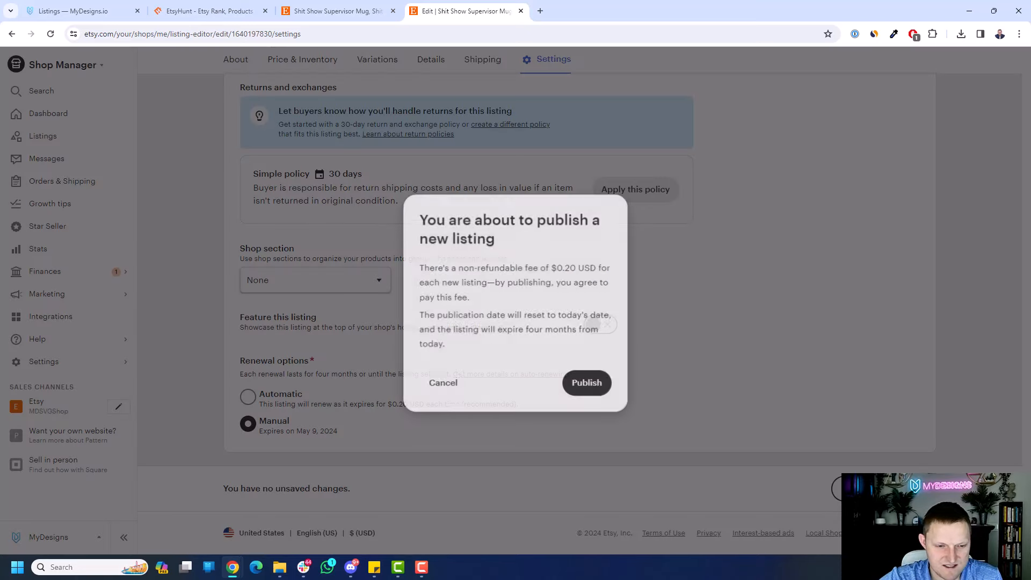
left_click(585, 383)
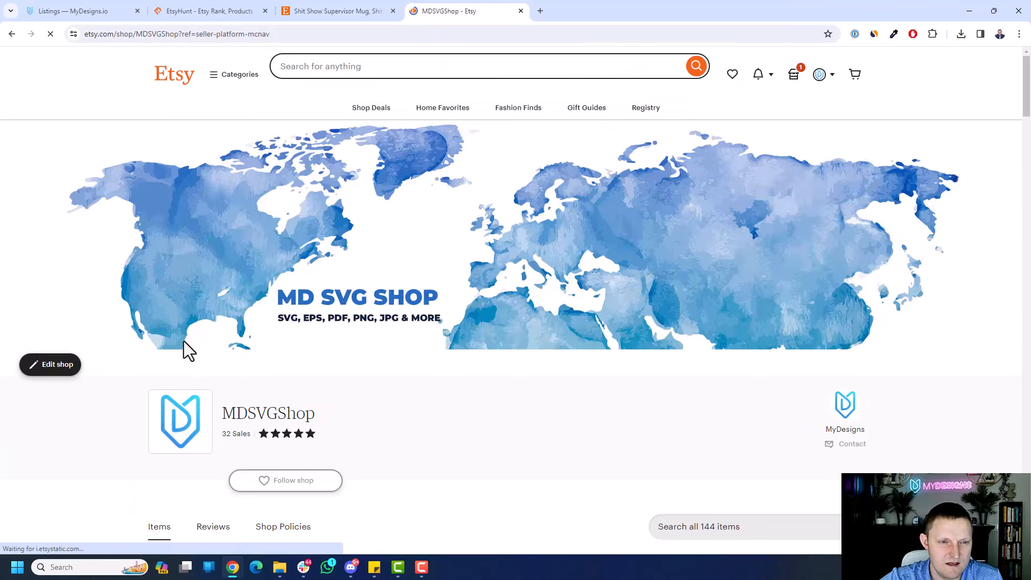
- Browse the live listing photos, choose 15oz in Red, then return to MyDesigns
scroll("down", 3)
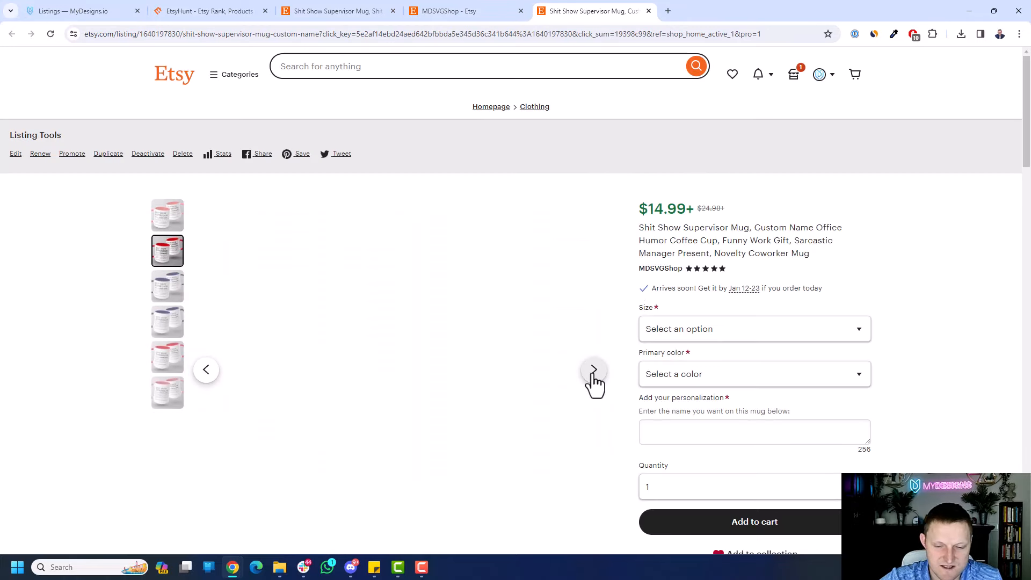
left_click(753, 328)
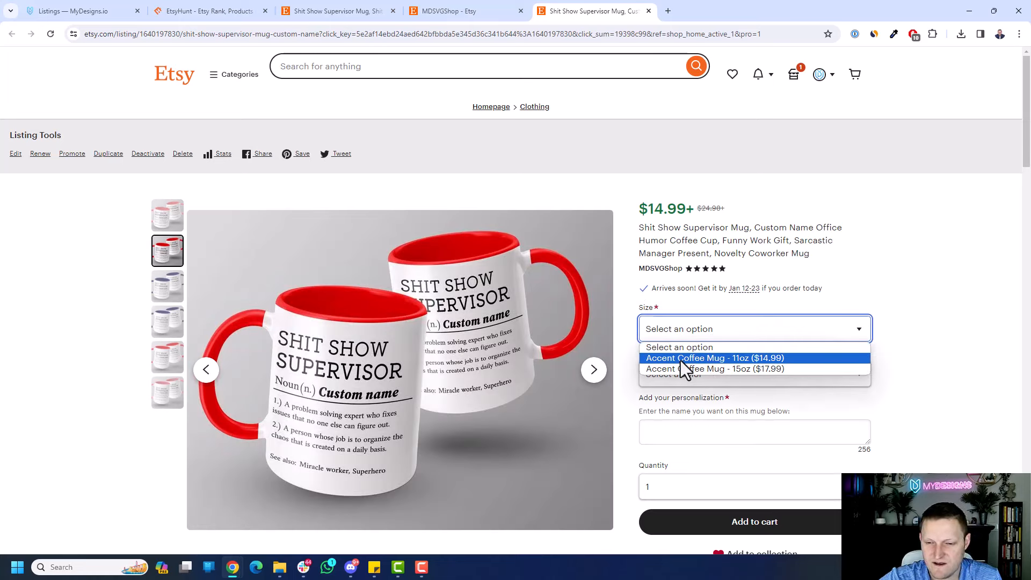
mouse_move(741, 370)
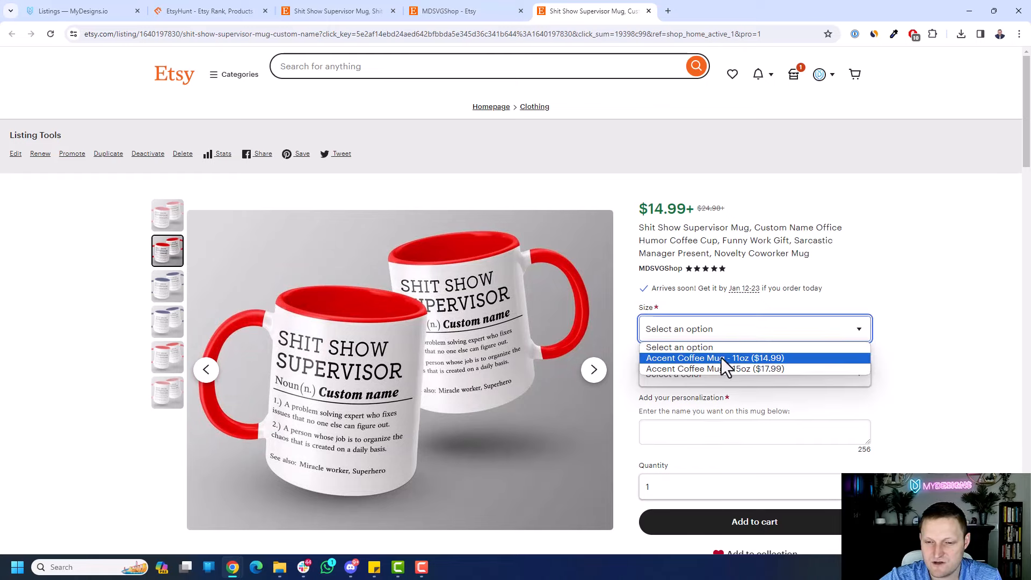
left_click(713, 357)
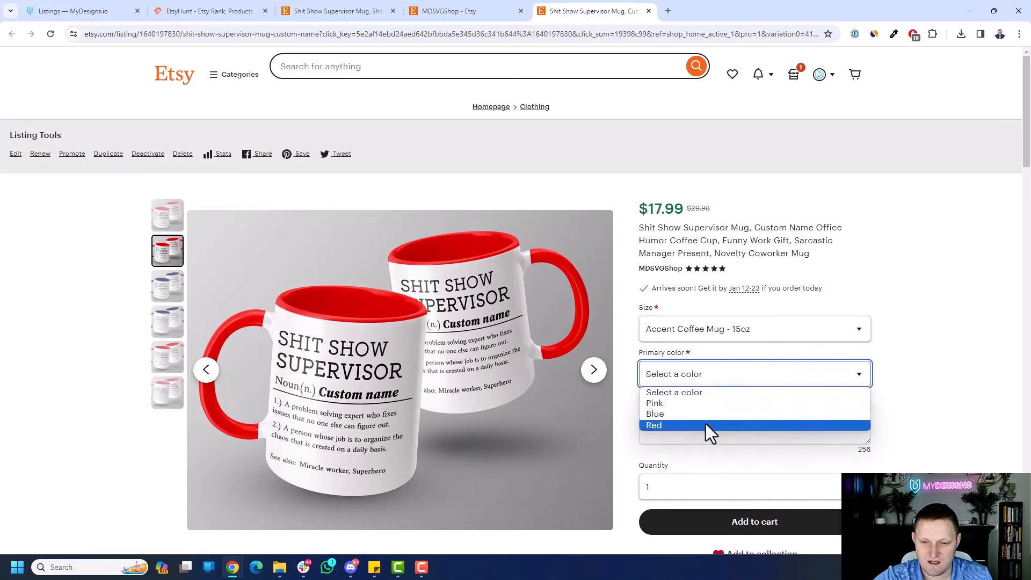
left_click(653, 425)
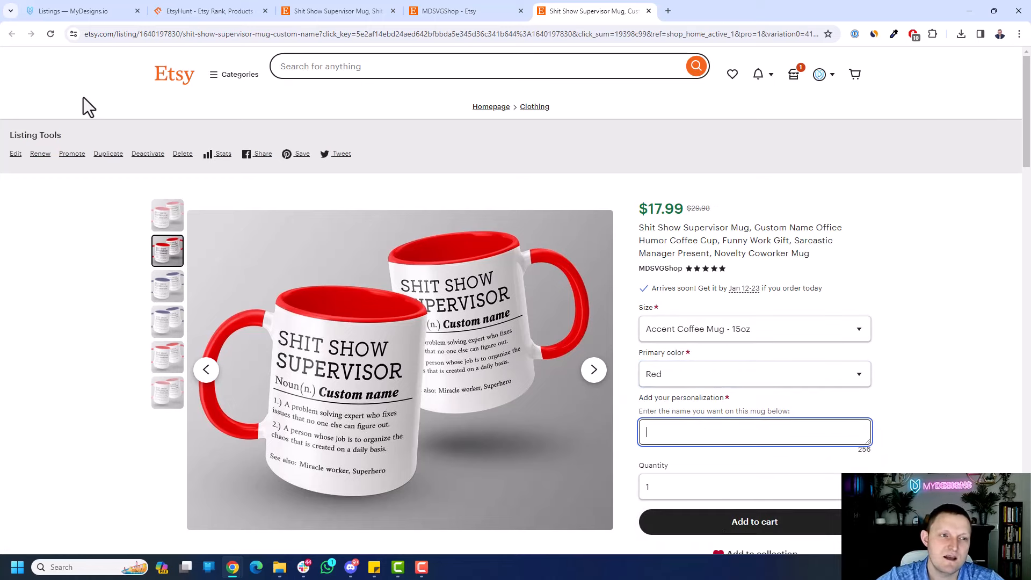
left_click(78, 11)
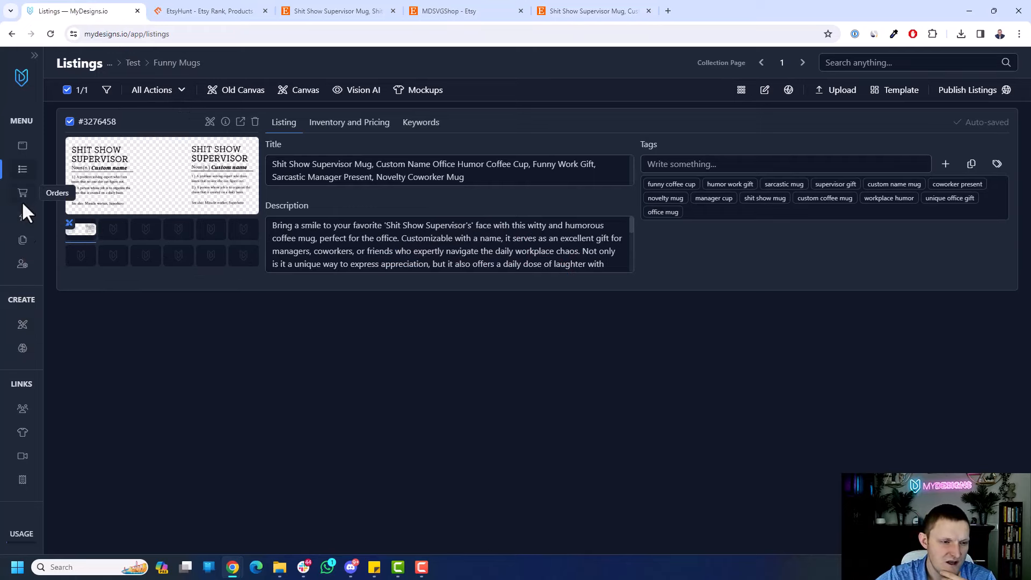
- Open pending order #219129 from Orders and launch its ornament in the personalization editor
left_click(21, 193)
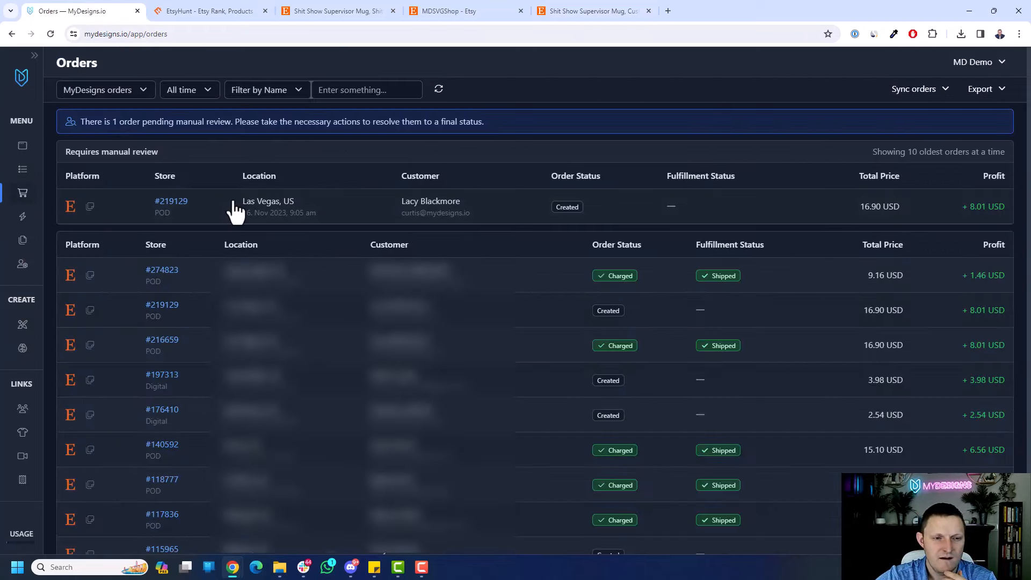
left_click(171, 200)
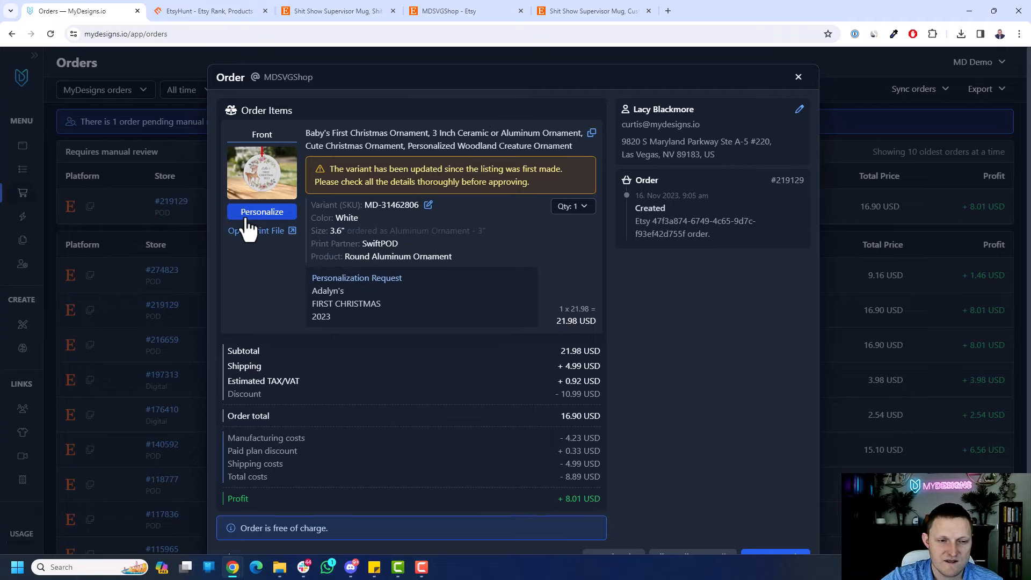
mouse_move(281, 224)
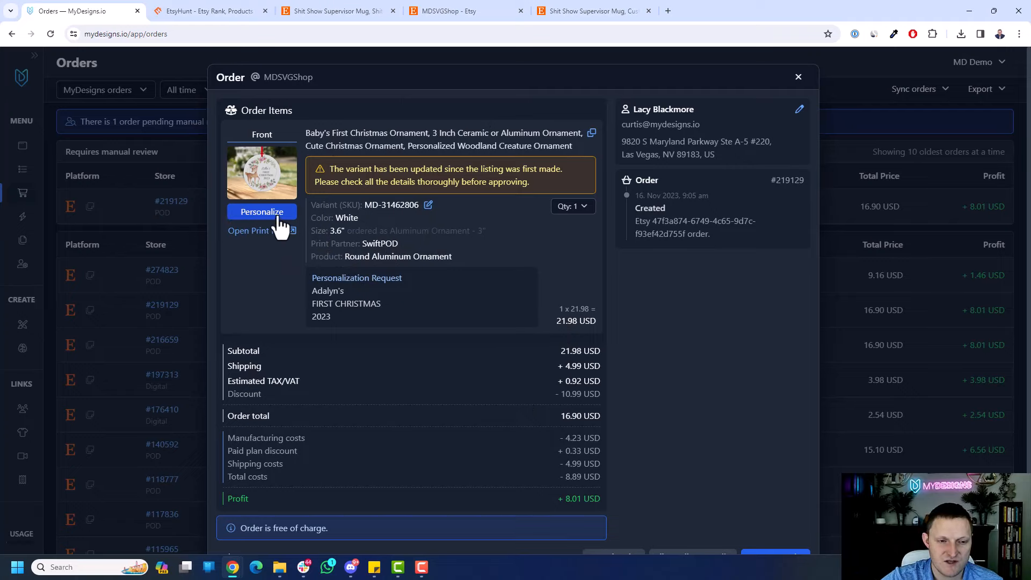
mouse_move(410, 304)
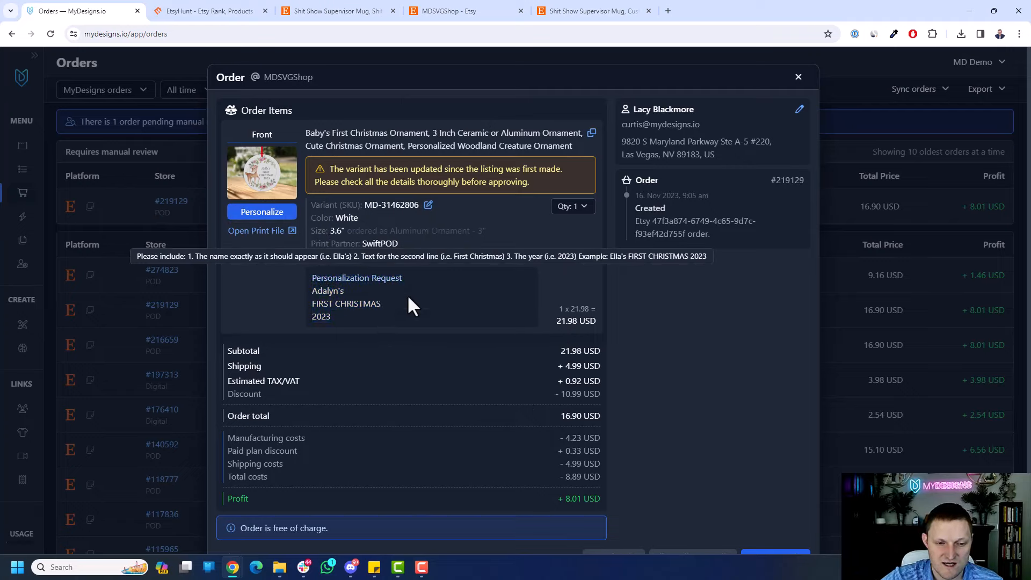
mouse_move(313, 318)
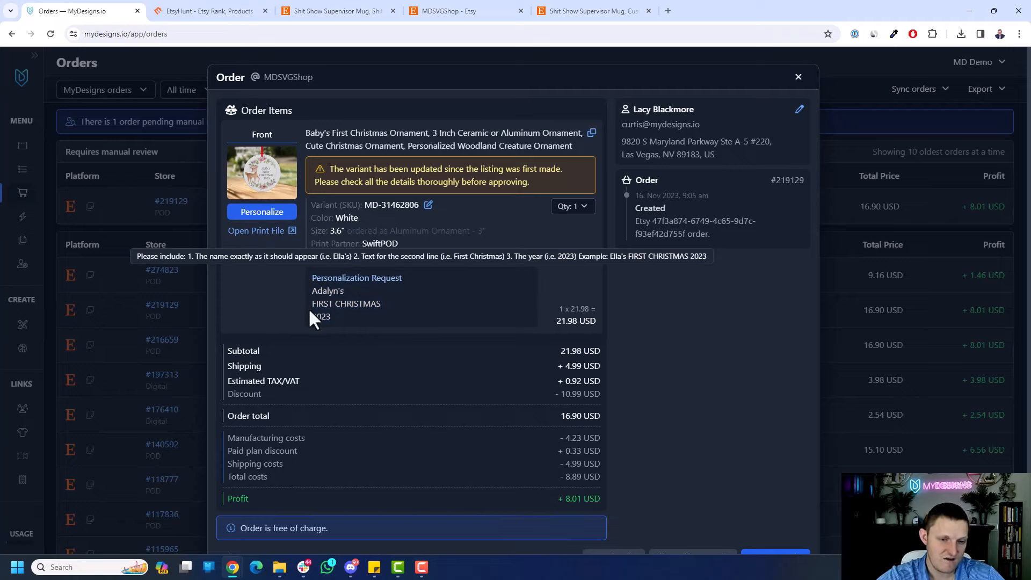
mouse_move(291, 263)
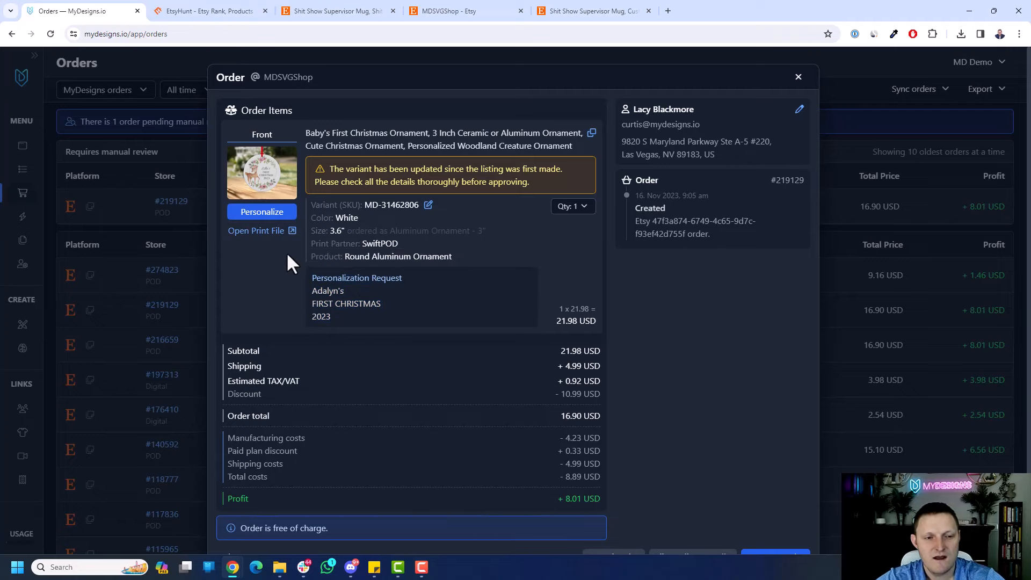
left_click(261, 212)
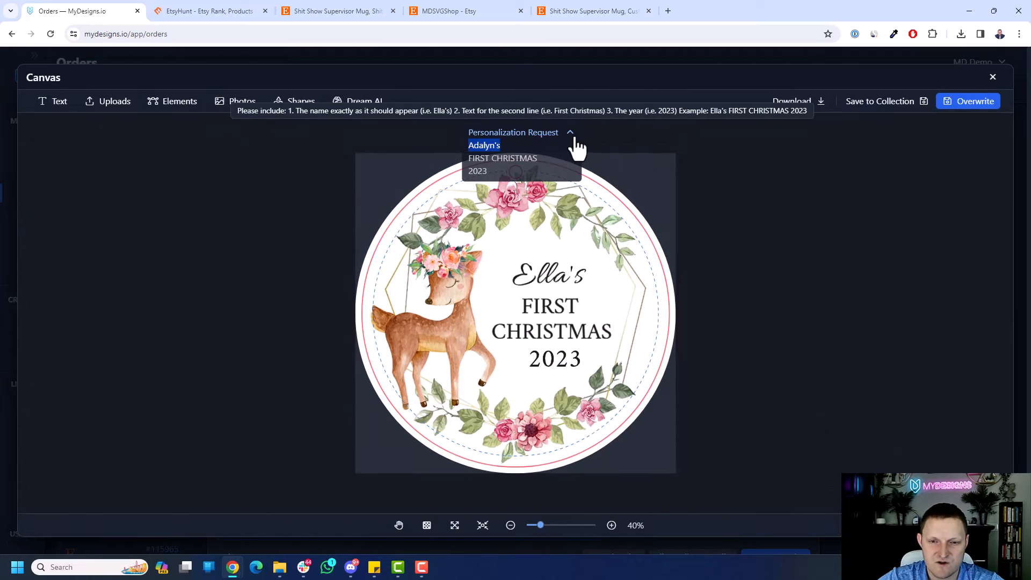
- Hide the request notes and change the ornament's name text to 'Adalyn's'
left_click(569, 132)
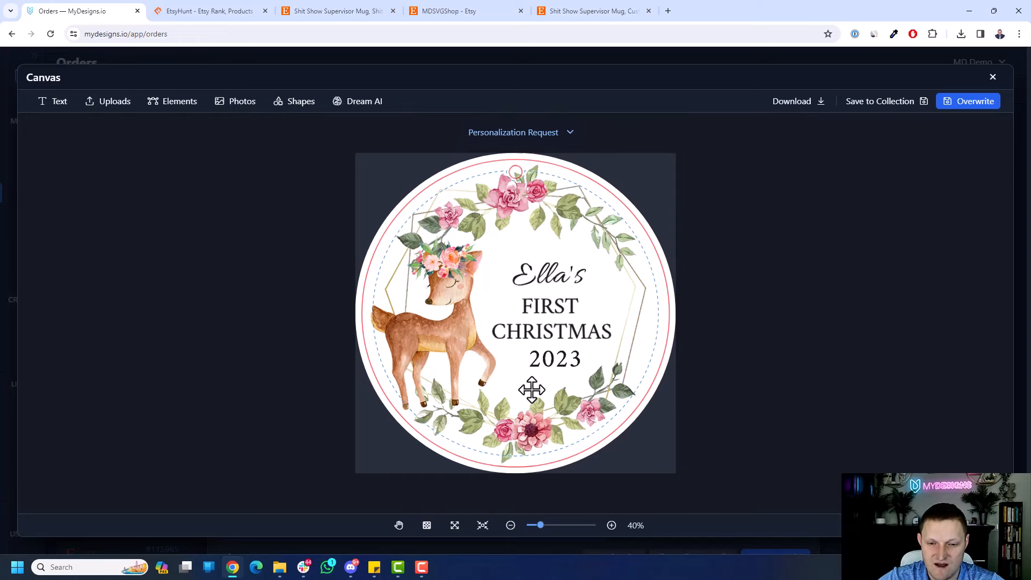
left_click(548, 274)
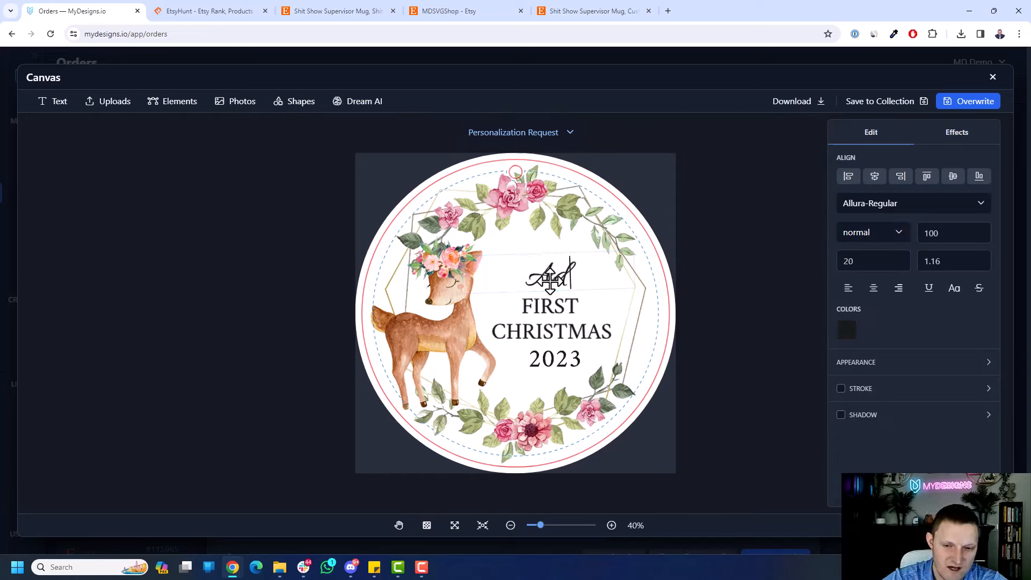
type("Adalyn's")
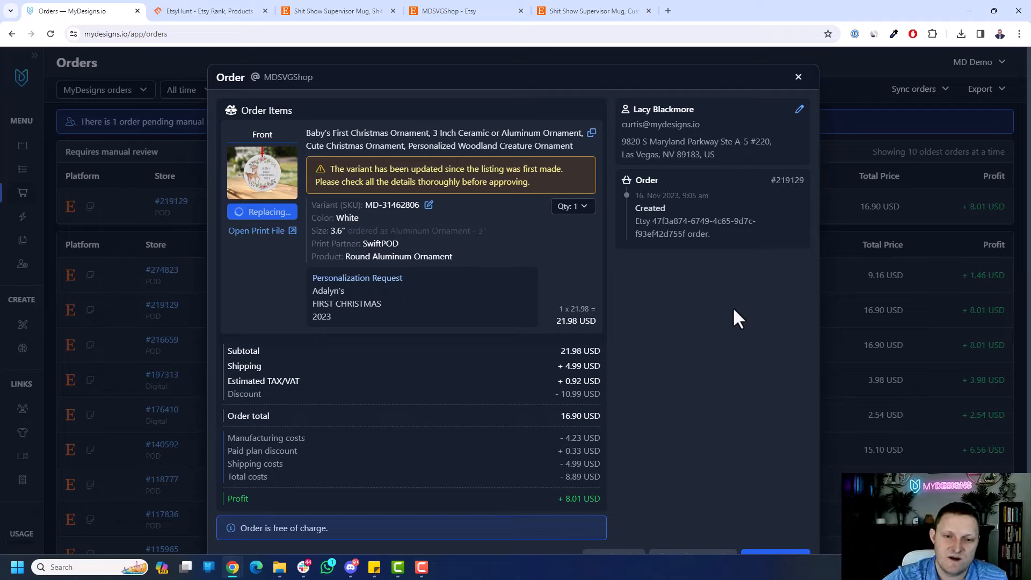
mouse_move(323, 238)
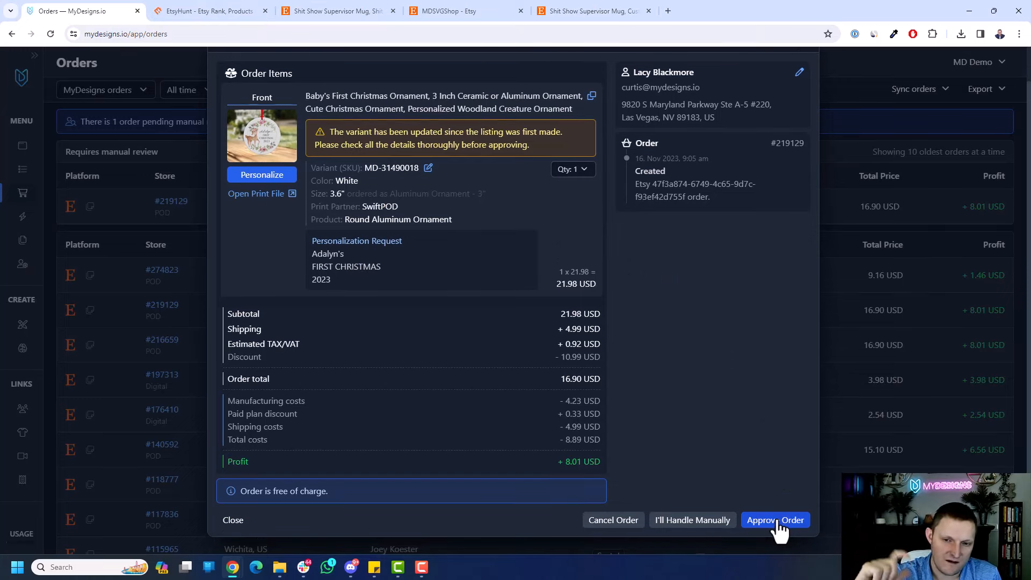
mouse_move(747, 506)
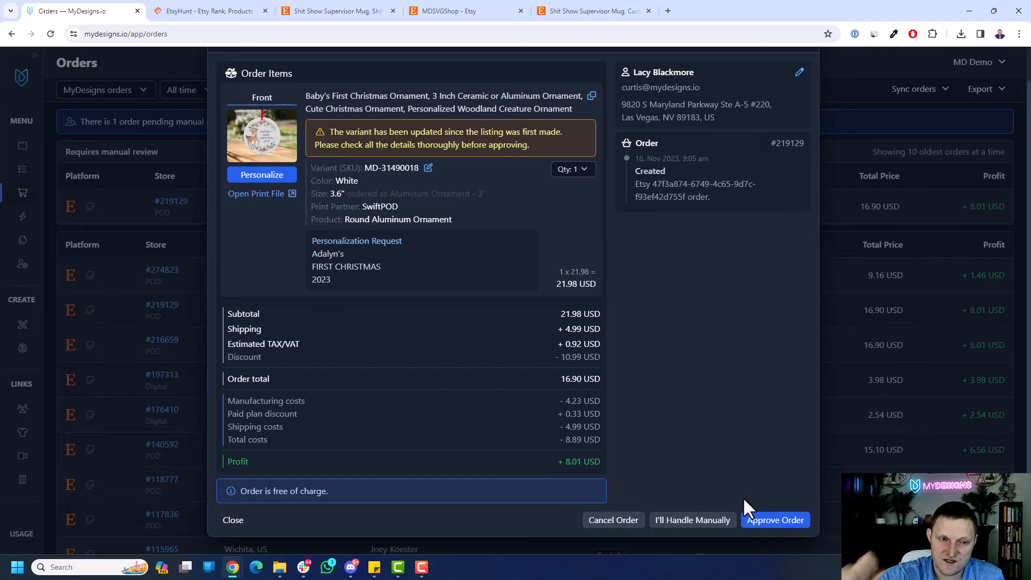
mouse_move(426, 311)
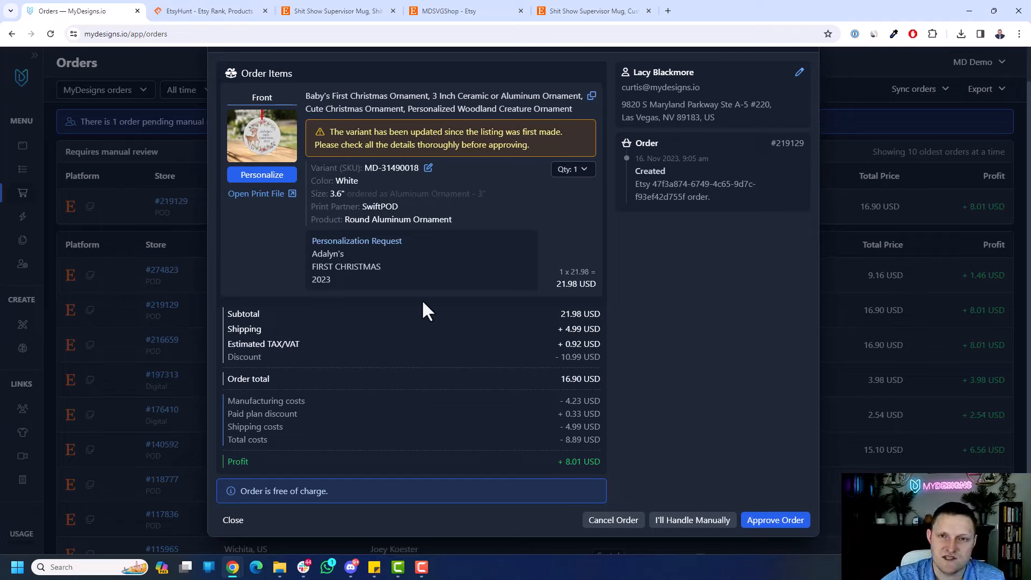